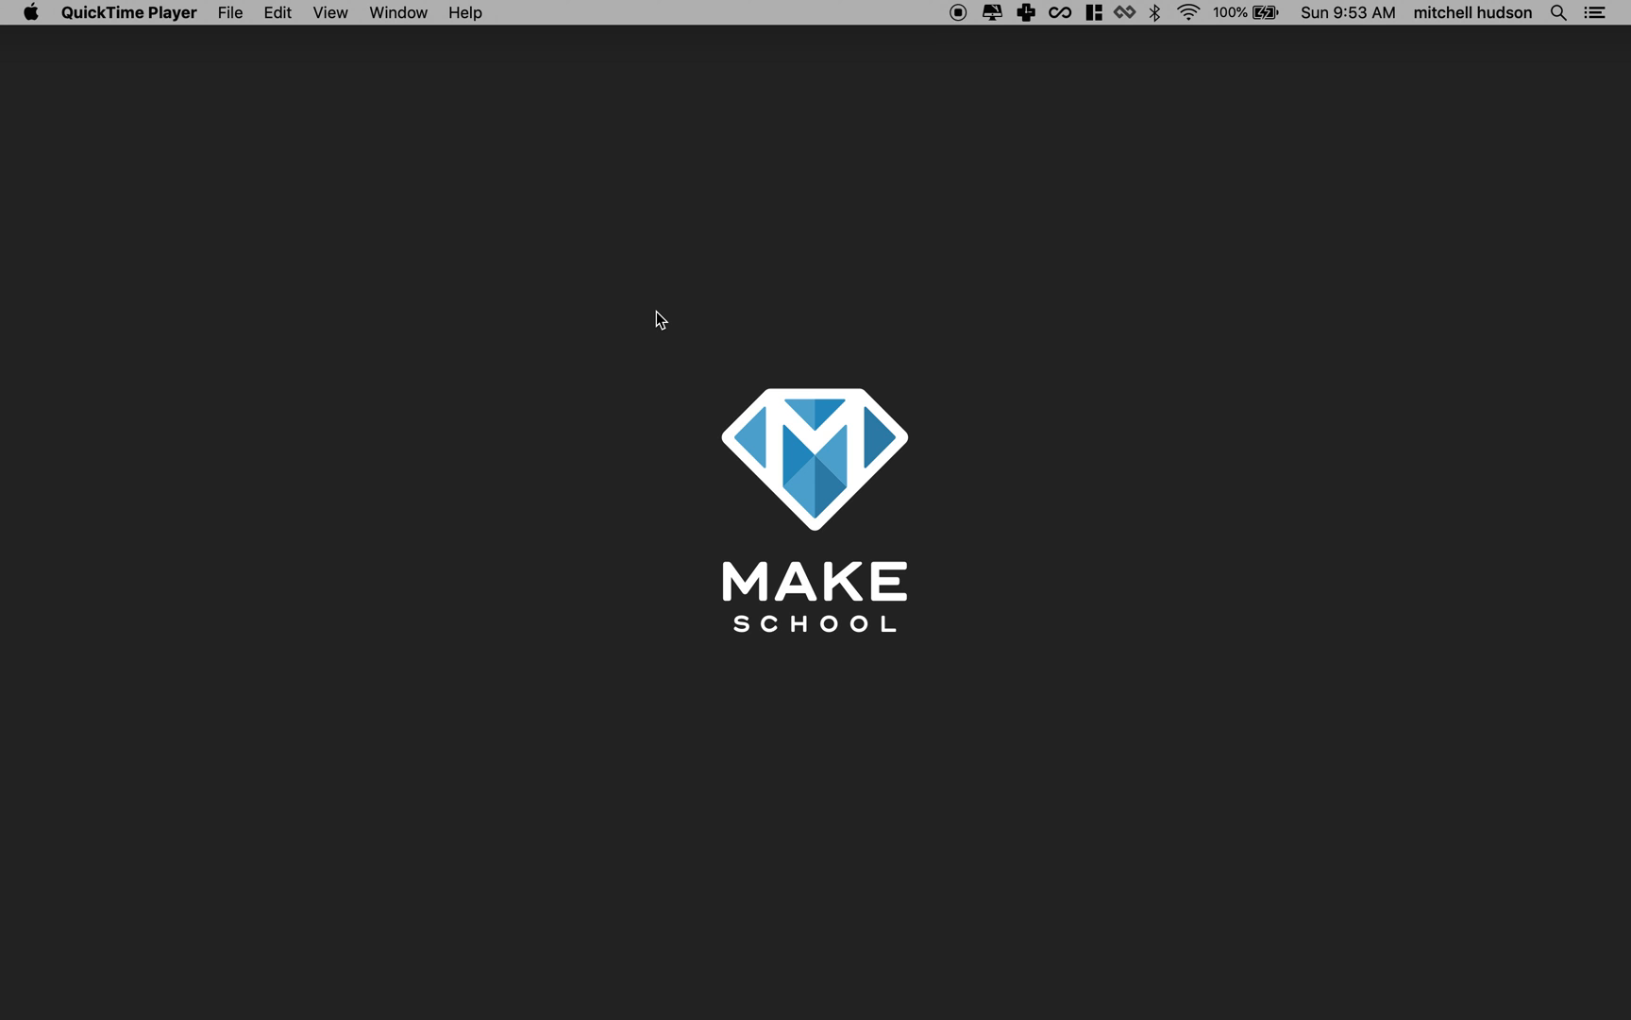
{"action": "mouse_move", "coordinate": [1230, 696]}
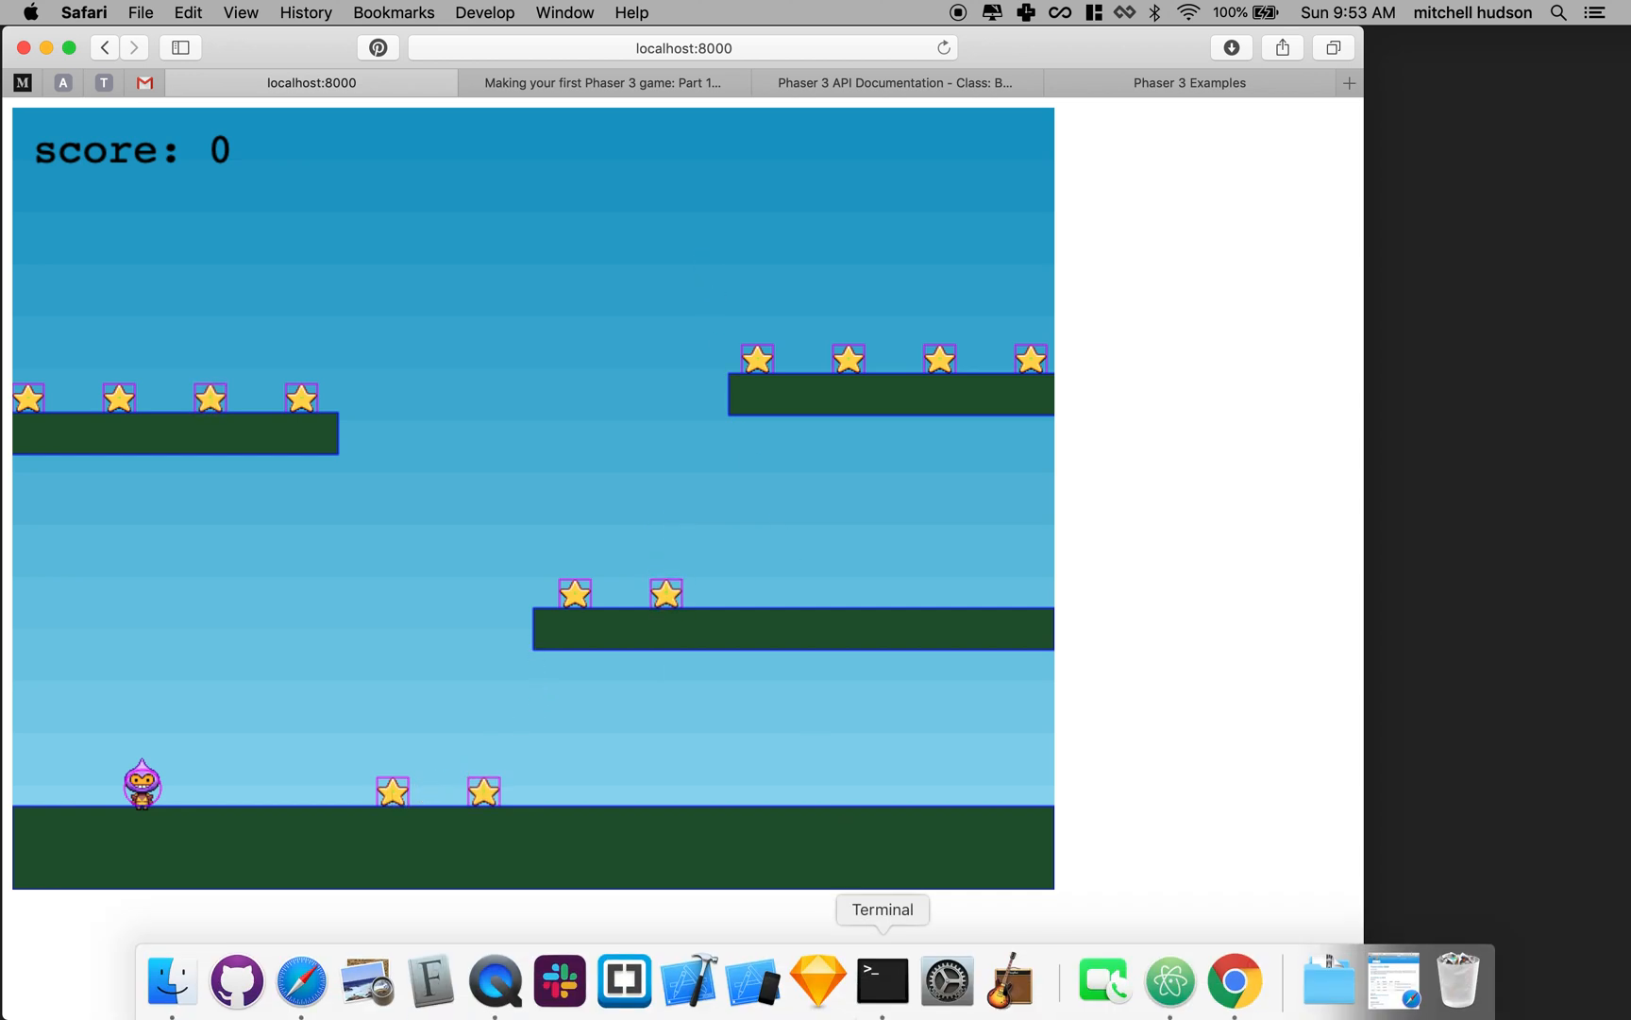
{"action": "mouse_move", "coordinate": [1171, 980]}
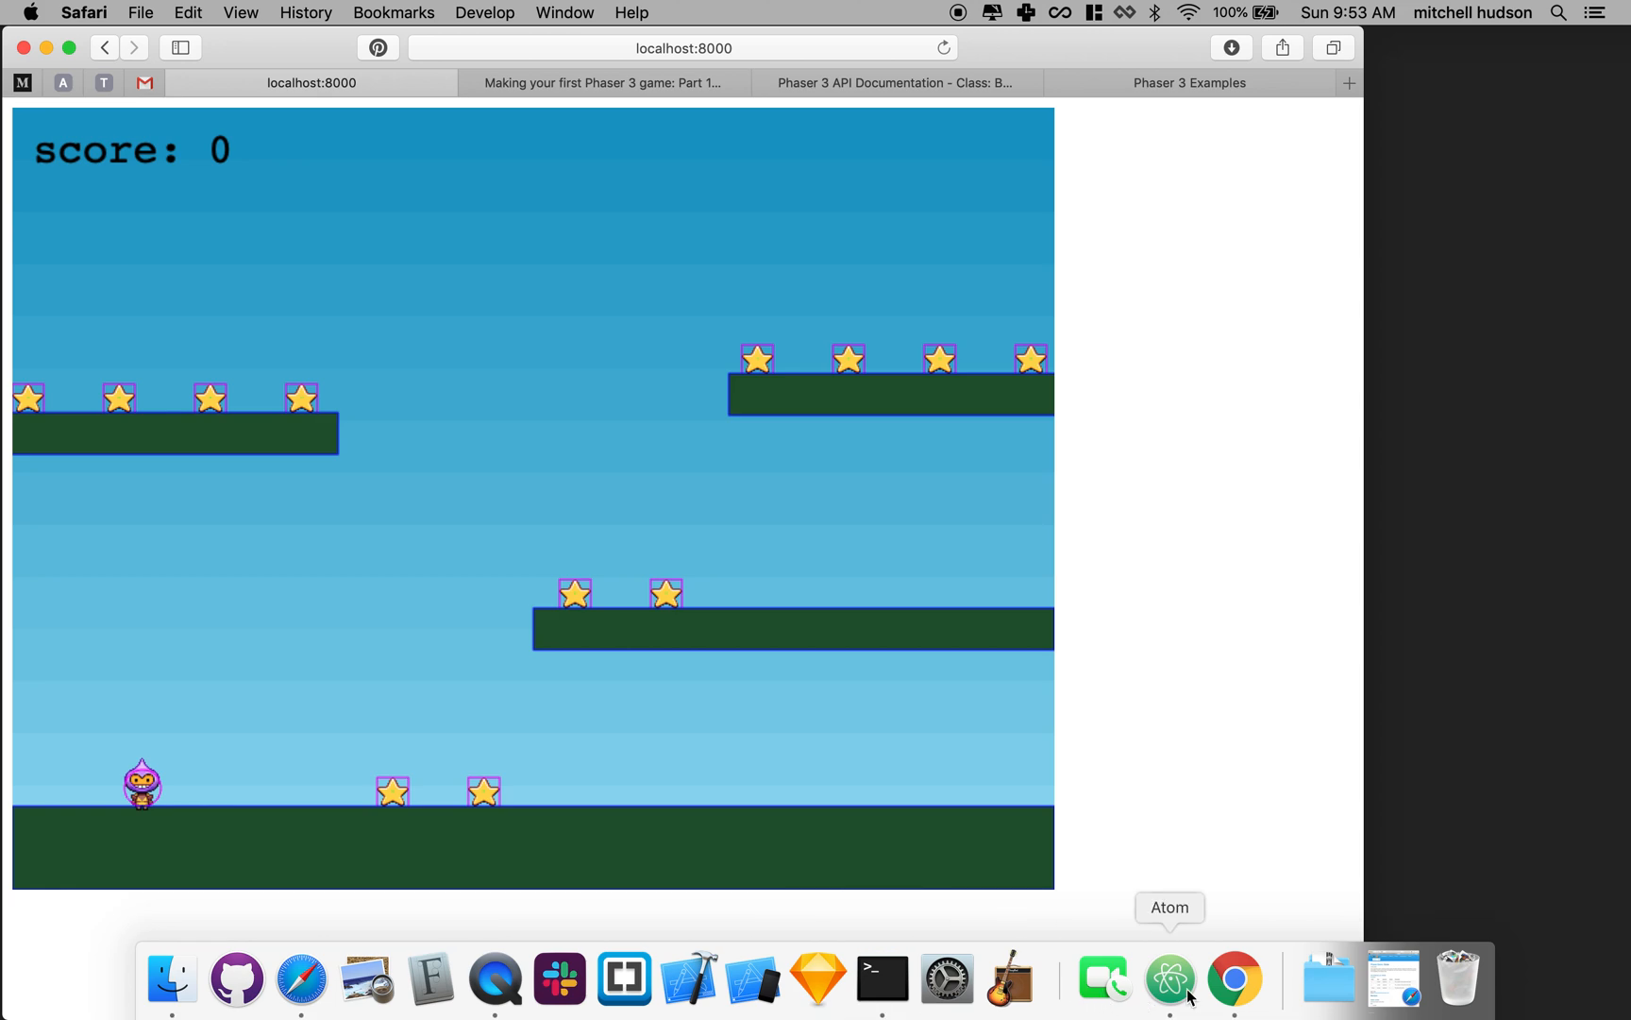
Step: Switch to Atom and review create() in GameScene.js, including createBombs() and the Update header
{"action": "left_click", "coordinate": [1169, 978]}
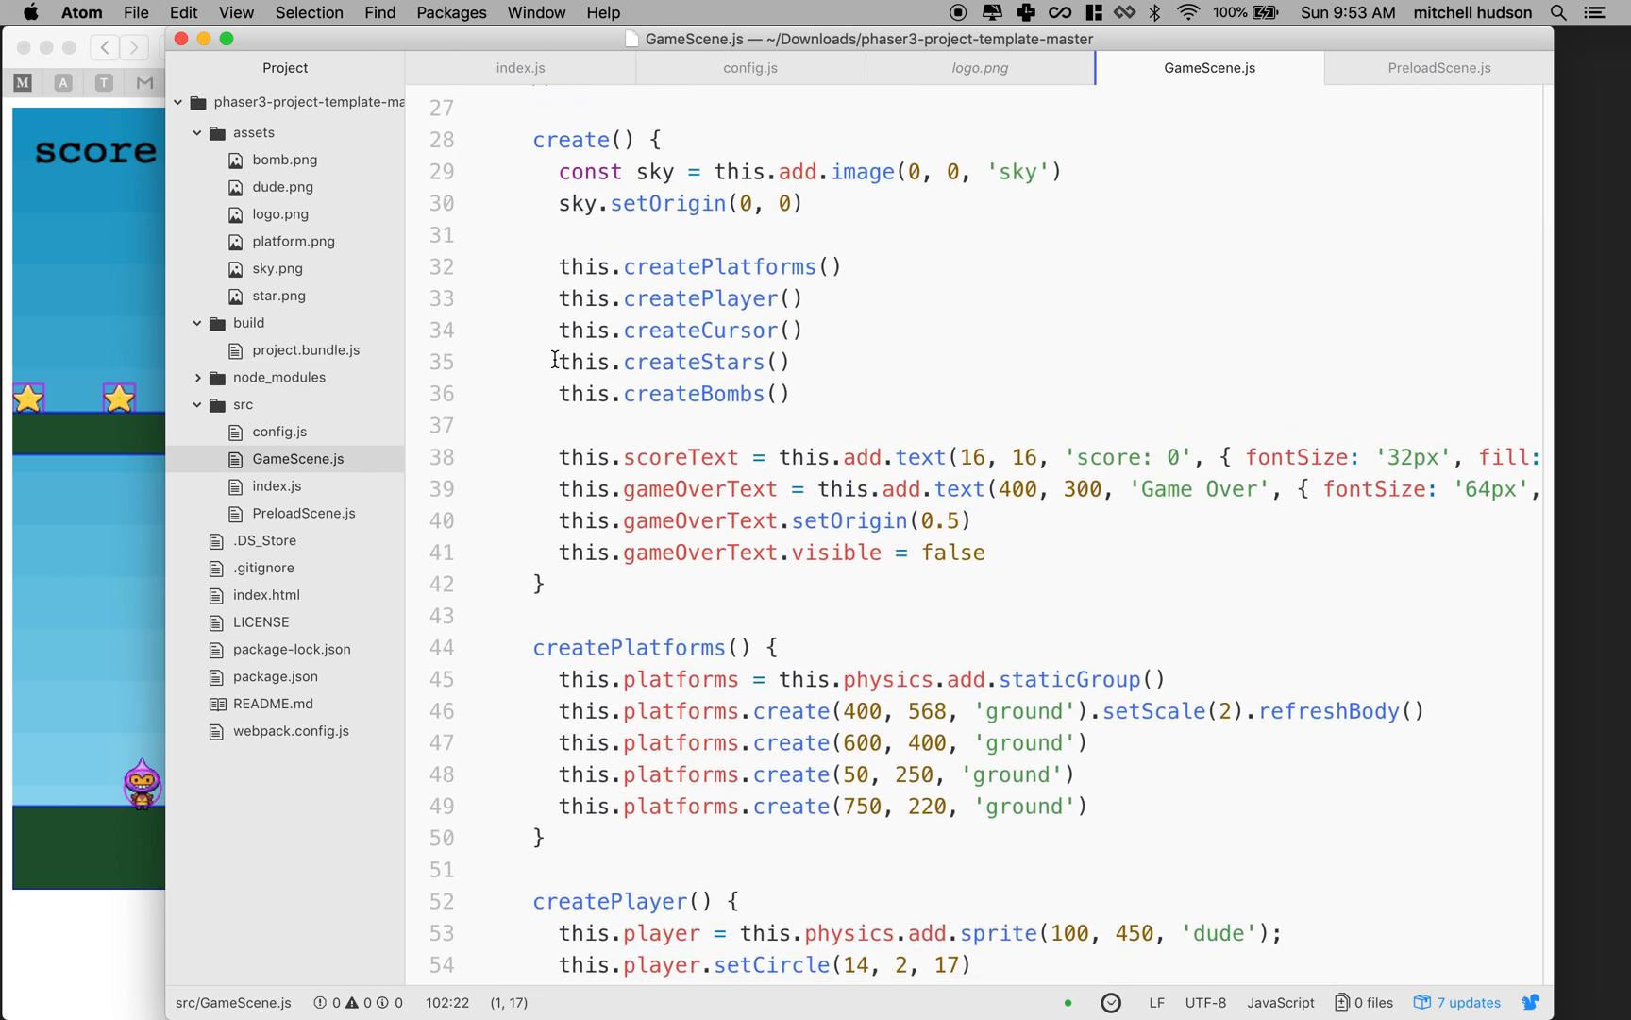
{"action": "left_click", "coordinate": [796, 393]}
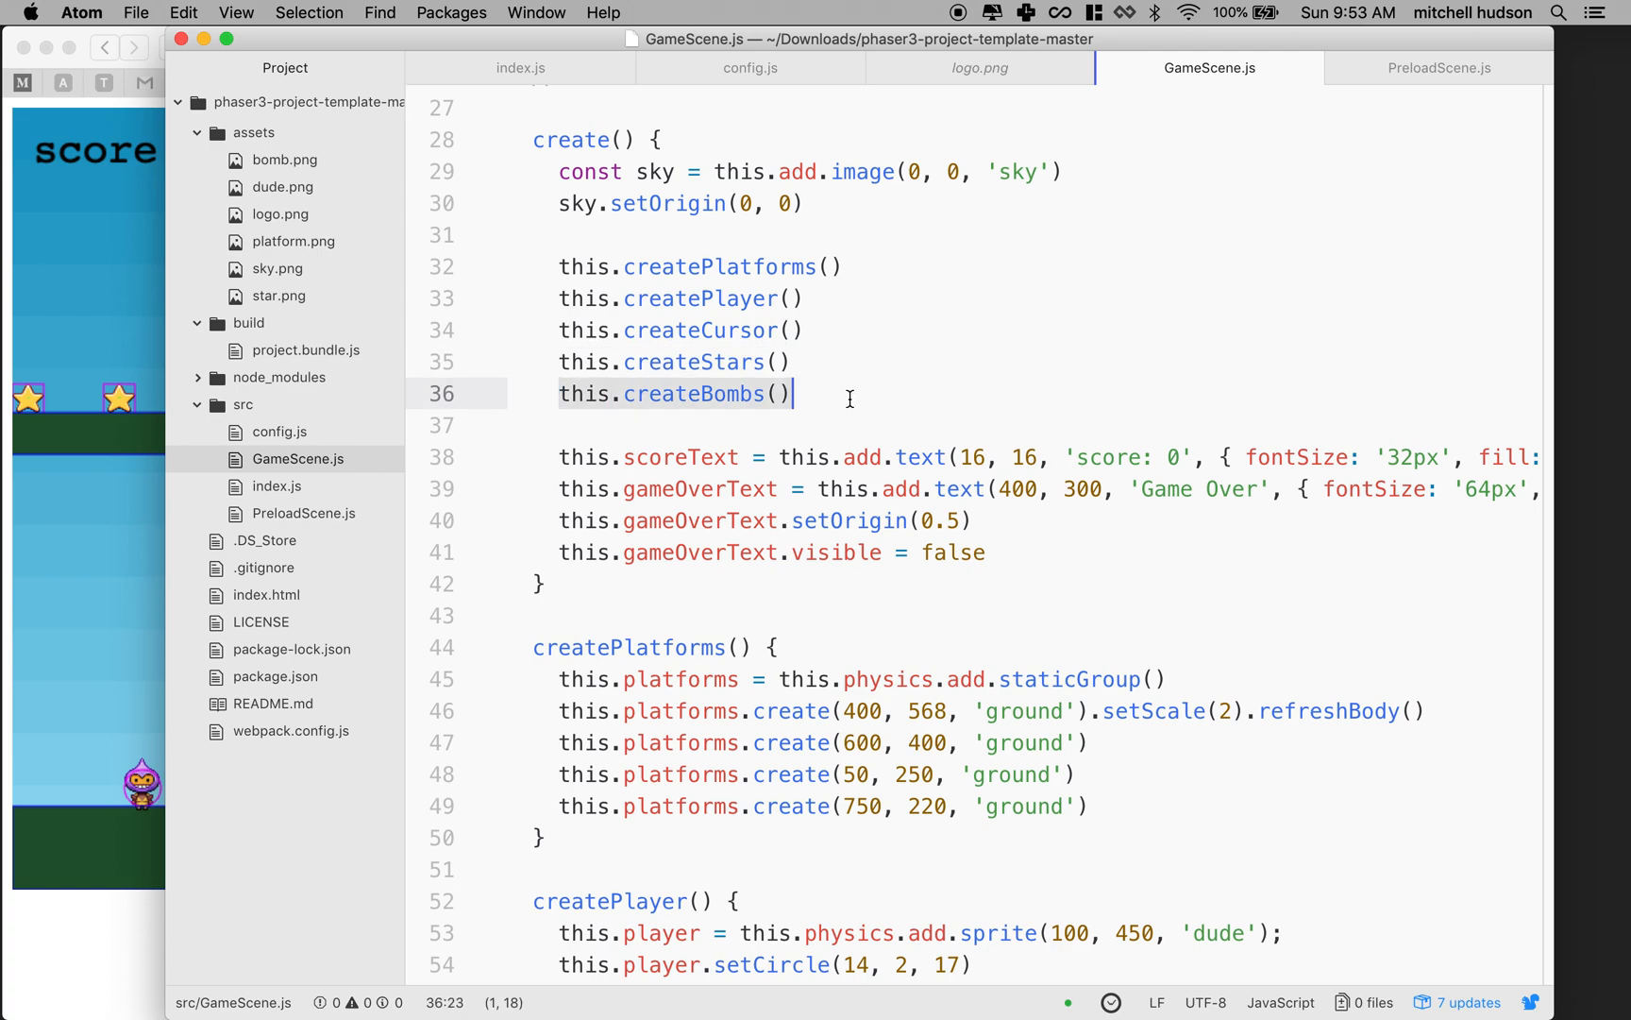
{"action": "scroll", "scroll_direction": "down", "scroll_amount": 3}
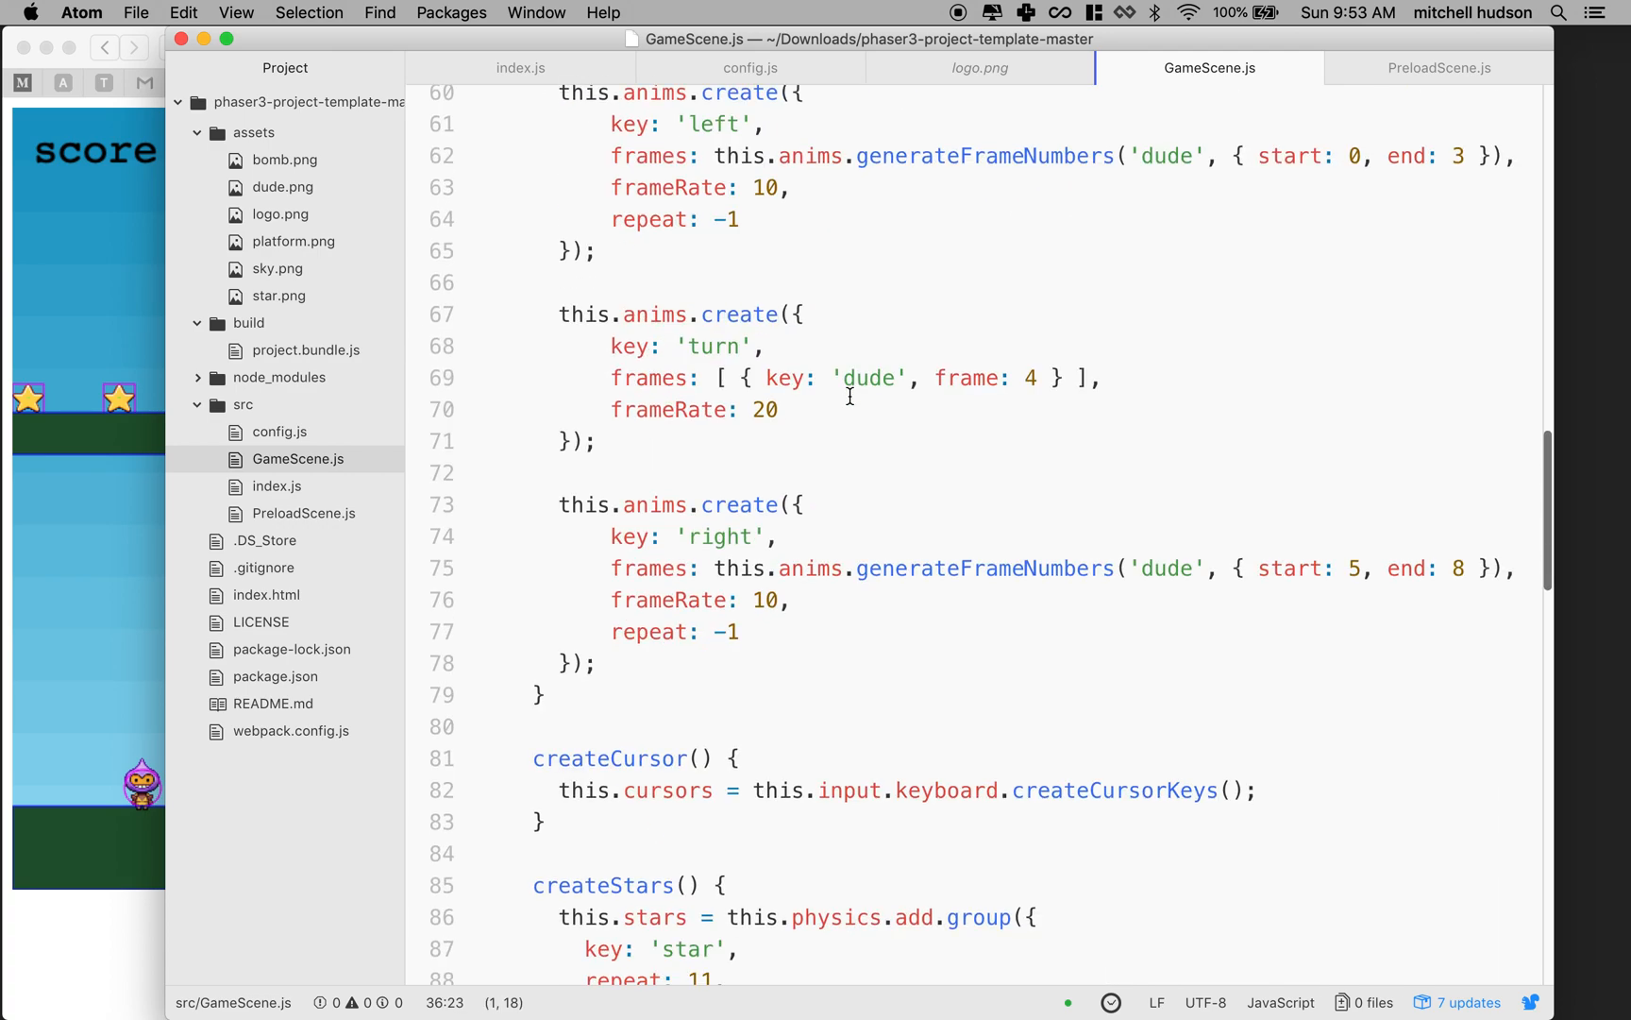
{"action": "scroll", "scroll_direction": "down", "scroll_amount": 3}
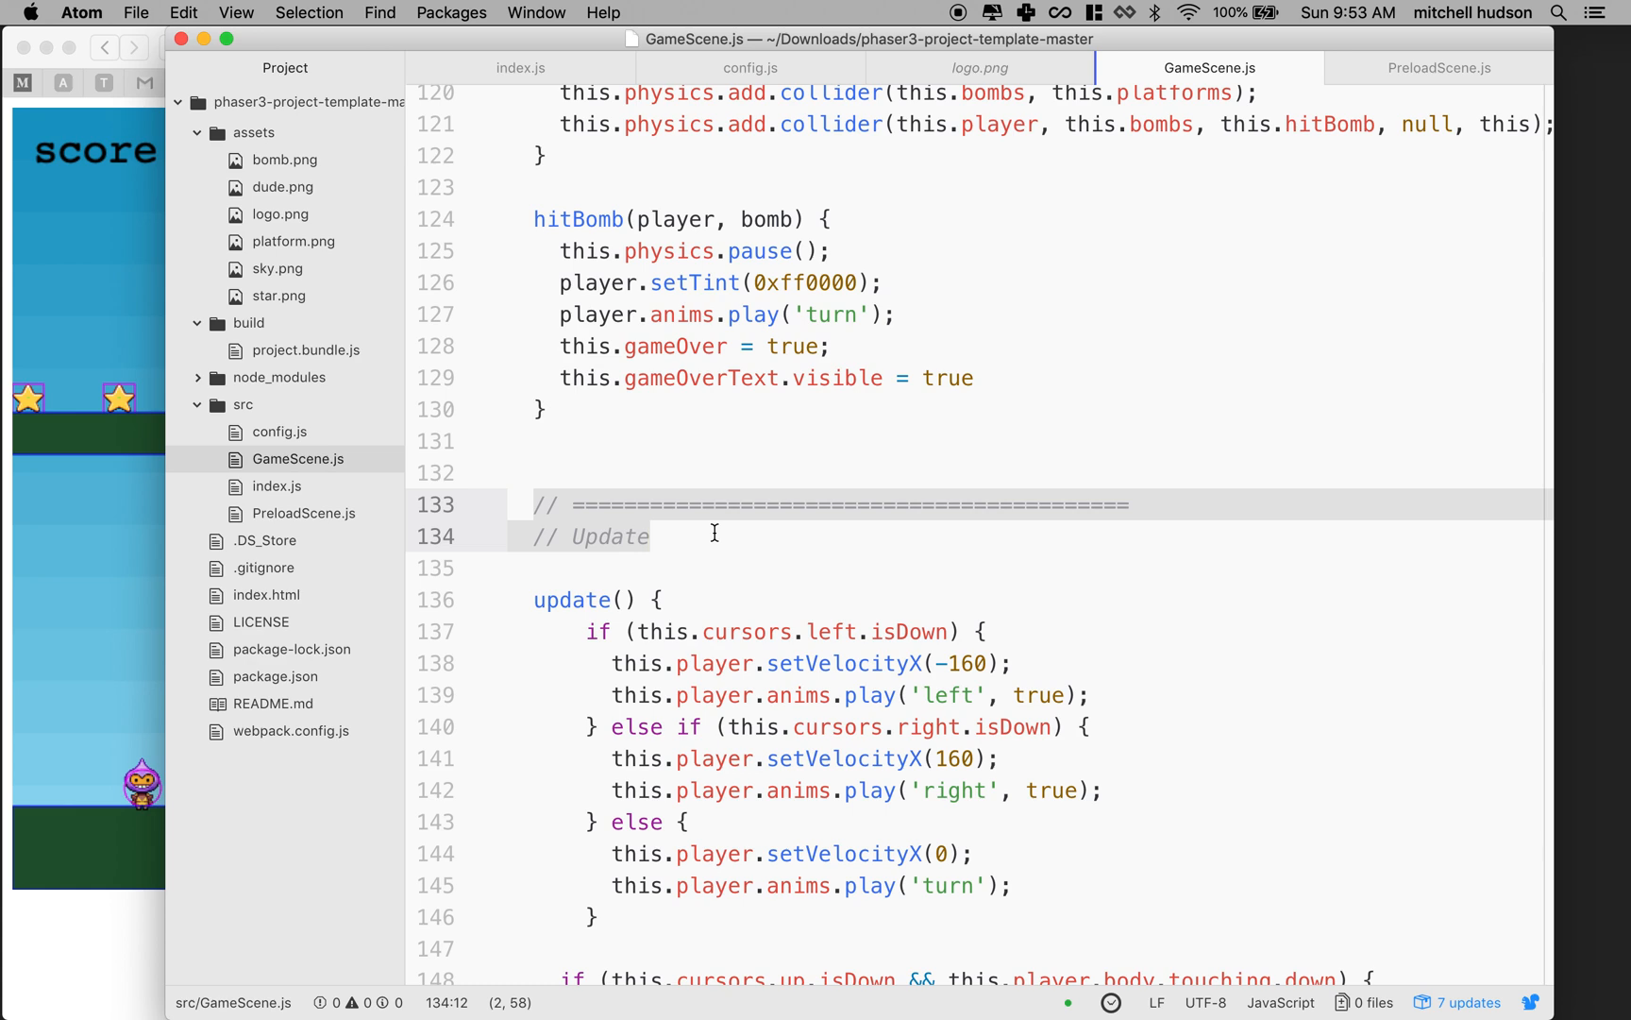
{"action": "left_click", "coordinate": [1109, 507]}
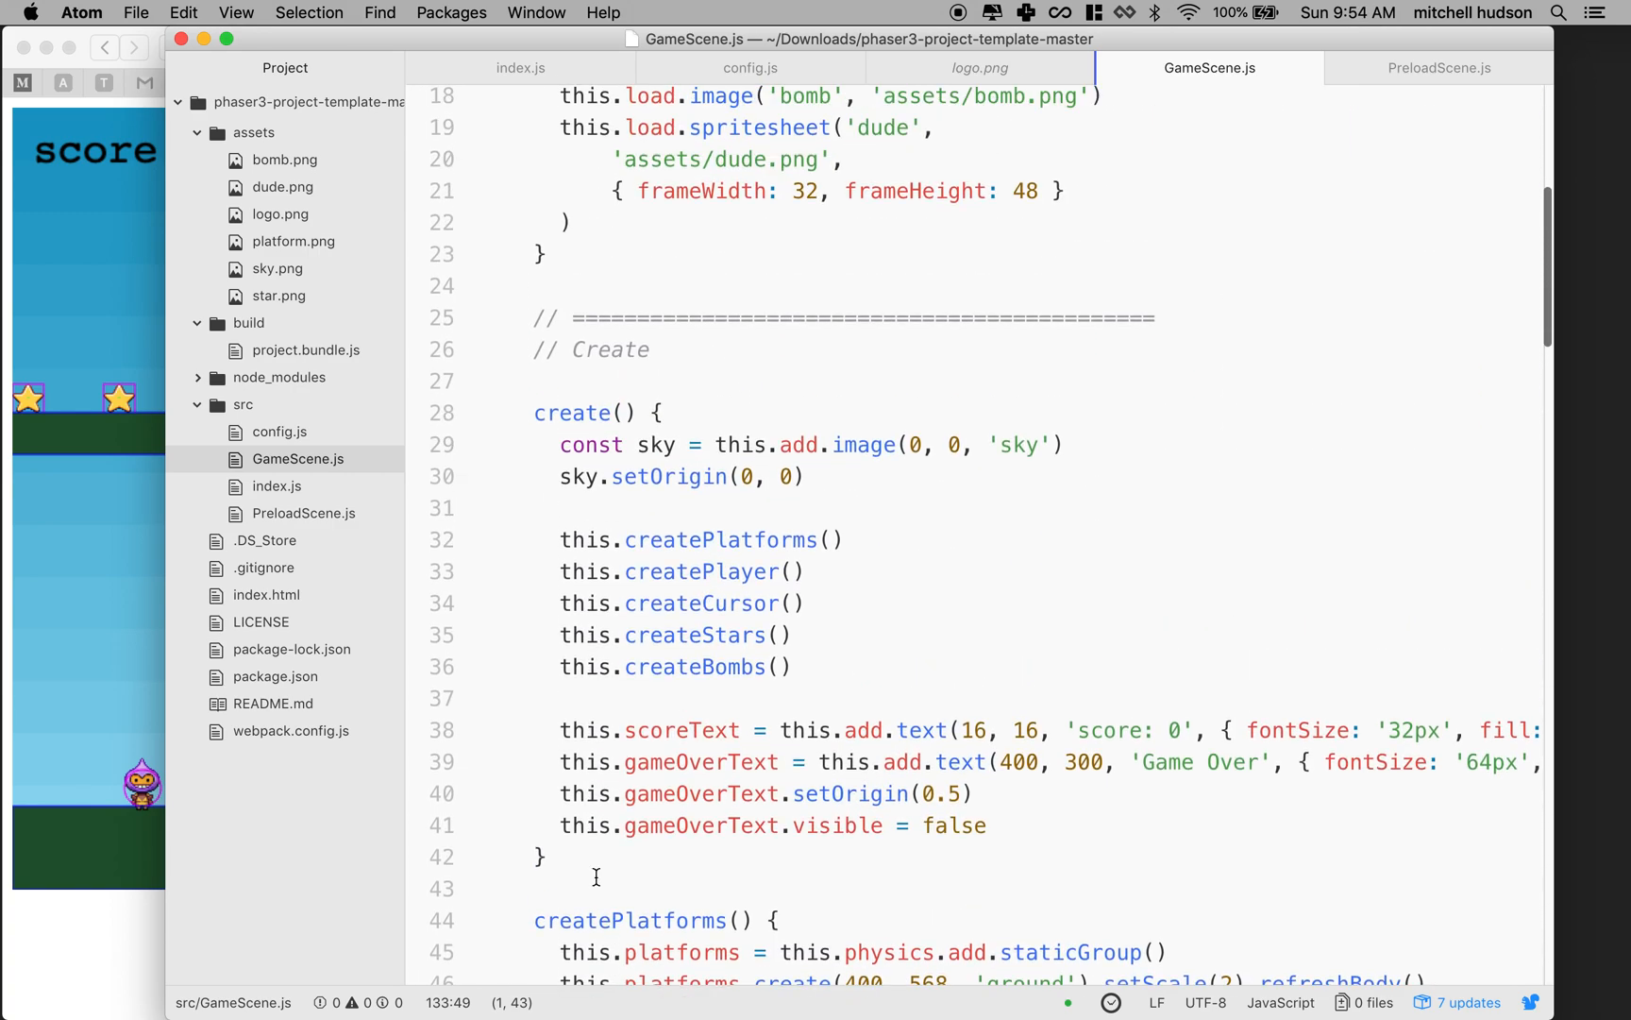
{"action": "scroll", "scroll_direction": "down", "scroll_amount": 3}
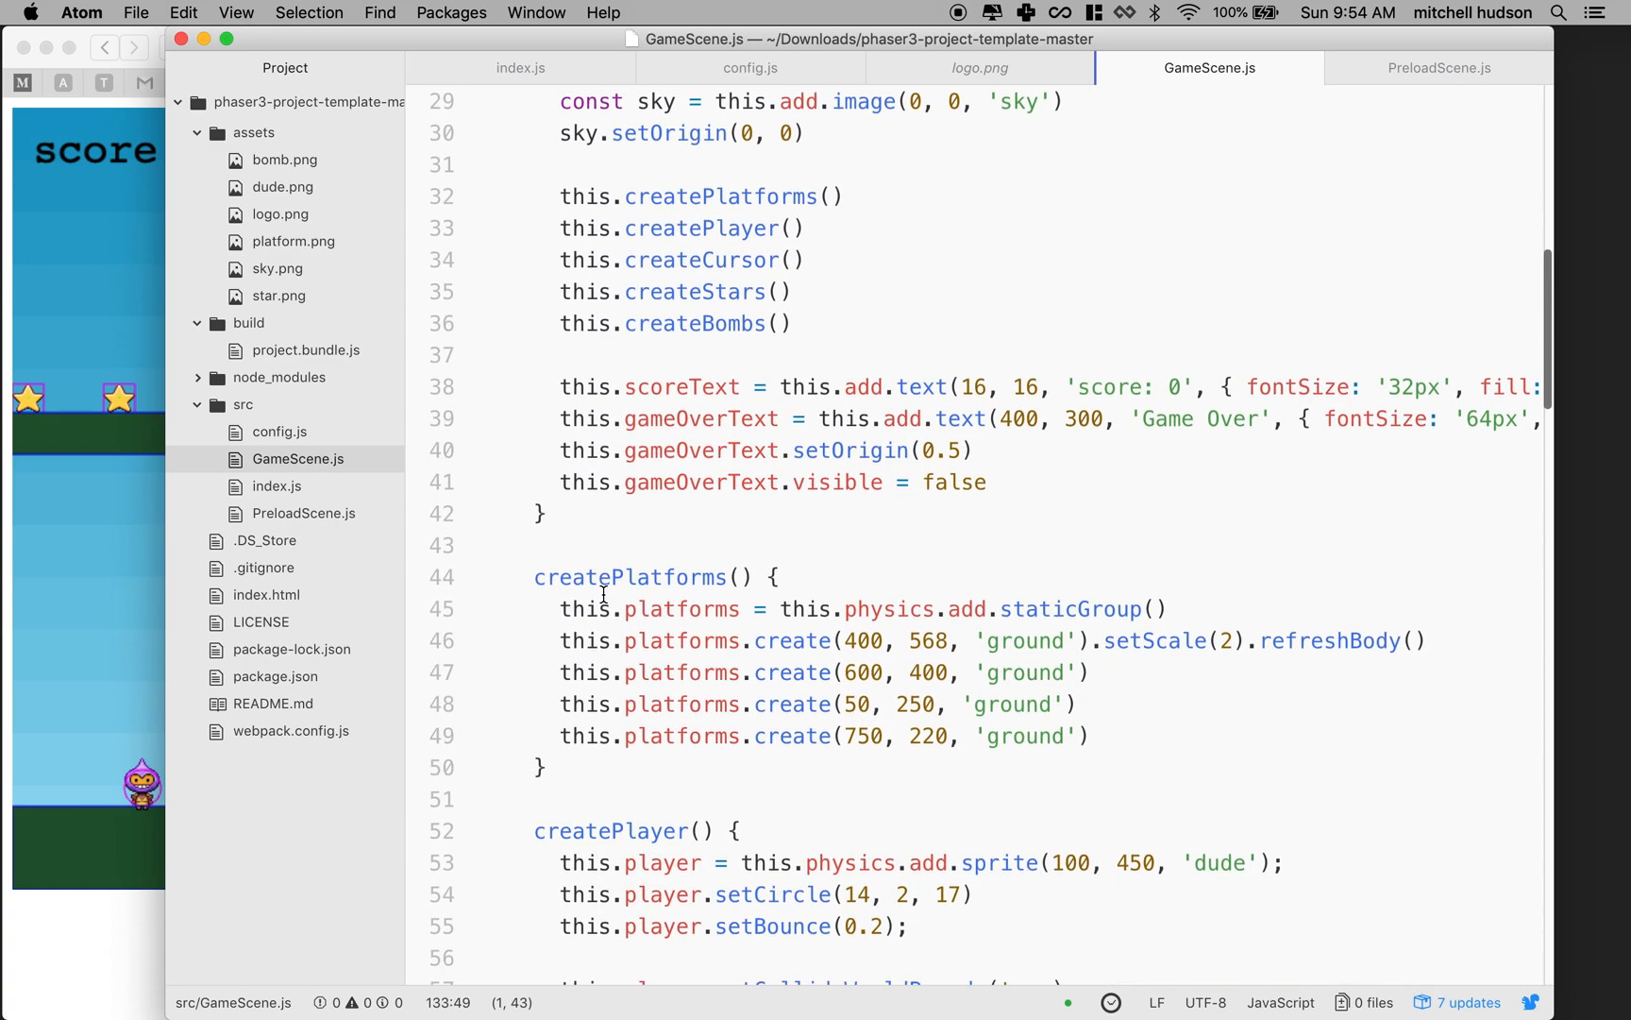
{"action": "scroll", "scroll_direction": "down", "scroll_amount": 3}
{"action": "type", "text": "// Create"}
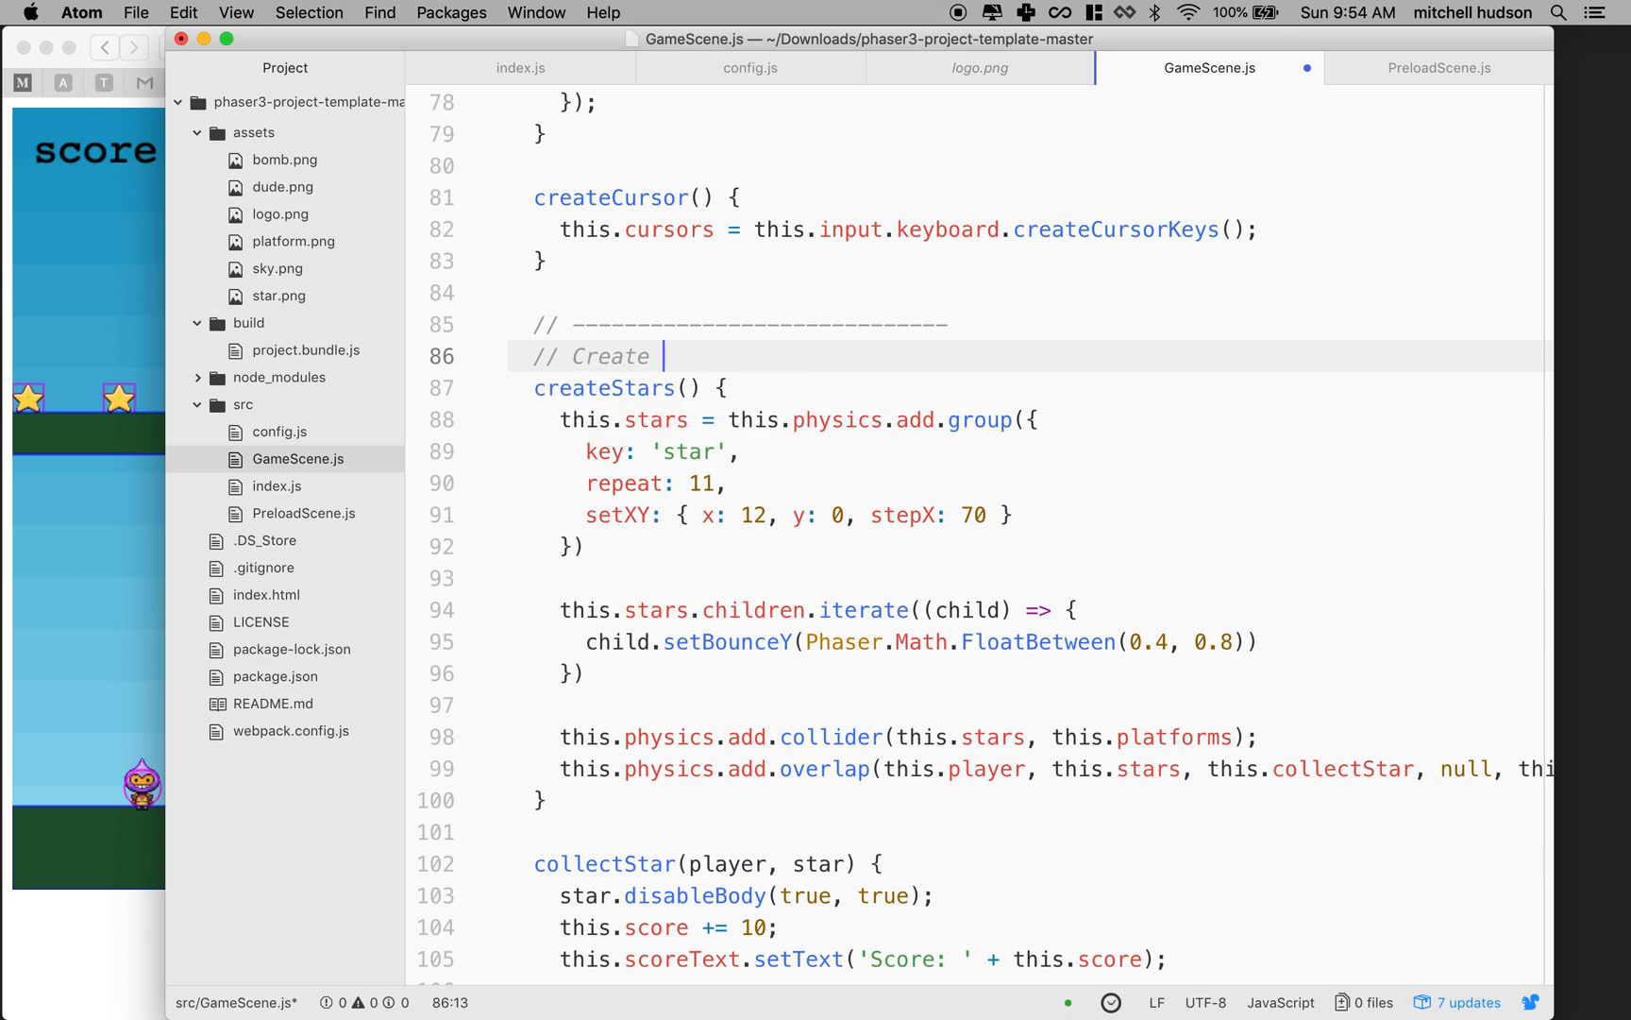
Step: Finish the divider comment above createStars() so it reads 'Create Stars'
{"action": "type", "text": "Stars"}
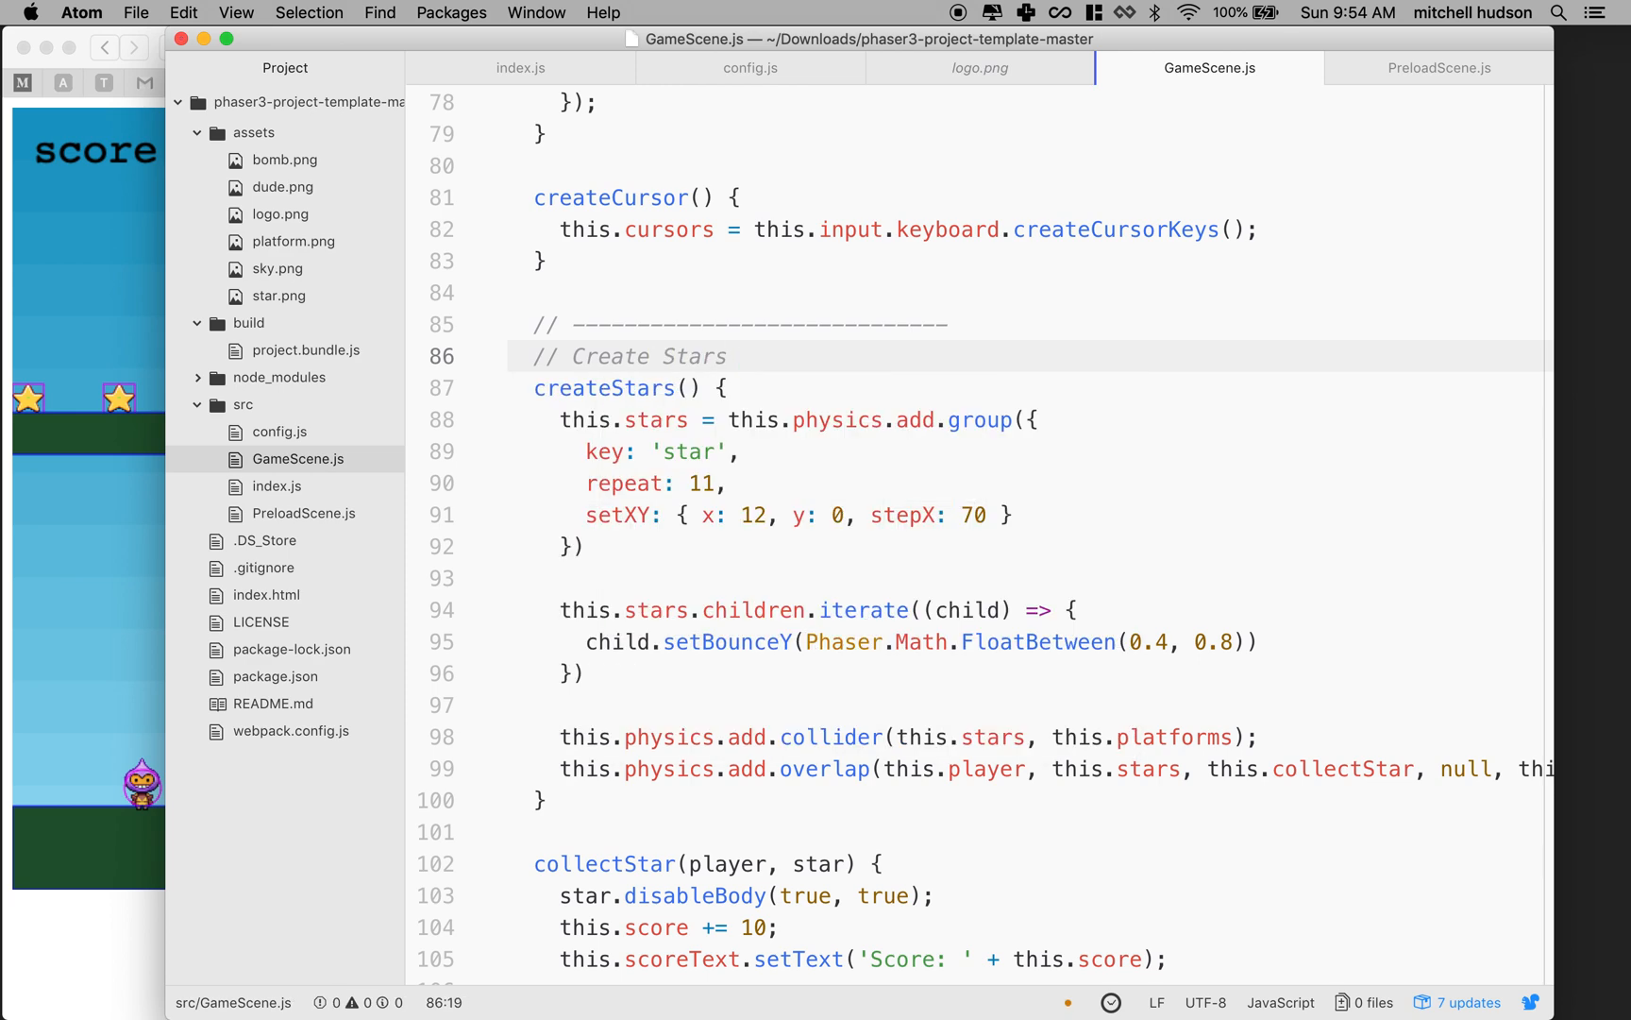
{"action": "scroll", "scroll_direction": "down", "scroll_amount": 3}
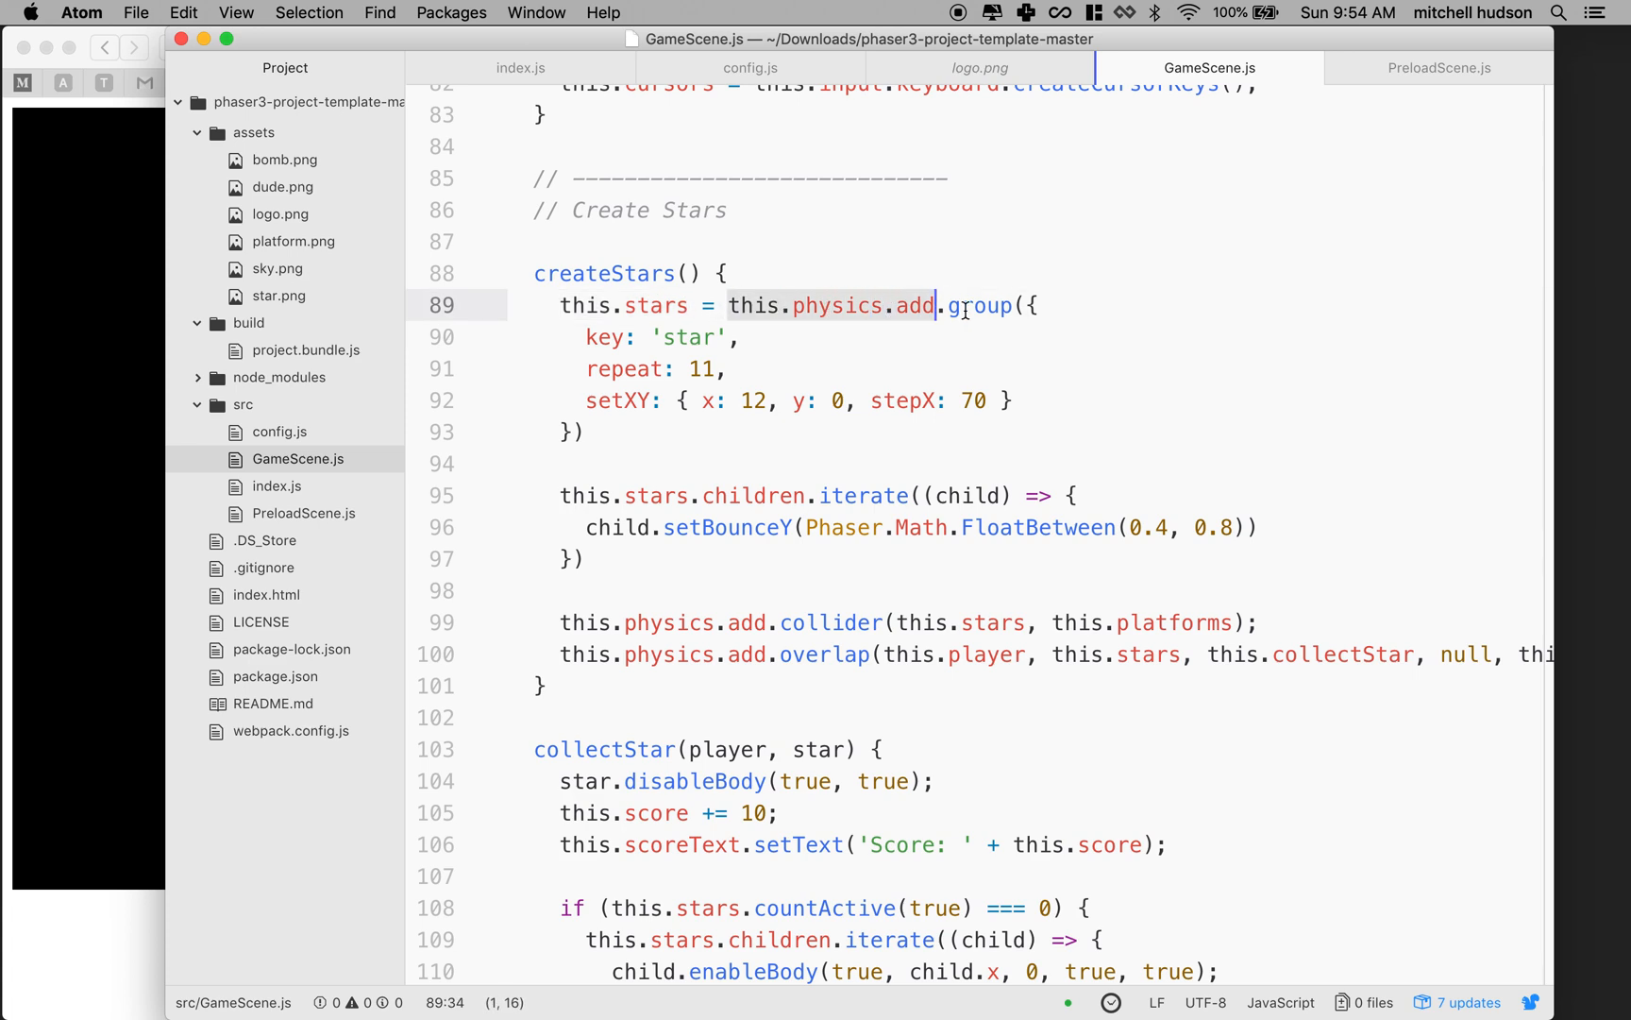
{"action": "double_click", "coordinate": [978, 305]}
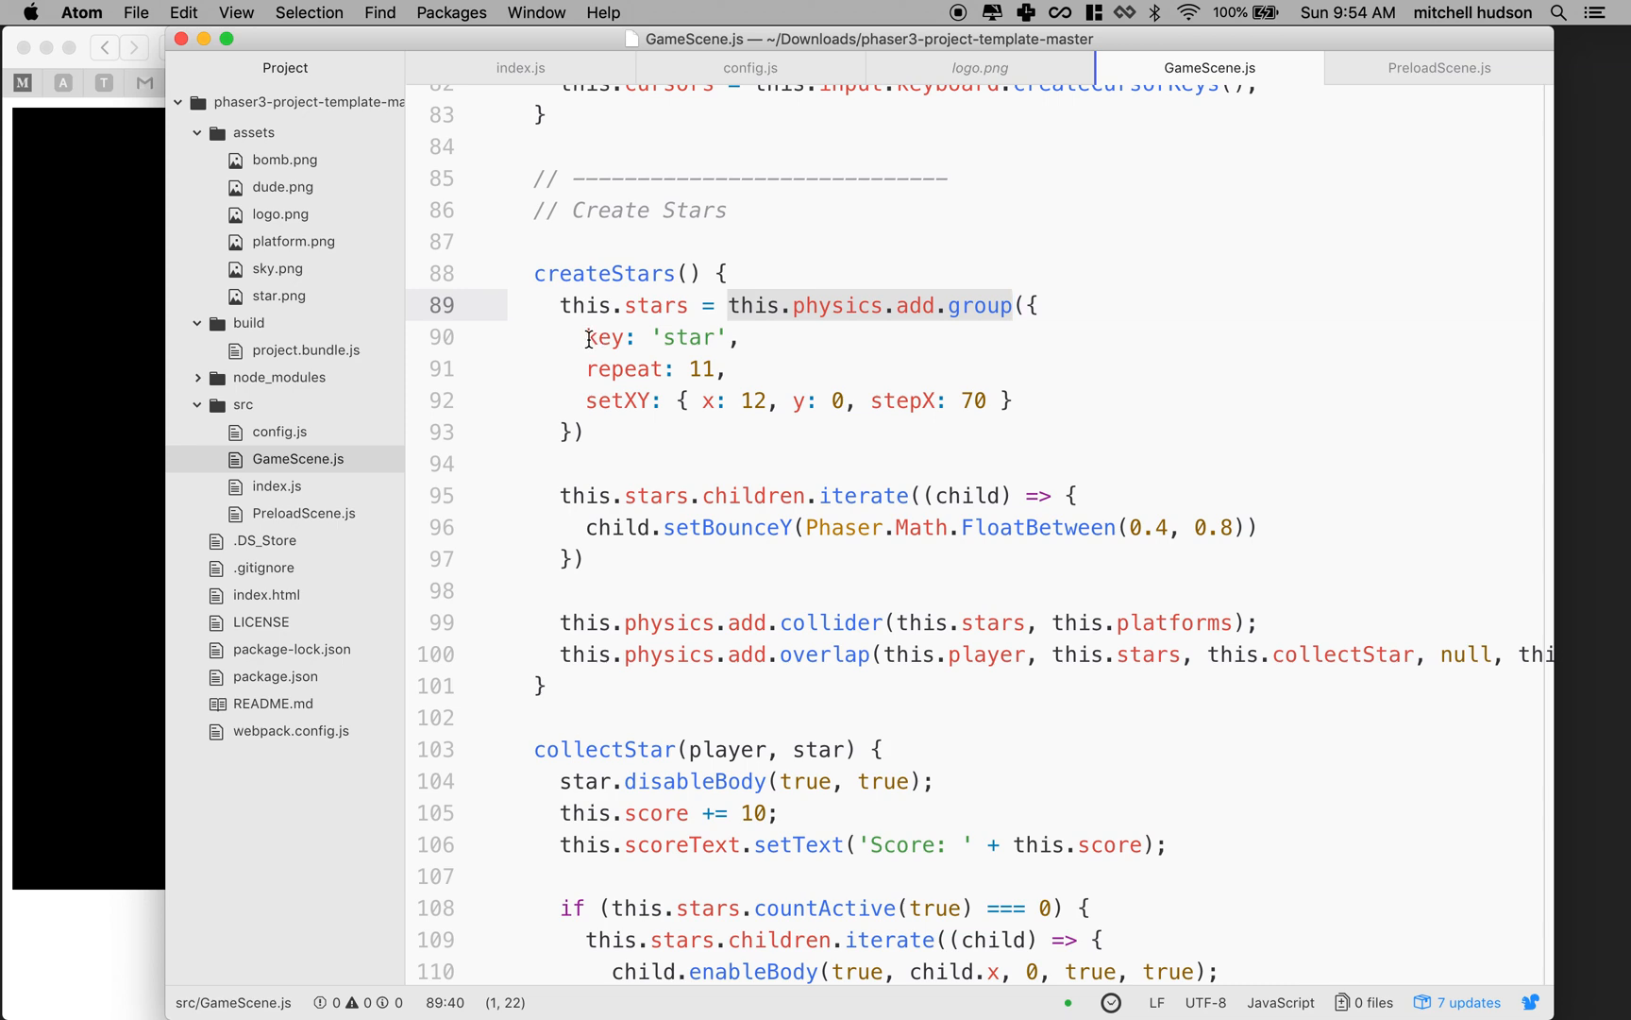
{"action": "left_click_drag", "start_coordinate": [585, 337], "coordinate": [1009, 400]}
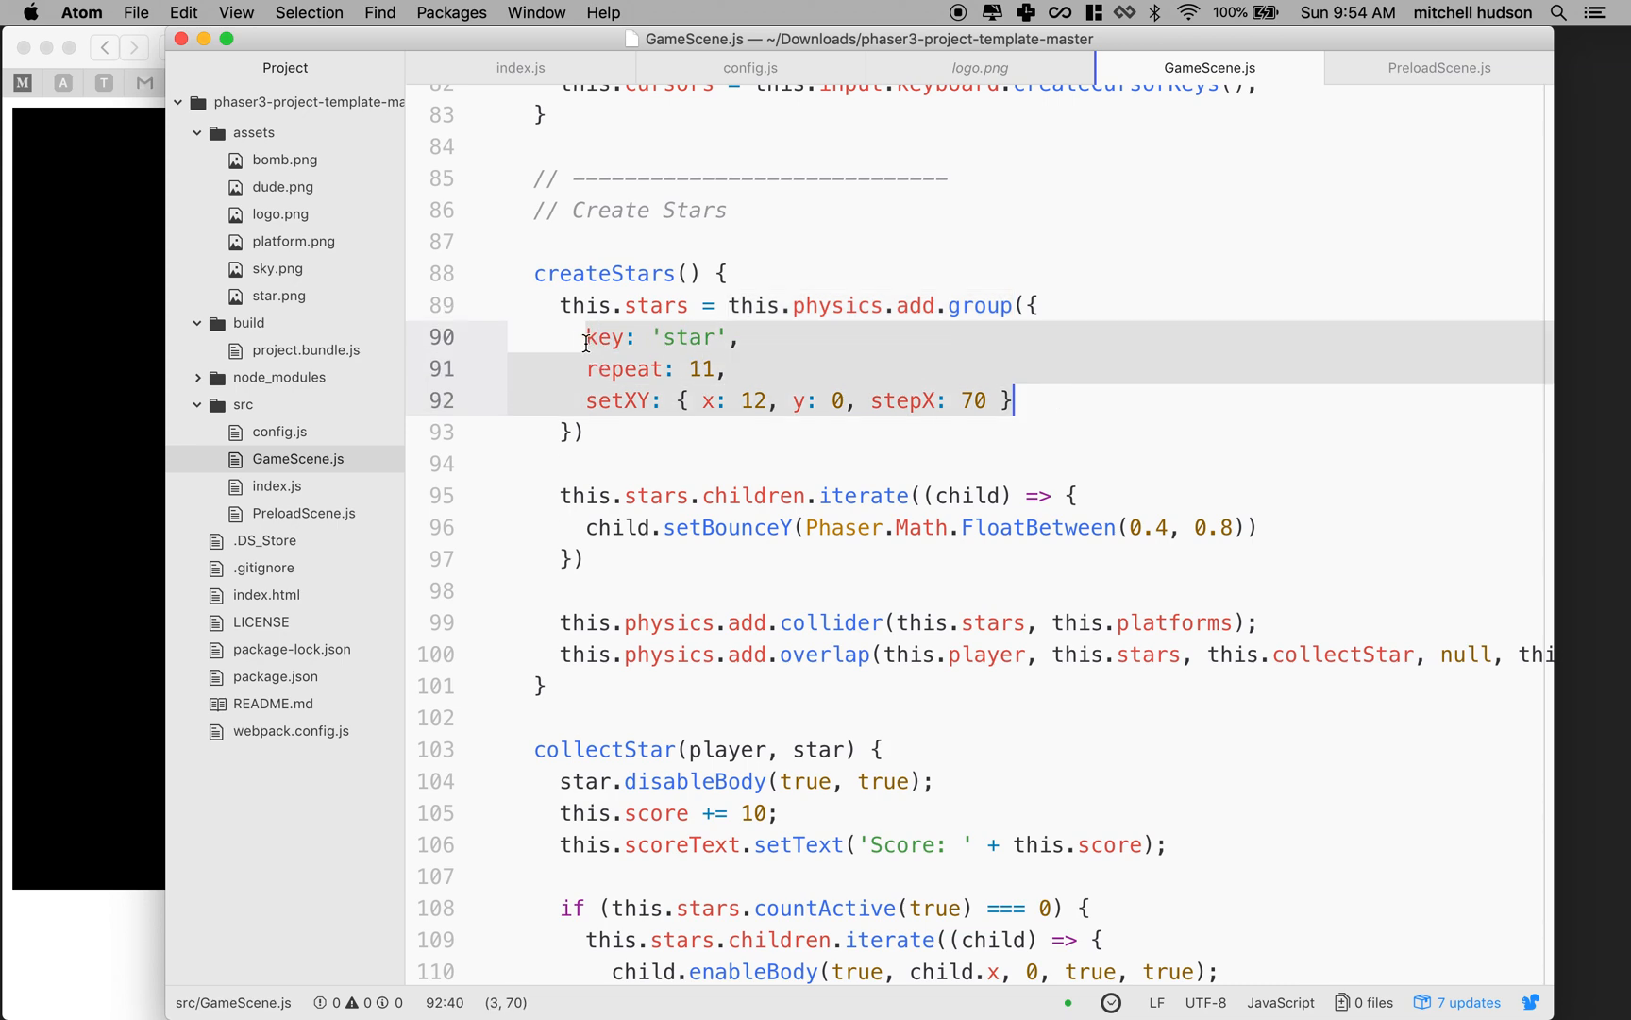
{"action": "left_click", "coordinate": [588, 368]}
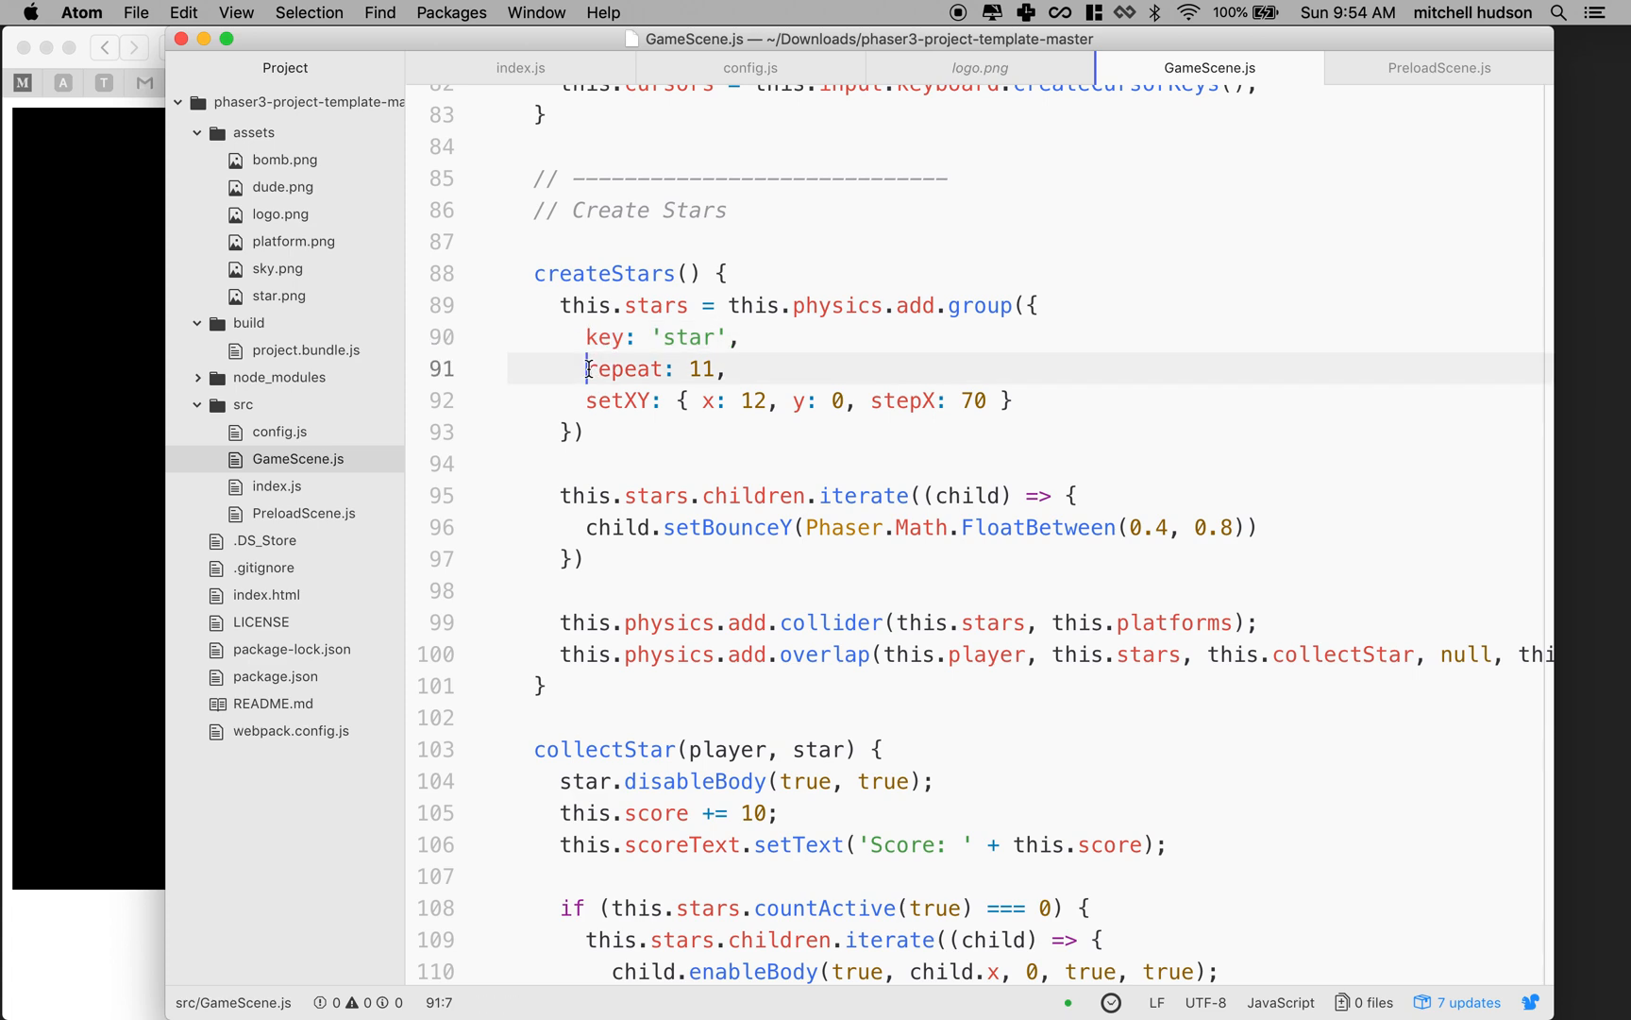
{"action": "left_click", "coordinate": [702, 400]}
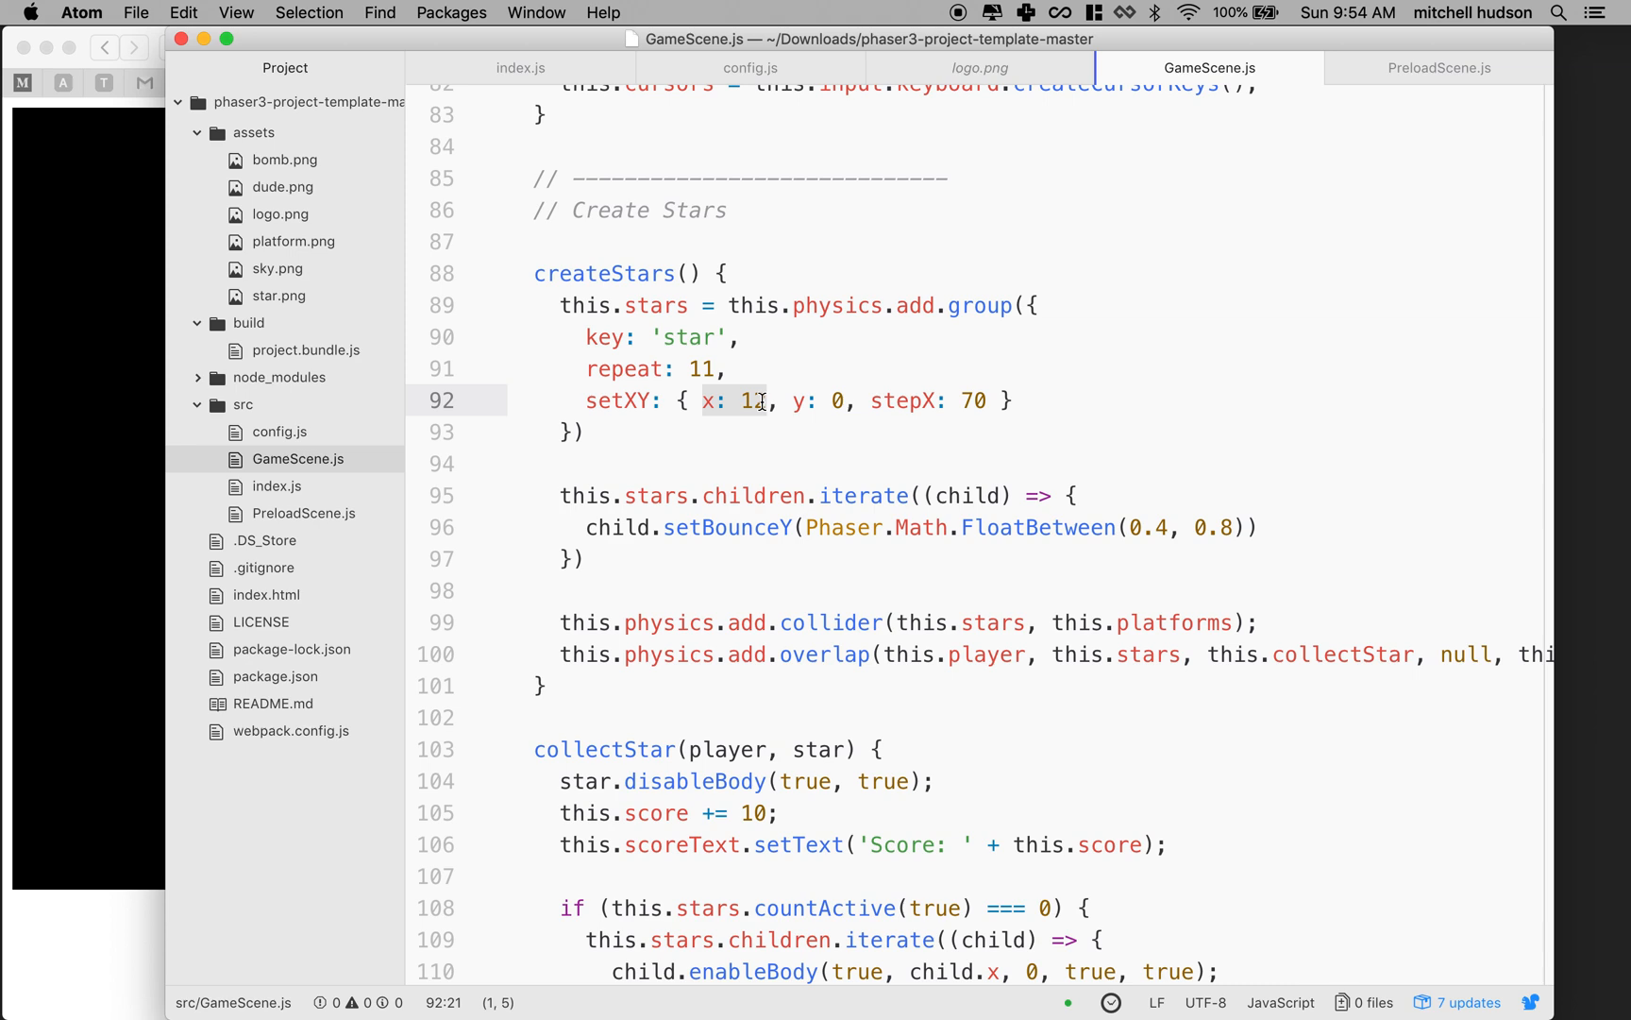
{"action": "type", "text": "2"}
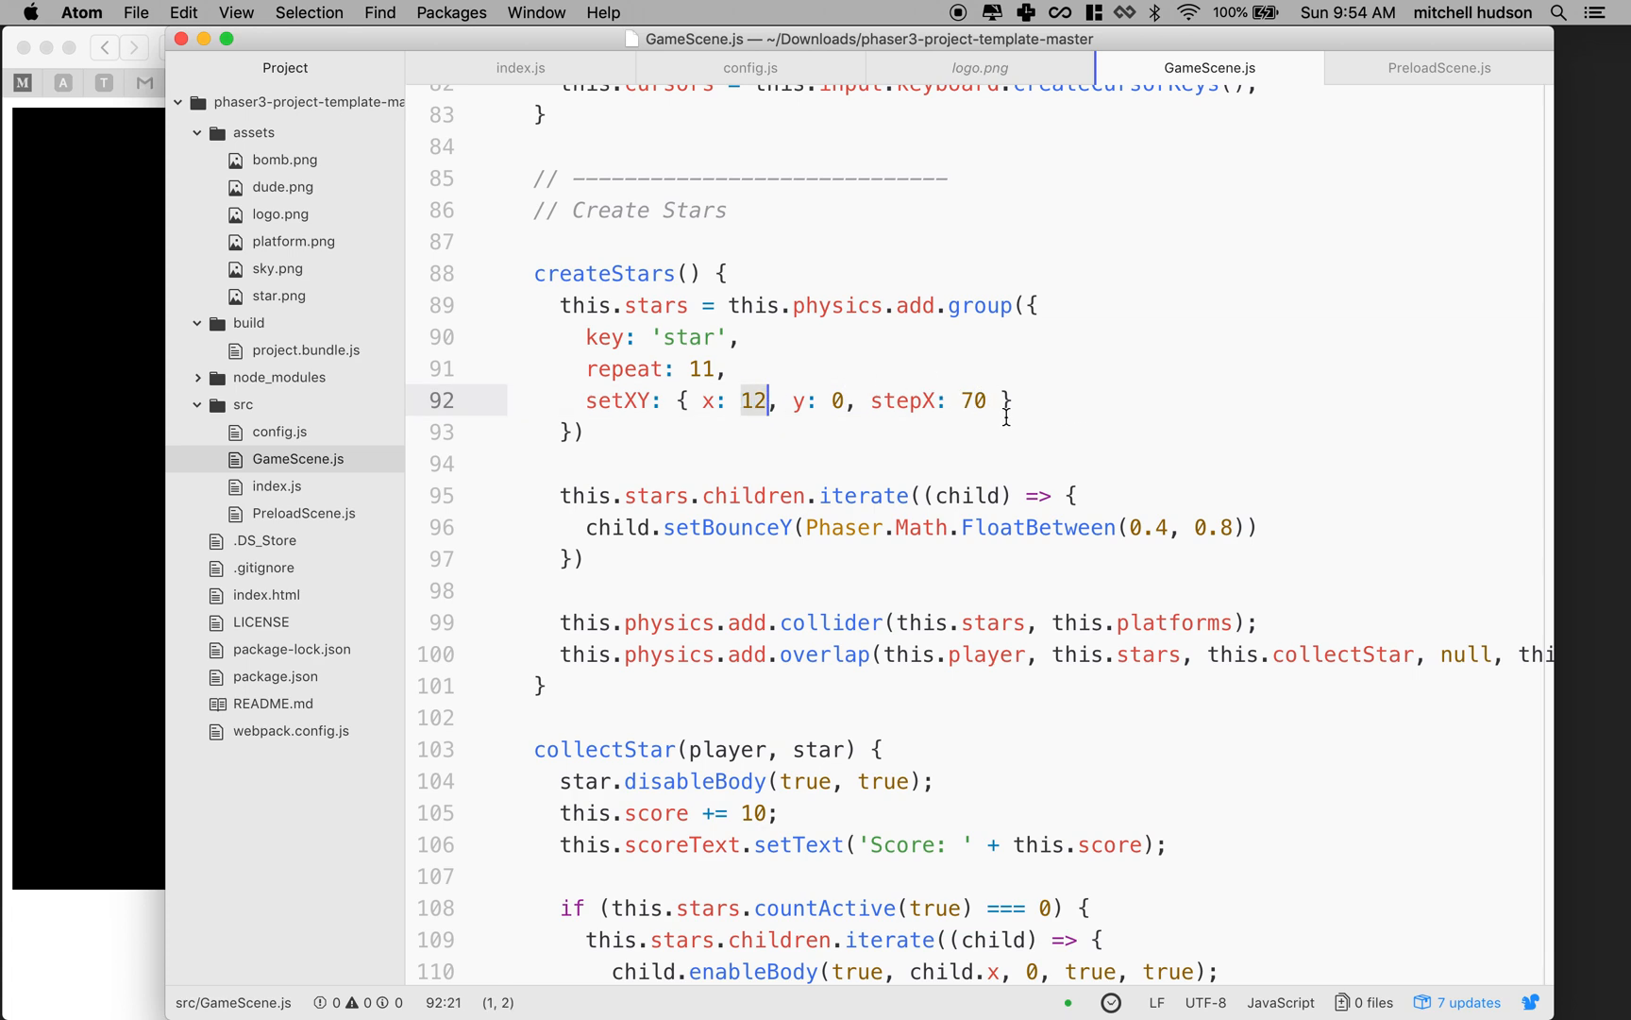
{"action": "left_click", "coordinate": [703, 369]}
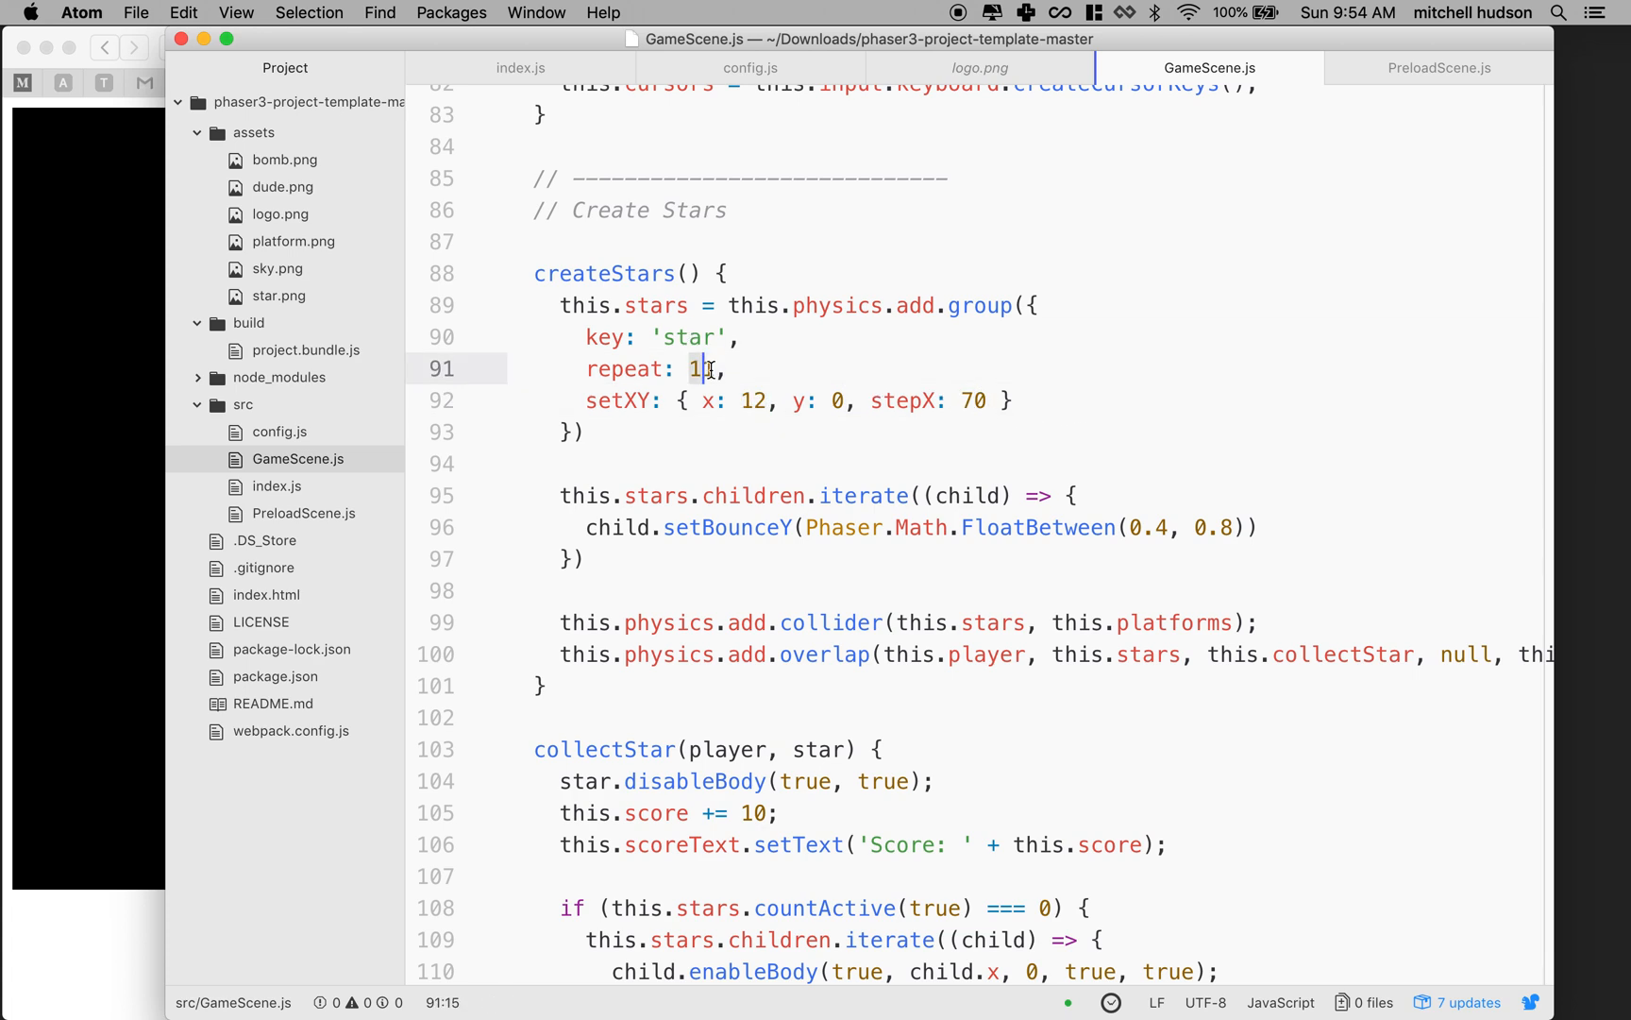
{"action": "type", "text": "1"}
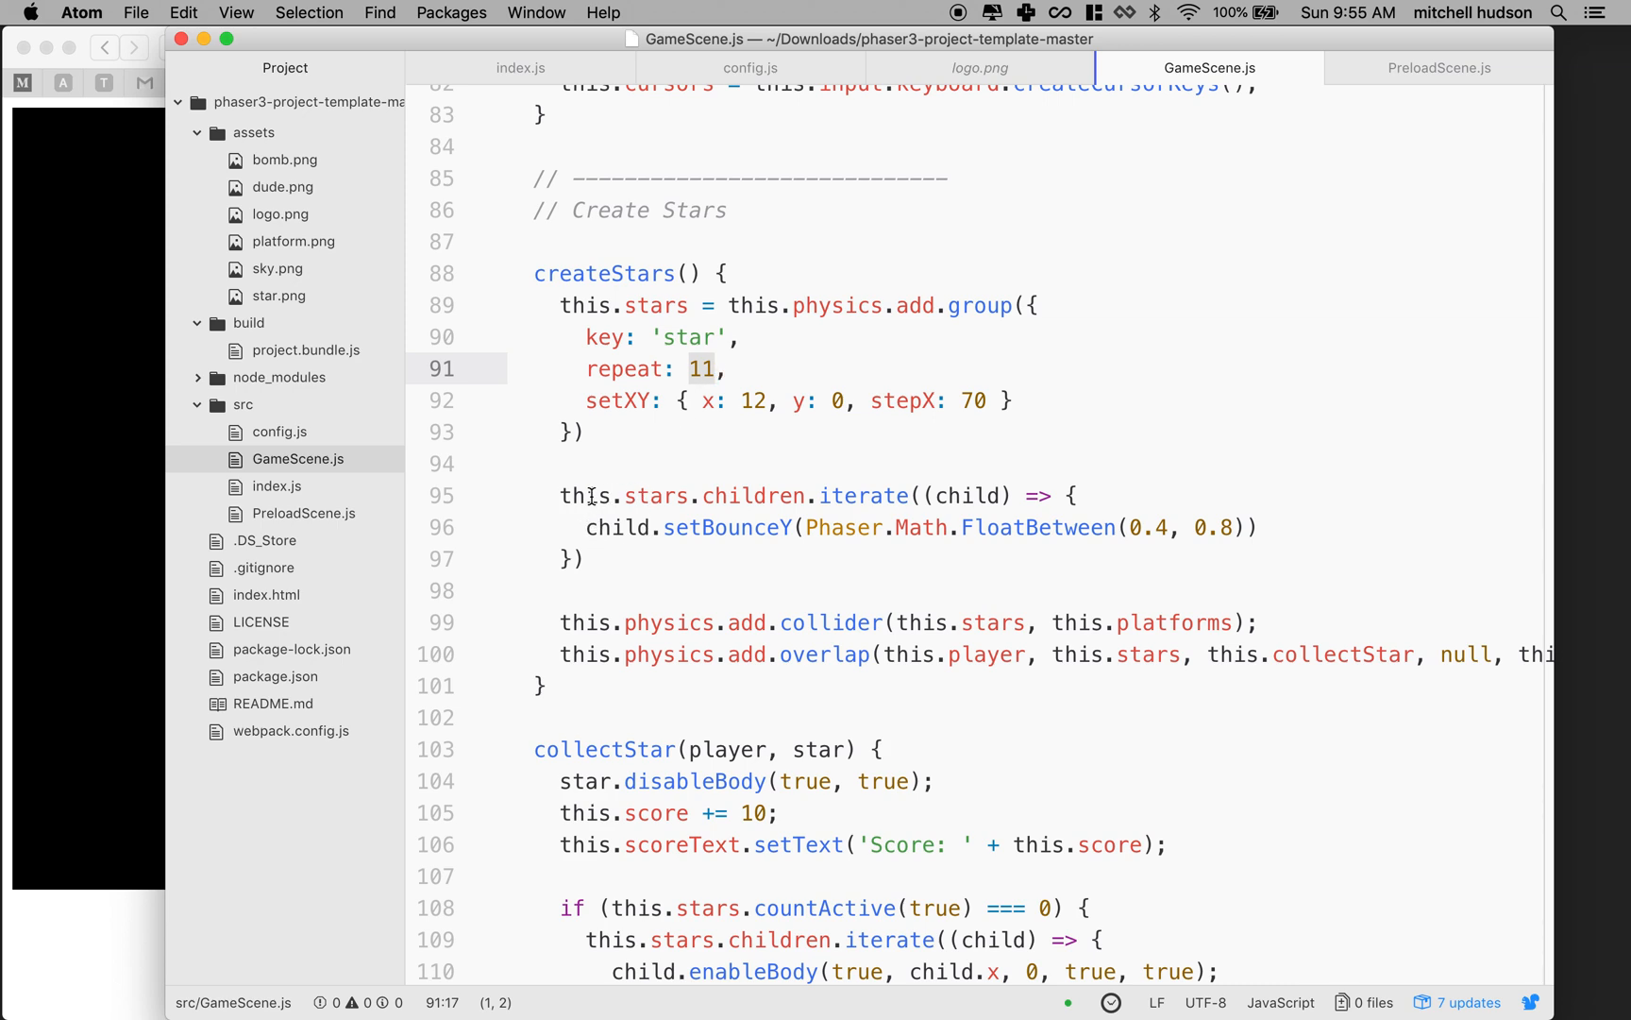
{"action": "left_click", "coordinate": [588, 559]}
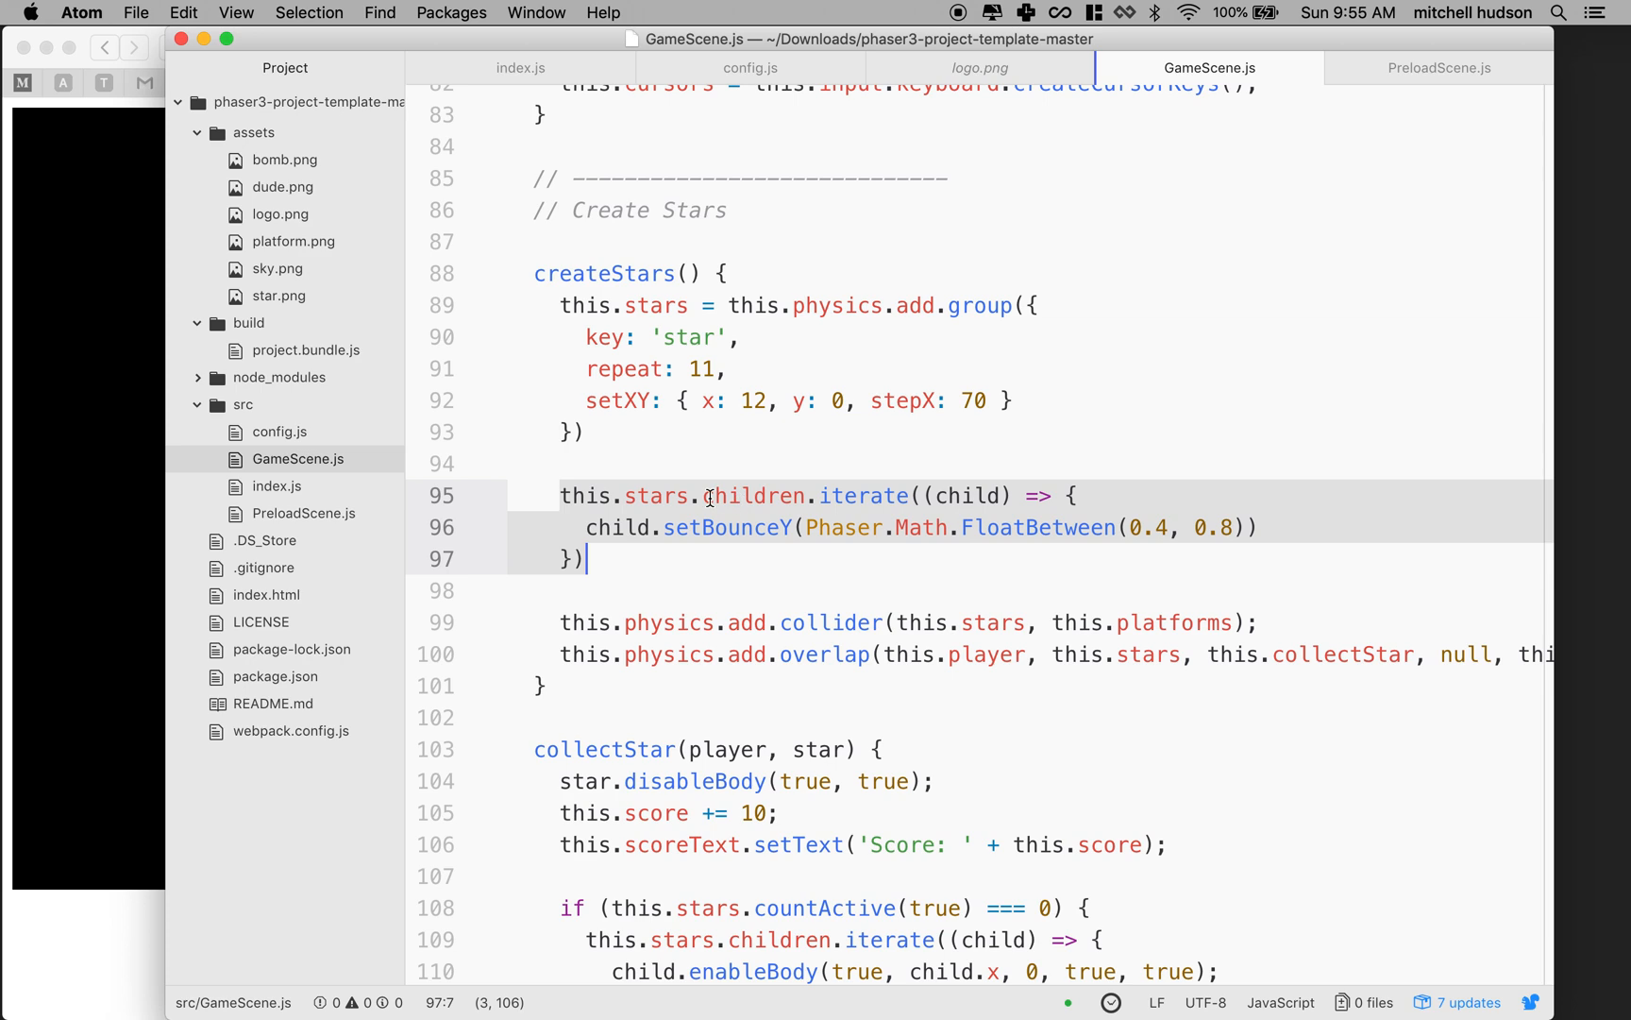
{"action": "double_click", "coordinate": [751, 496]}
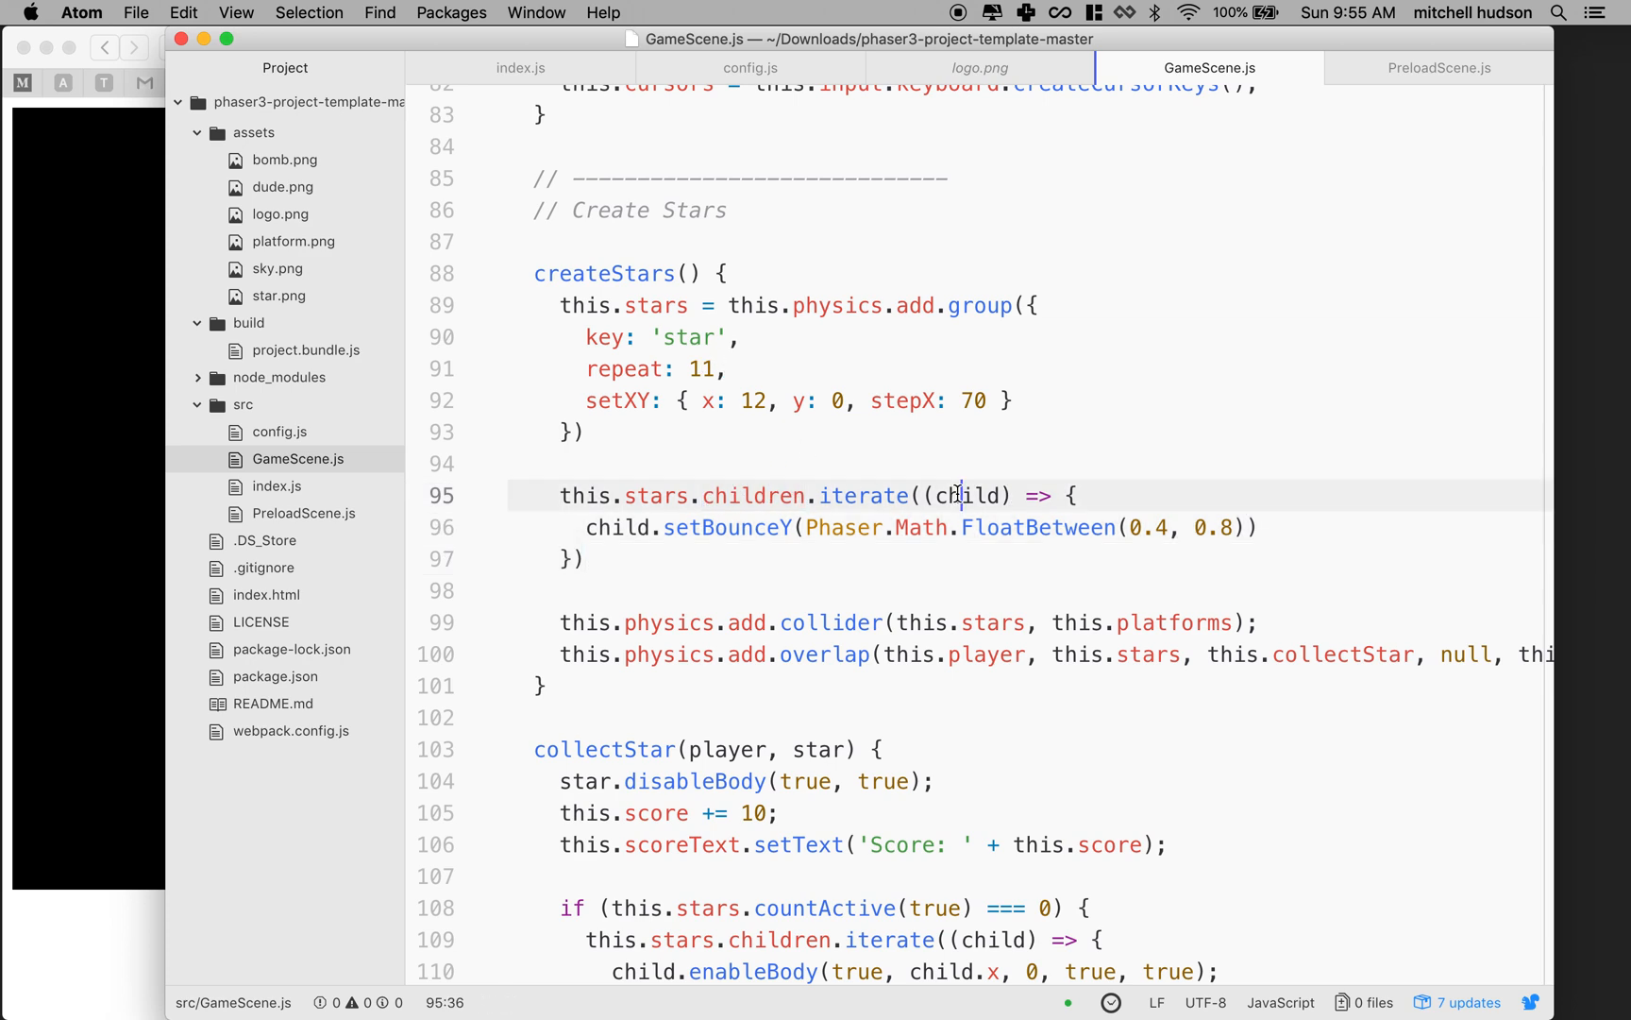
{"action": "double_click", "coordinate": [954, 496]}
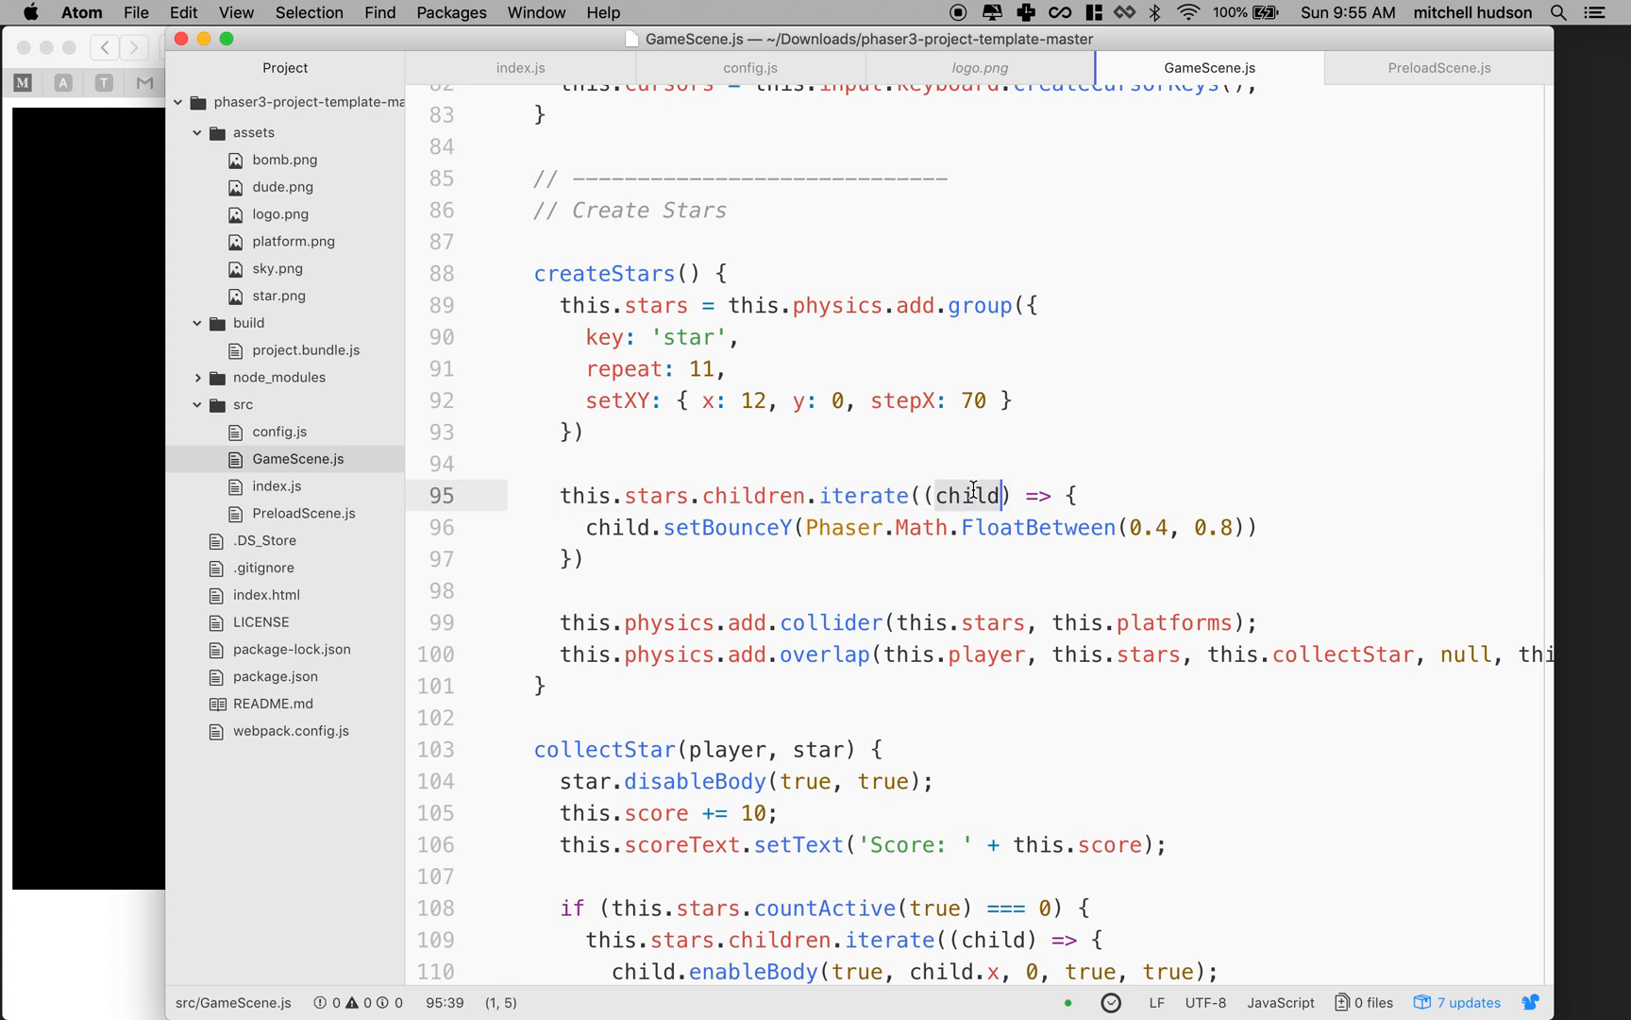
{"action": "left_click", "coordinate": [843, 527]}
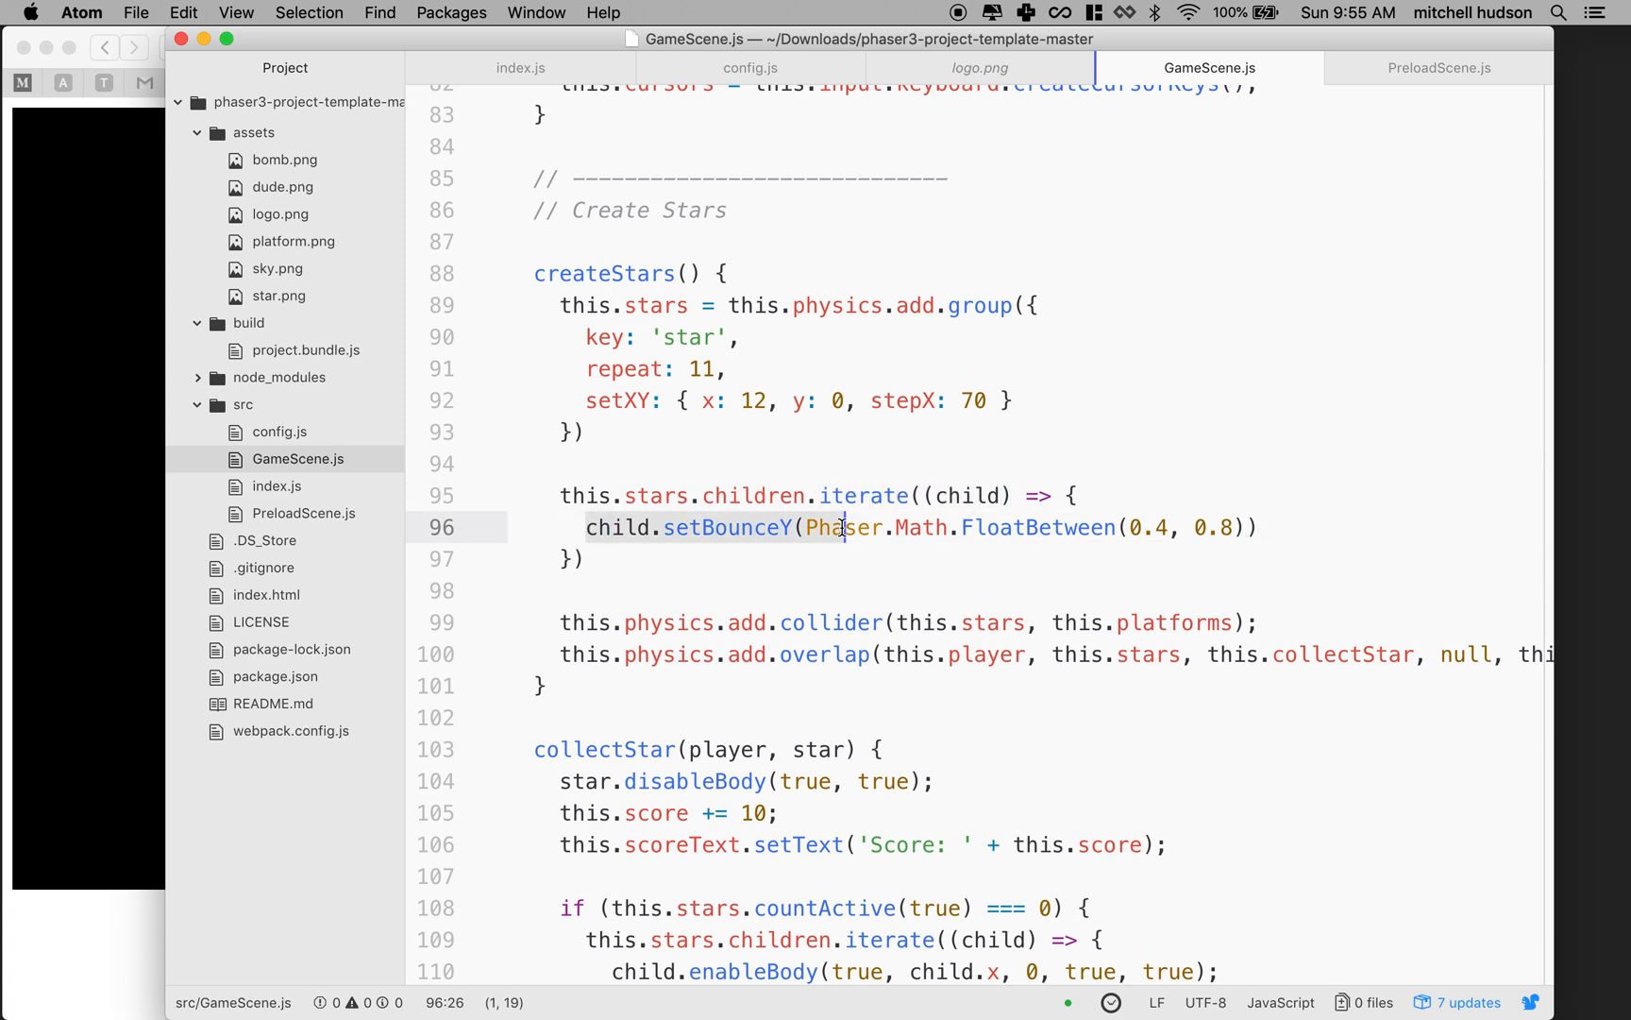
{"action": "left_click_drag", "start_coordinate": [843, 528], "coordinate": [1256, 528]}
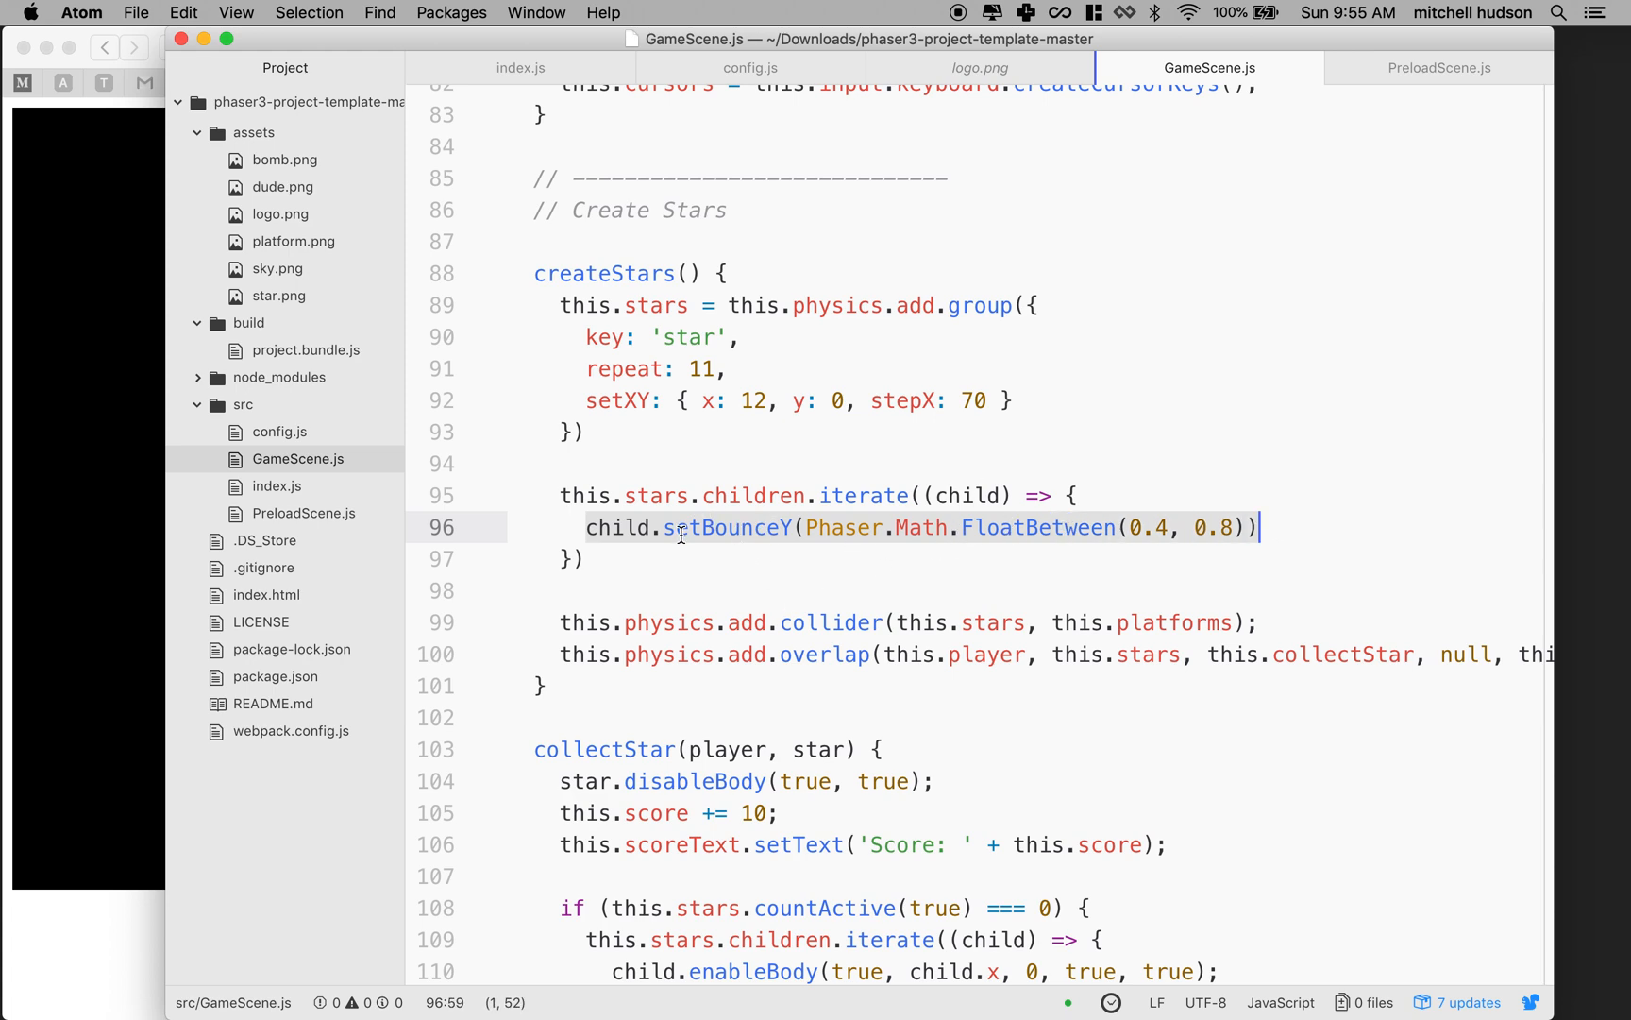
{"action": "double_click", "coordinate": [725, 527]}
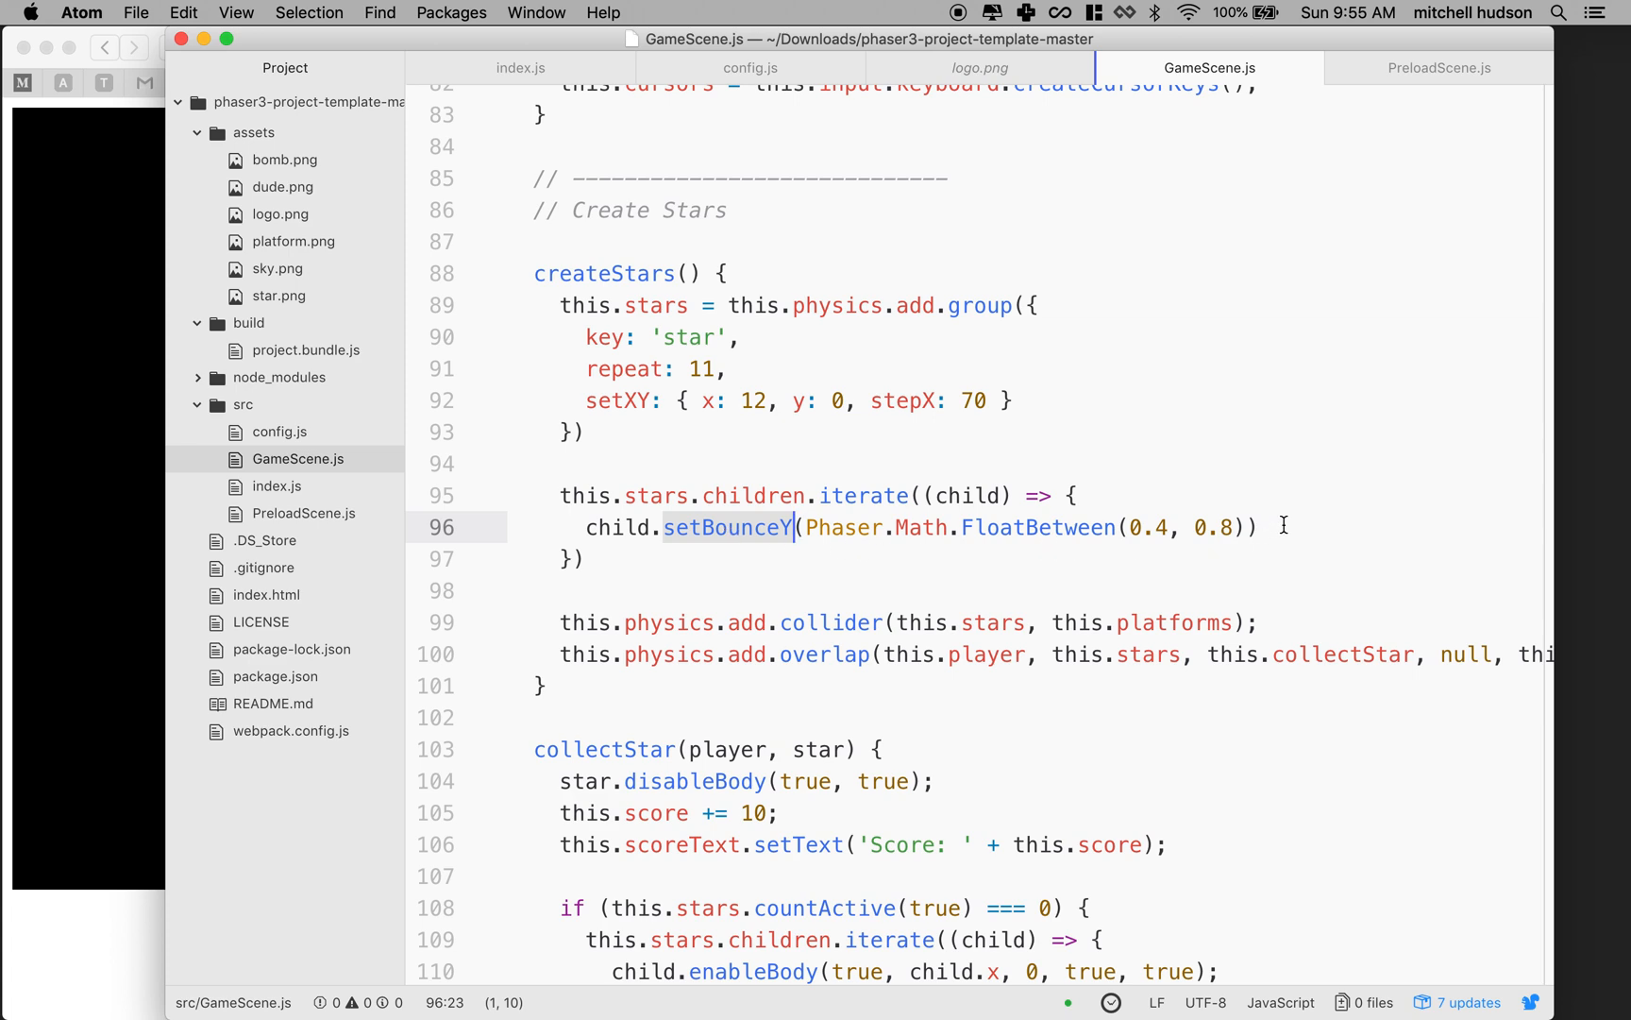
Step: Add a child.setCircle() line after setBounceY in the star loop, then open star.png
{"action": "key", "text": "Enter"}
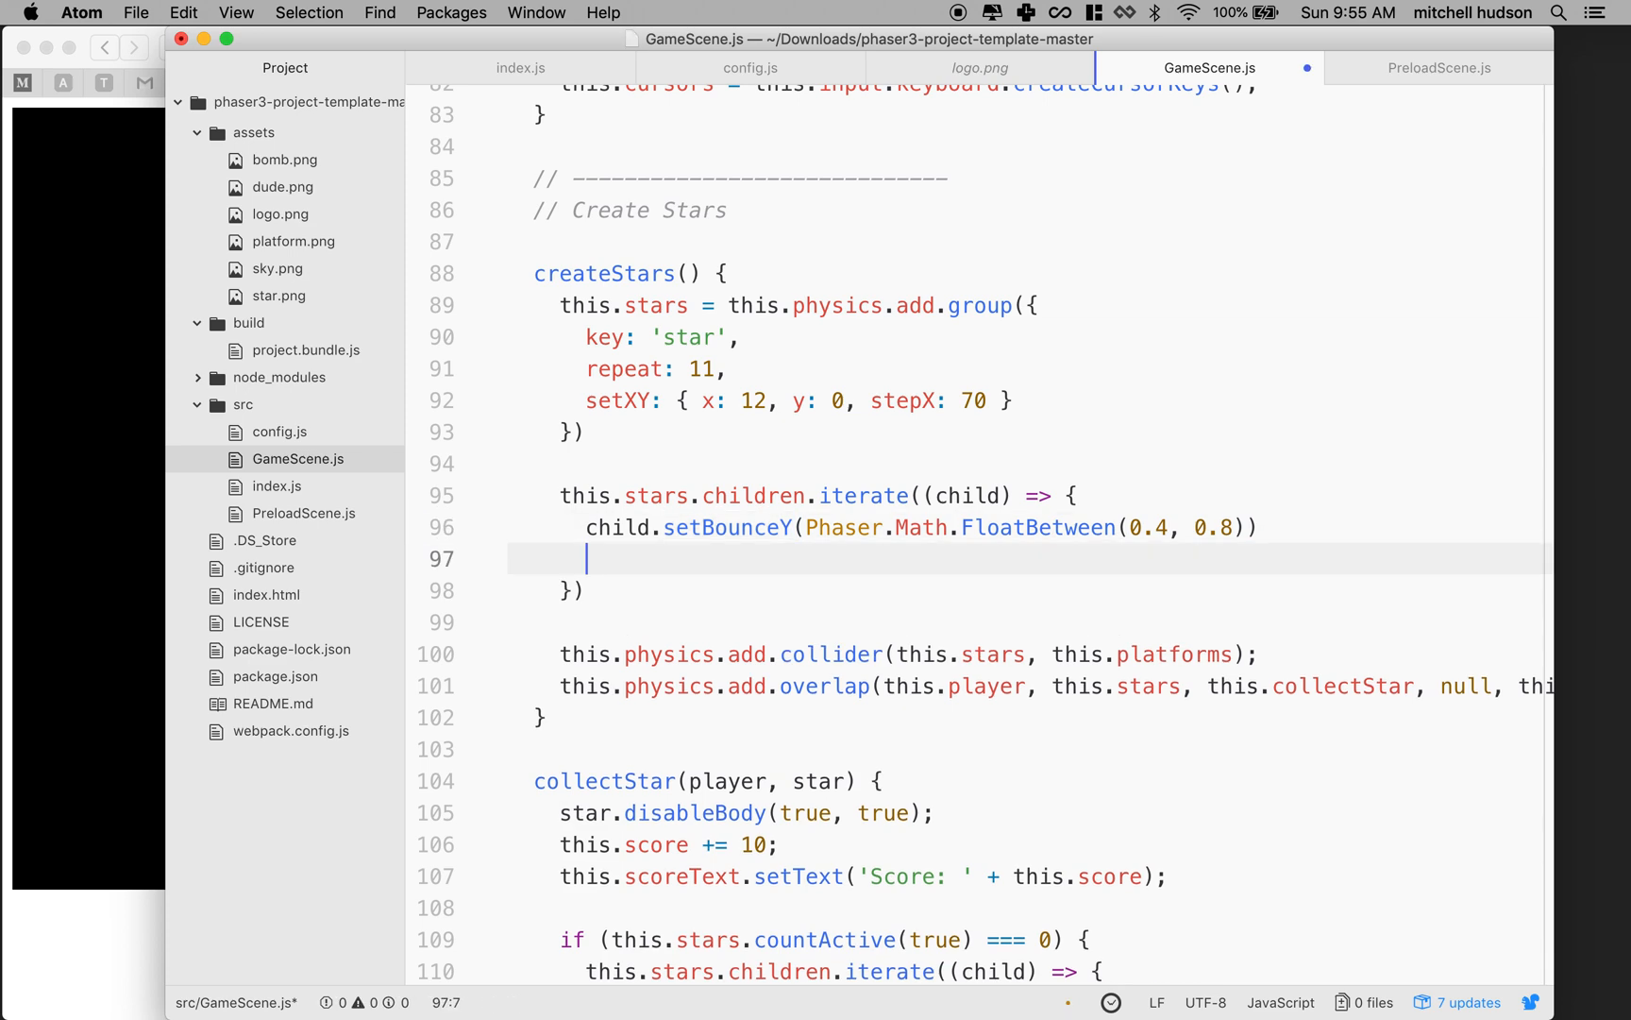
{"action": "type", "text": "child"}
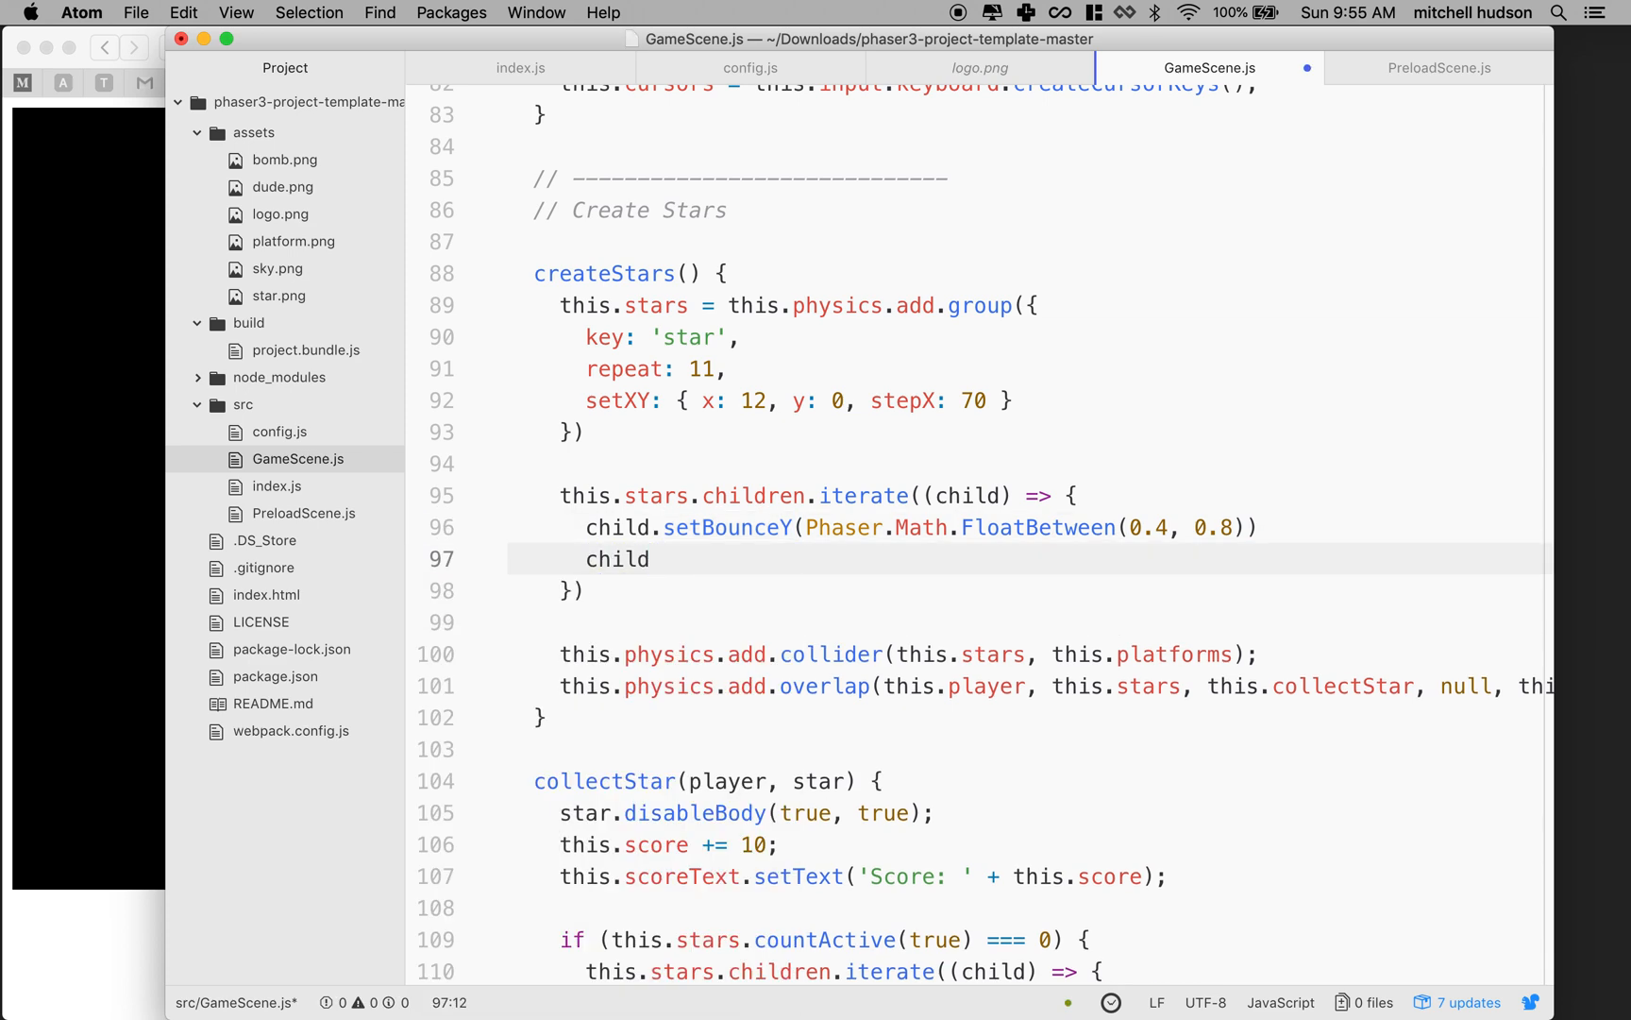
{"action": "left_click", "coordinate": [649, 558]}
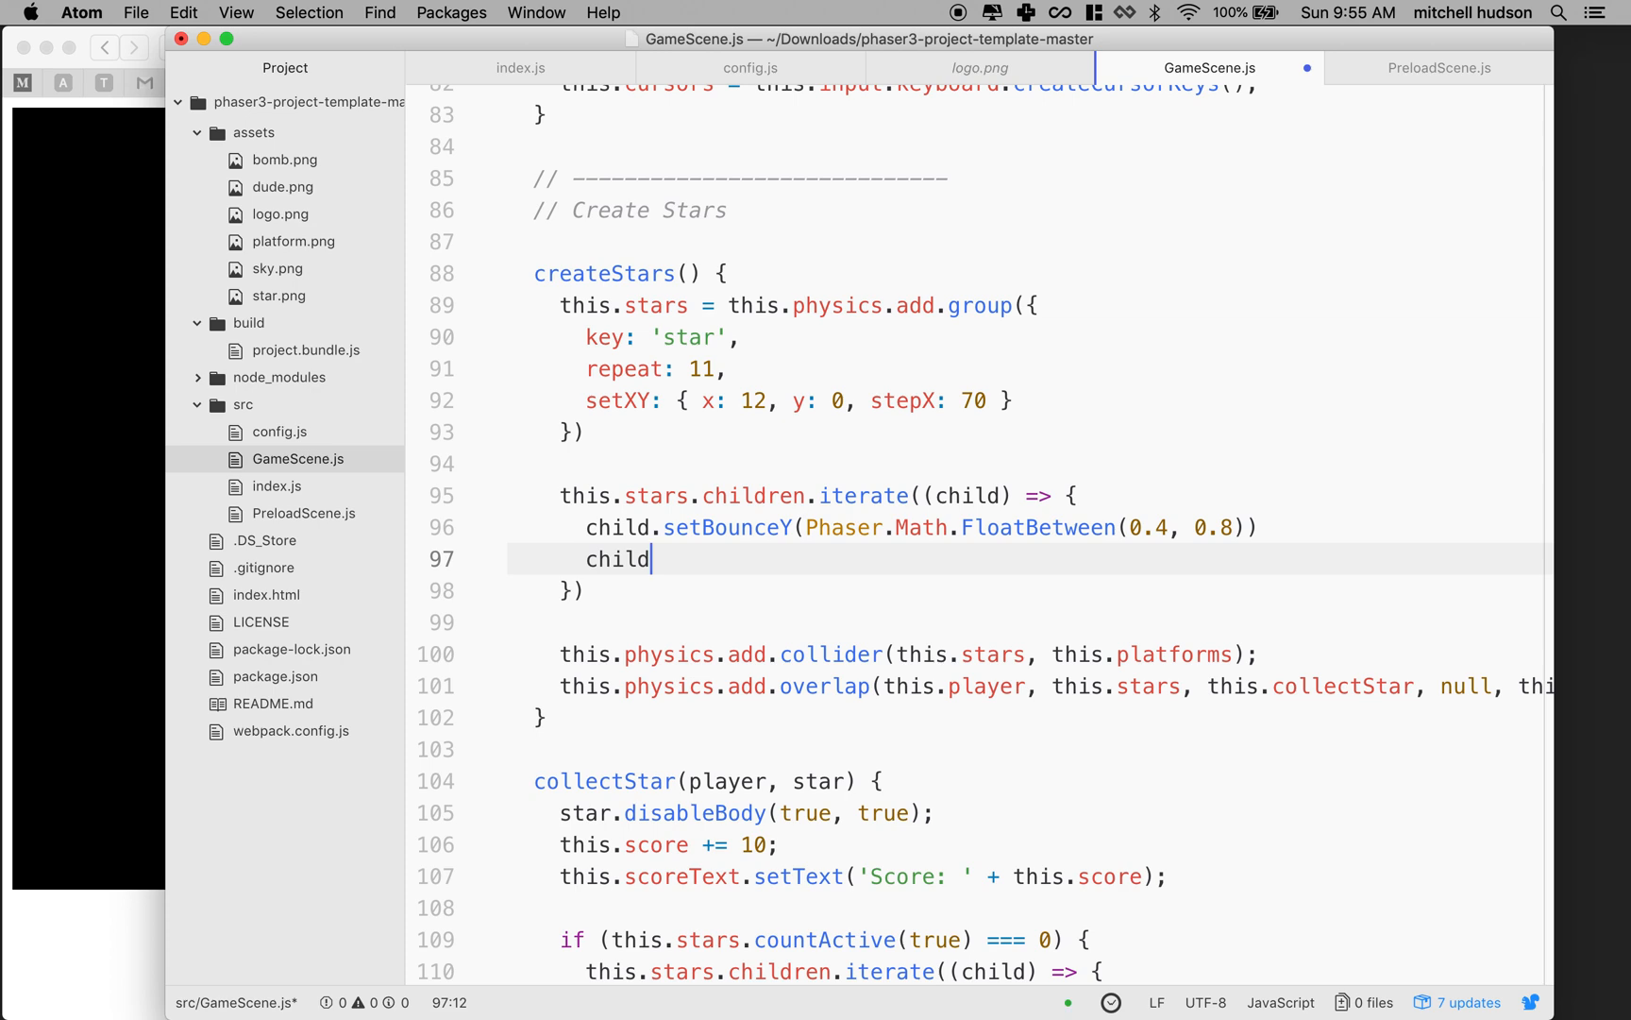
{"action": "type", "text": ".setCircle("}
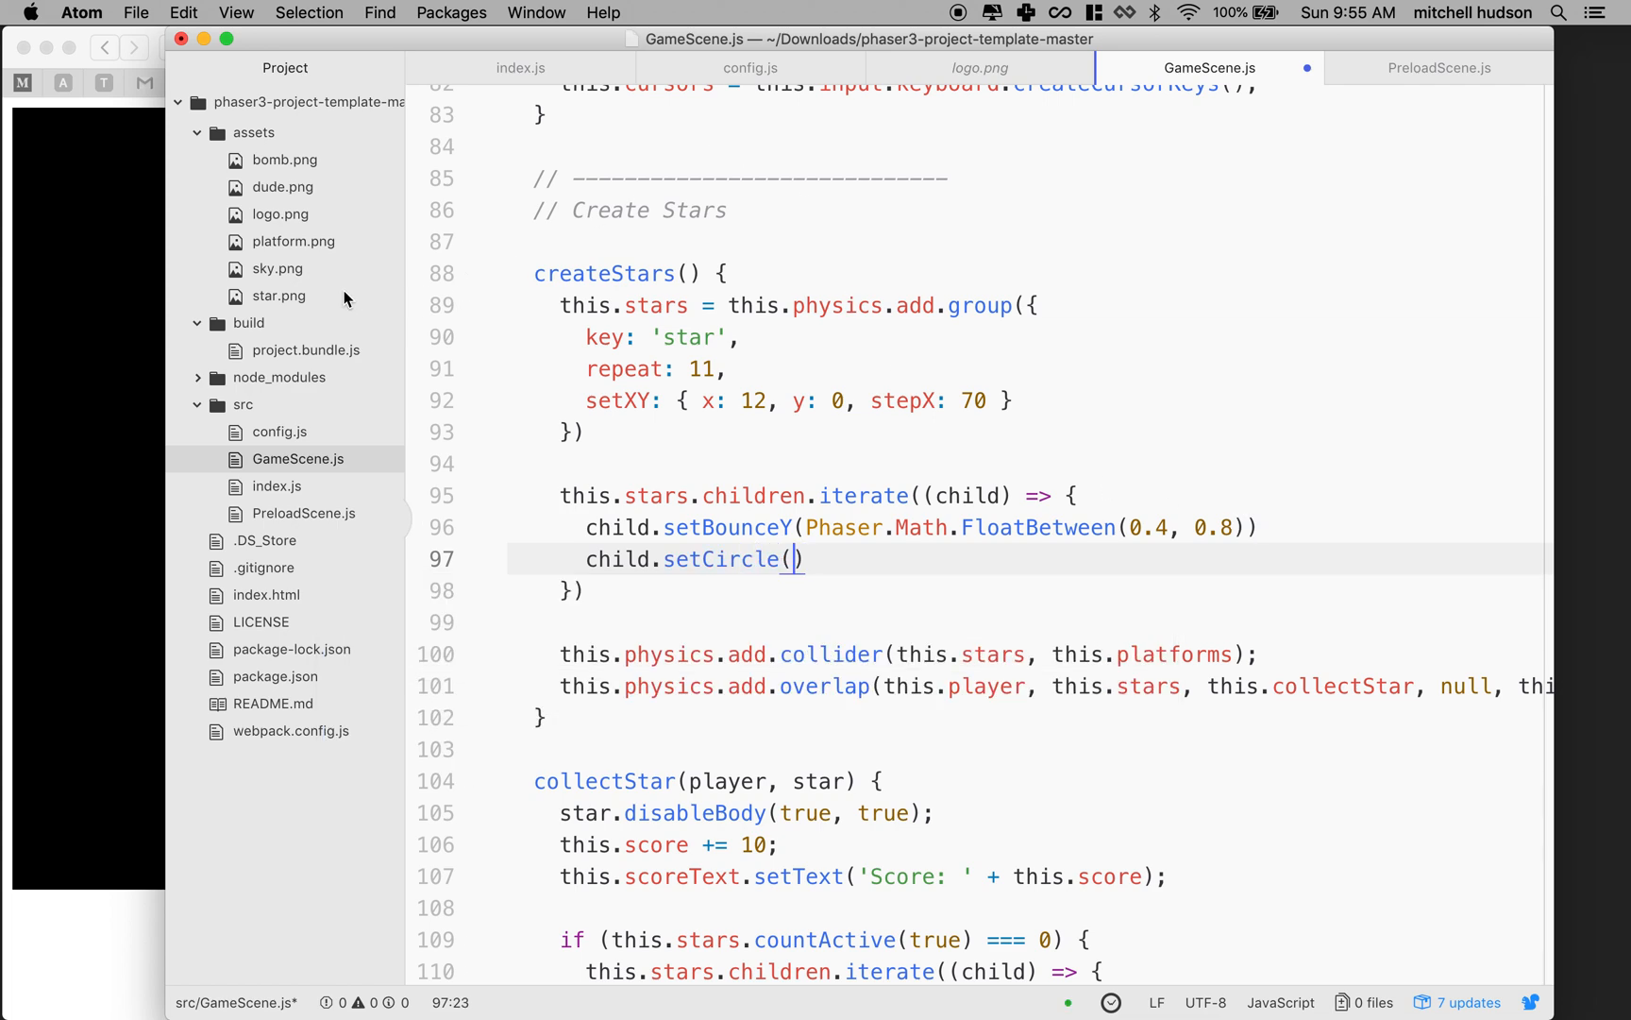
{"action": "left_click", "coordinate": [277, 296]}
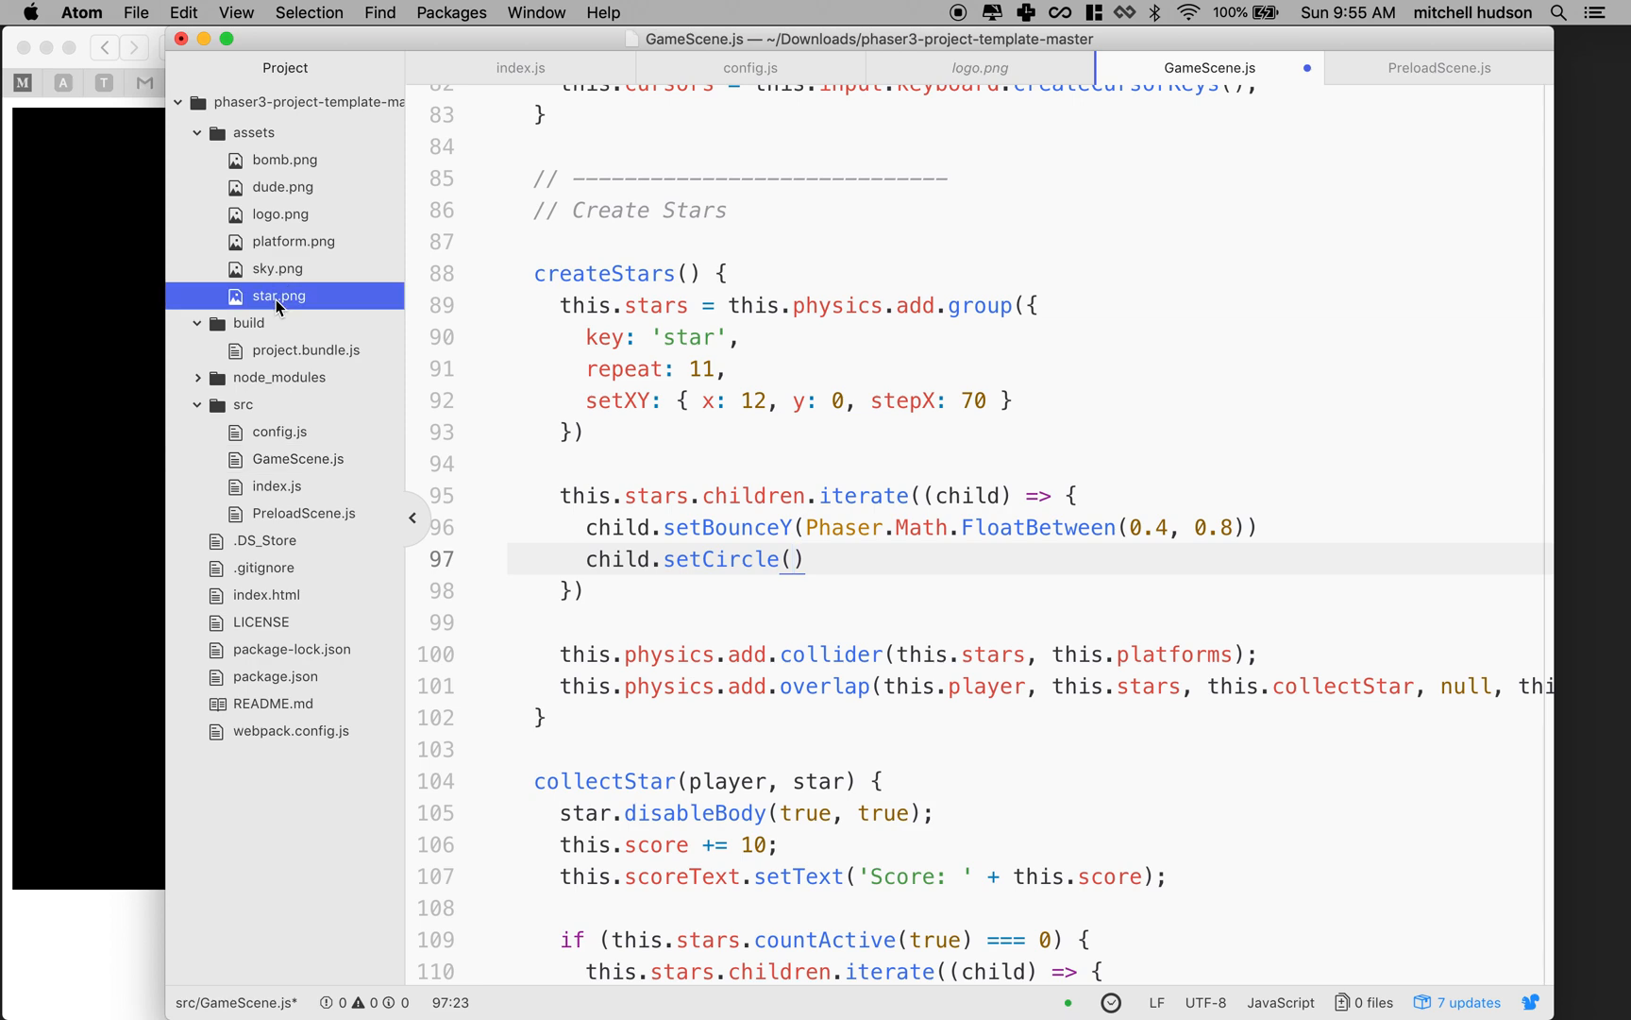
{"action": "left_click", "coordinate": [277, 295]}
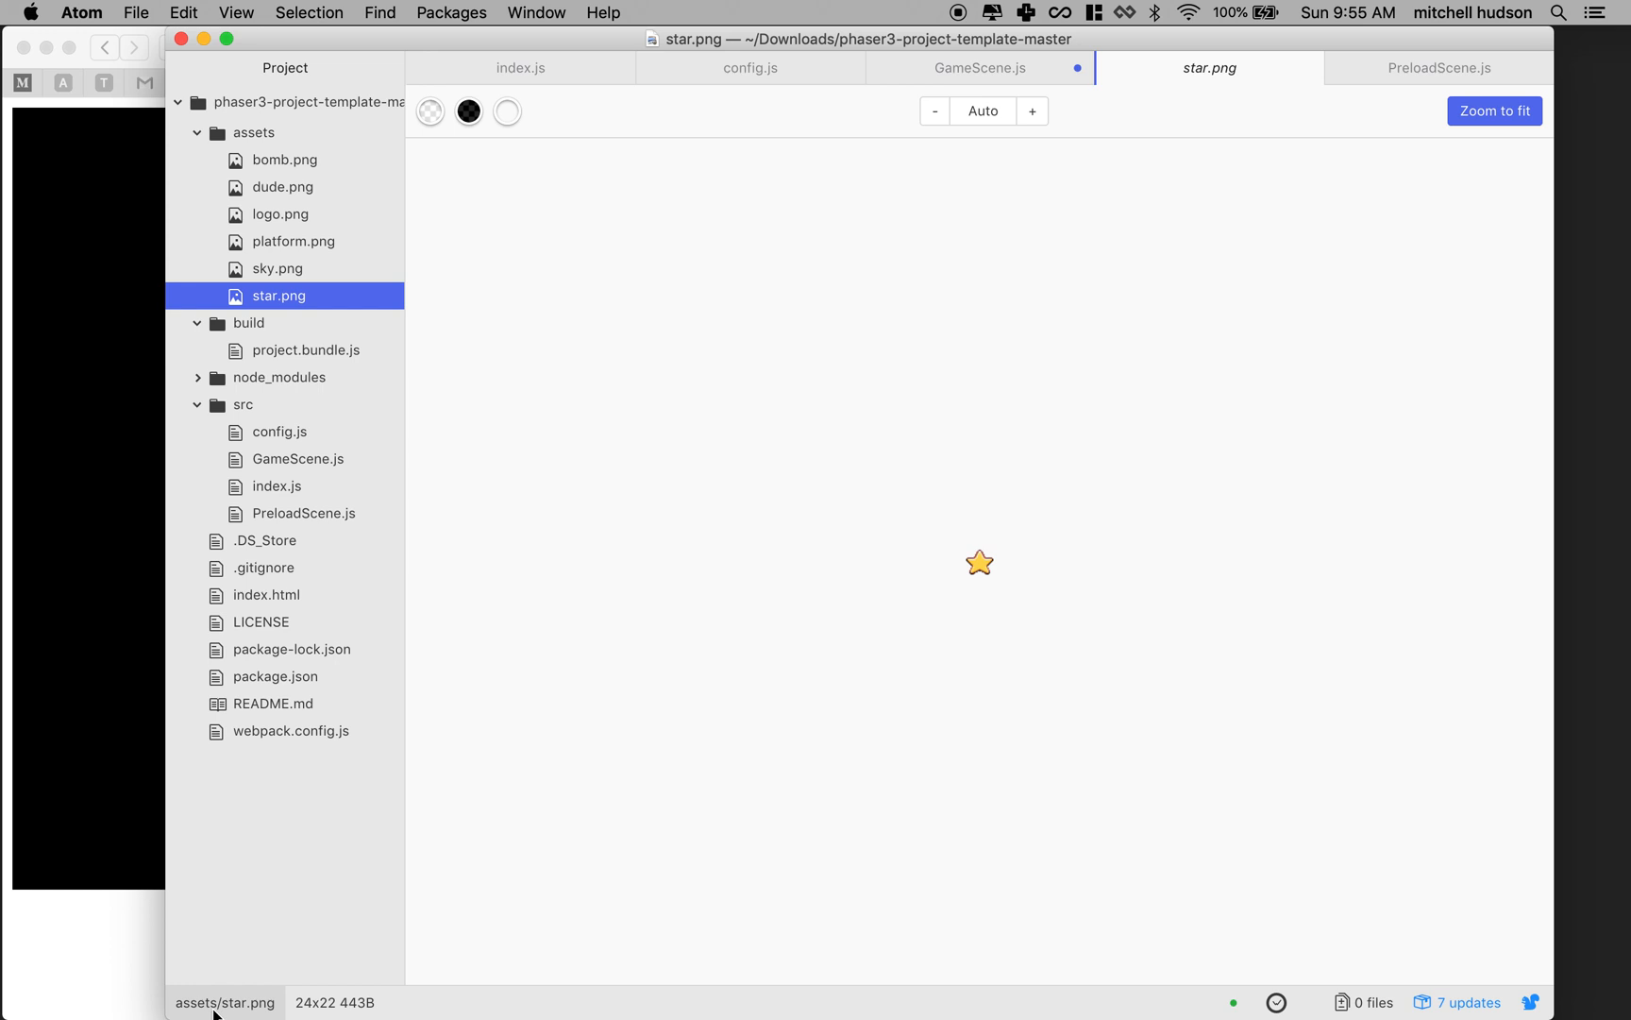
{"action": "mouse_move", "coordinate": [334, 1011]}
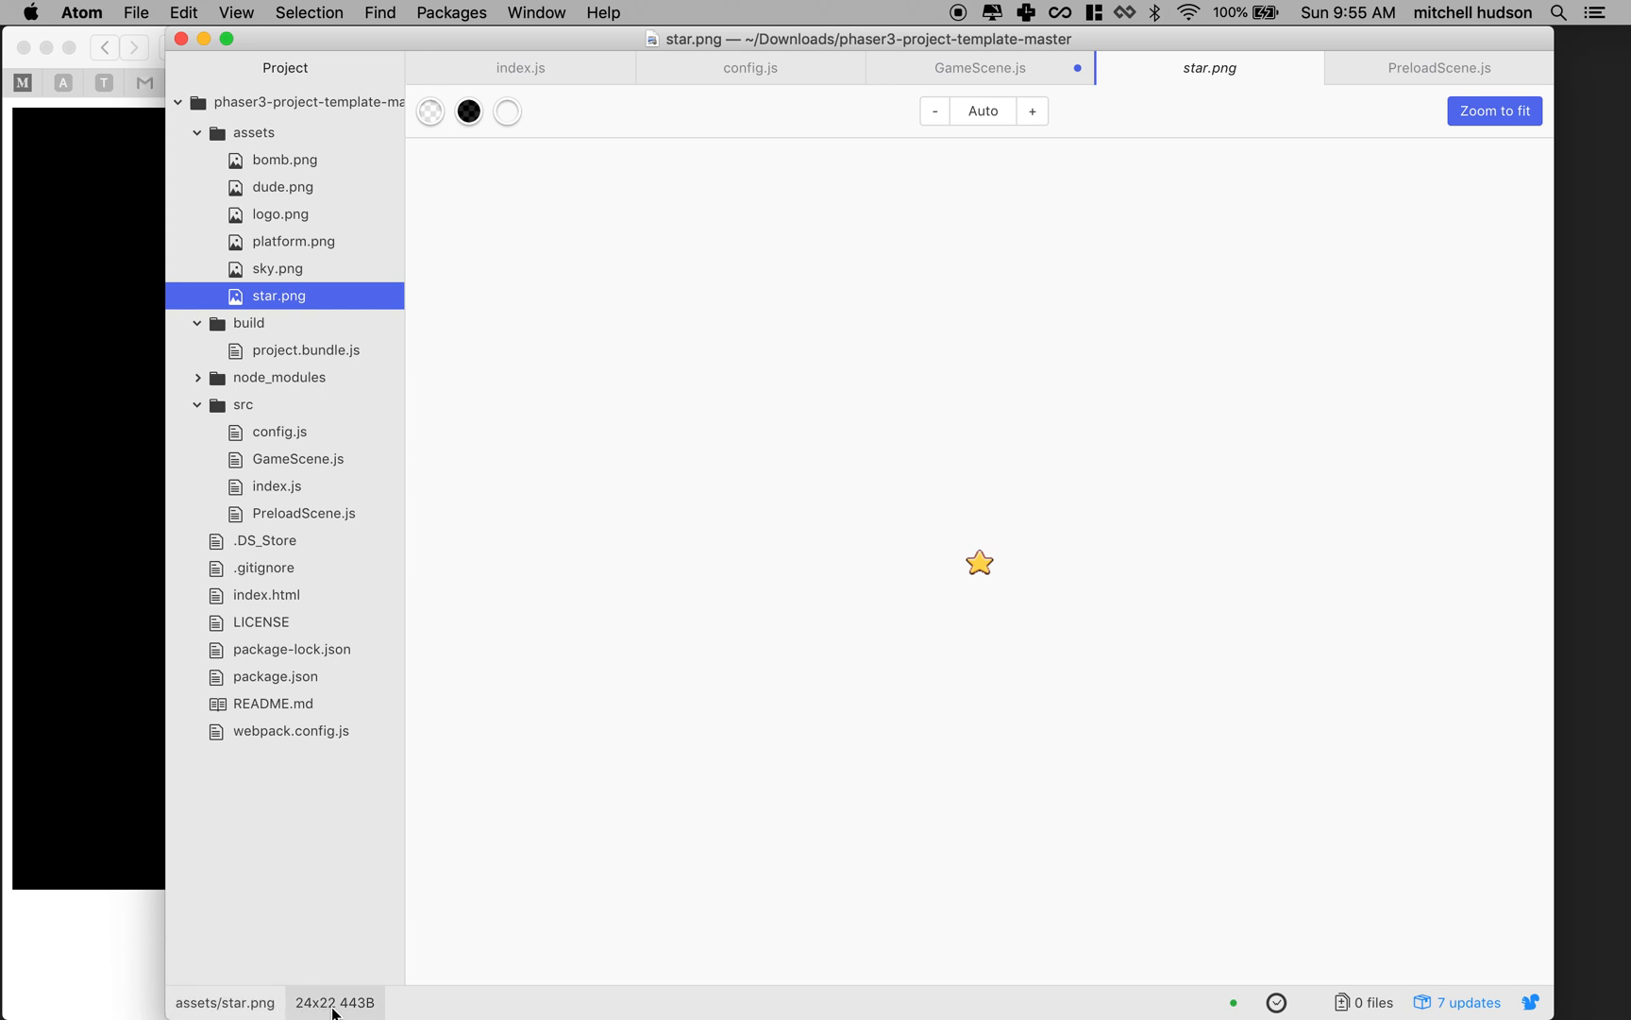
{"action": "mouse_move", "coordinate": [873, 306]}
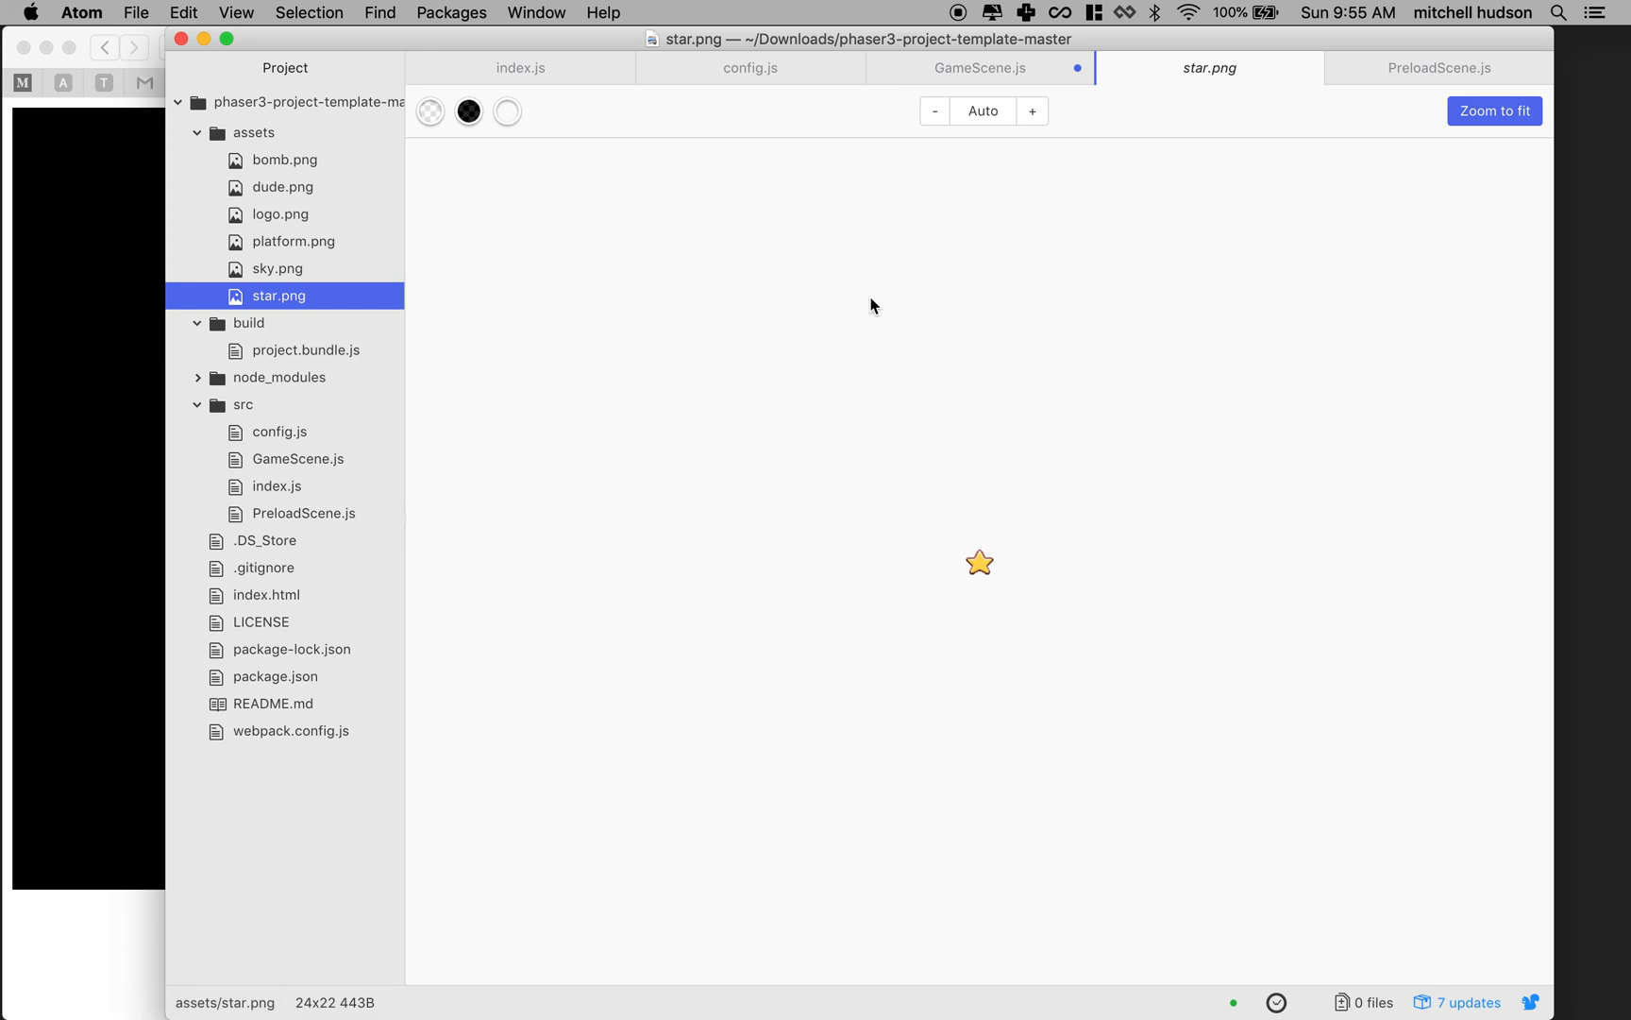
Step: Return to GameScene.js and enter the radius in the star's setCircle call
{"action": "left_click", "coordinate": [978, 68]}
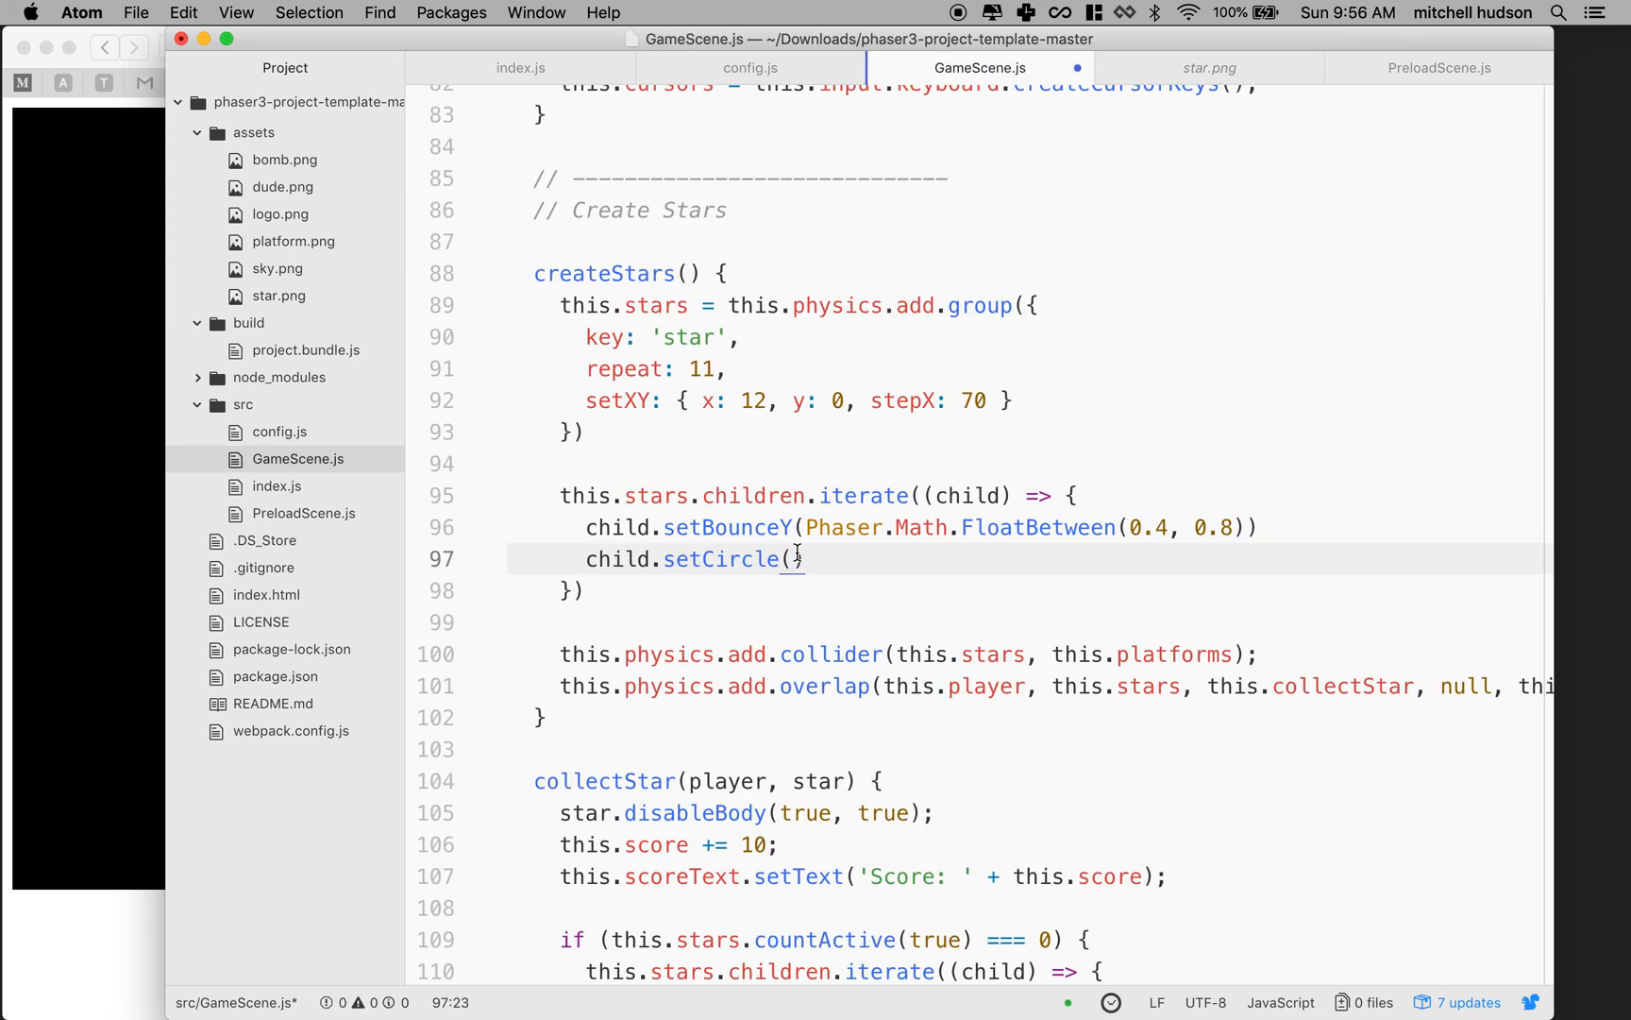
{"action": "type", "text": "11"}
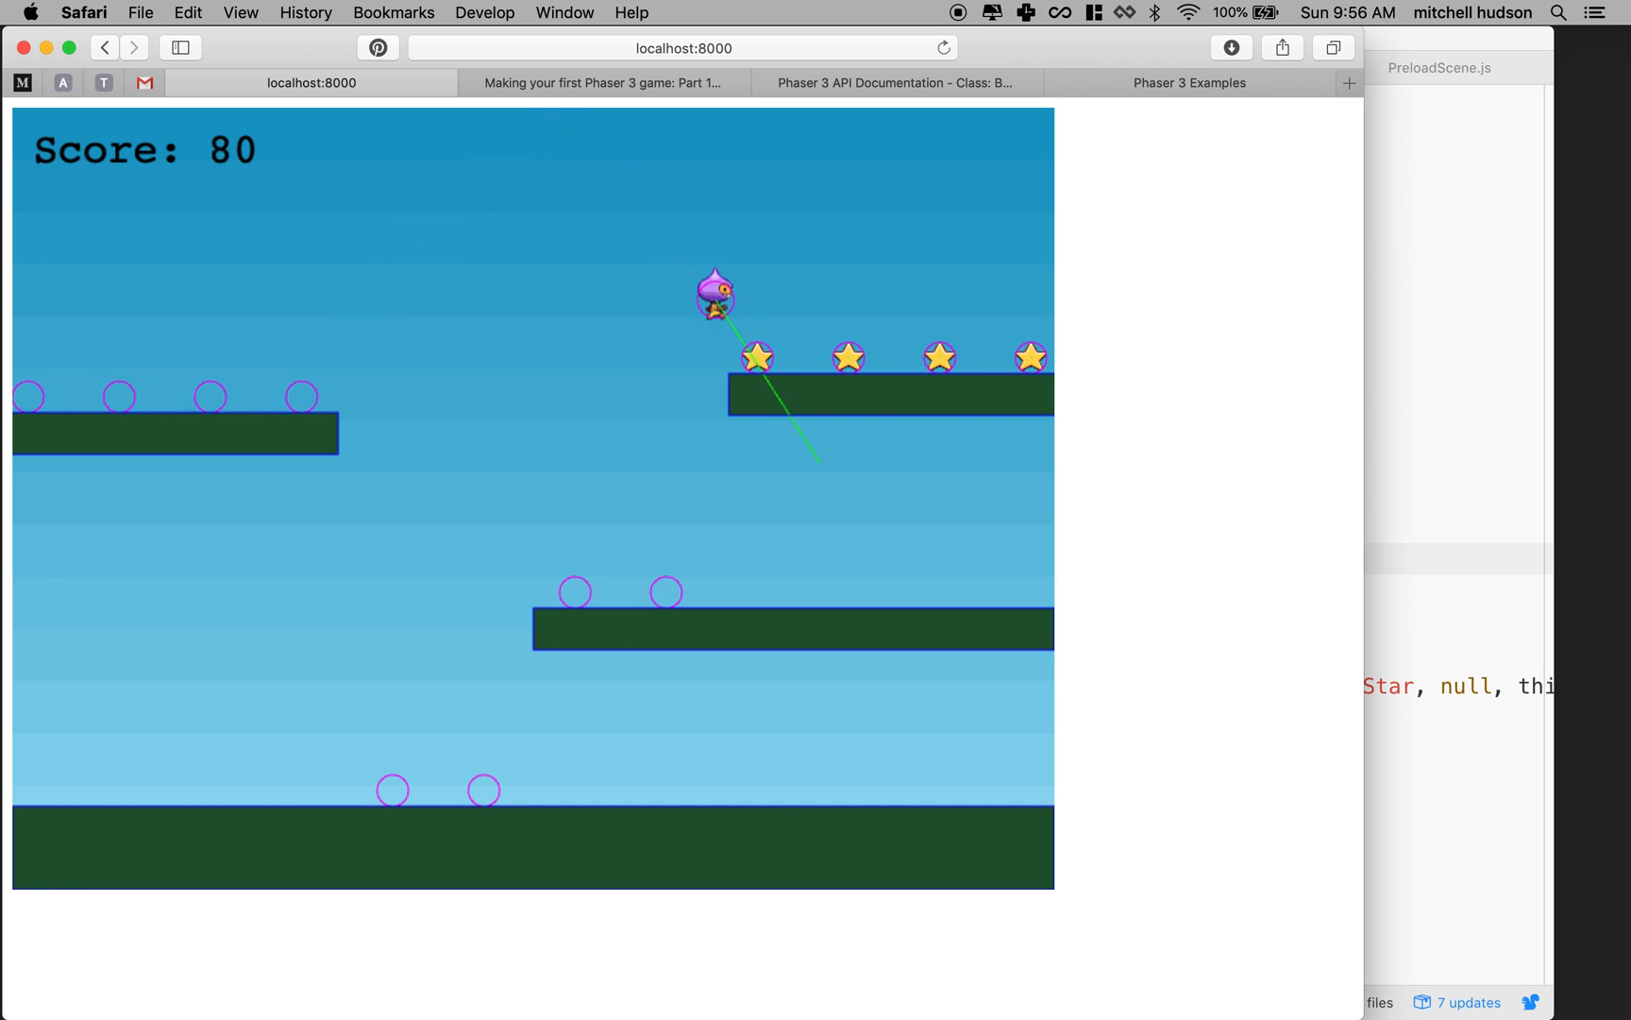
Step: Preview bomb.png to see its 14x14 size, then return to GameScene.js near collectStar()
{"action": "left_click", "coordinate": [978, 68]}
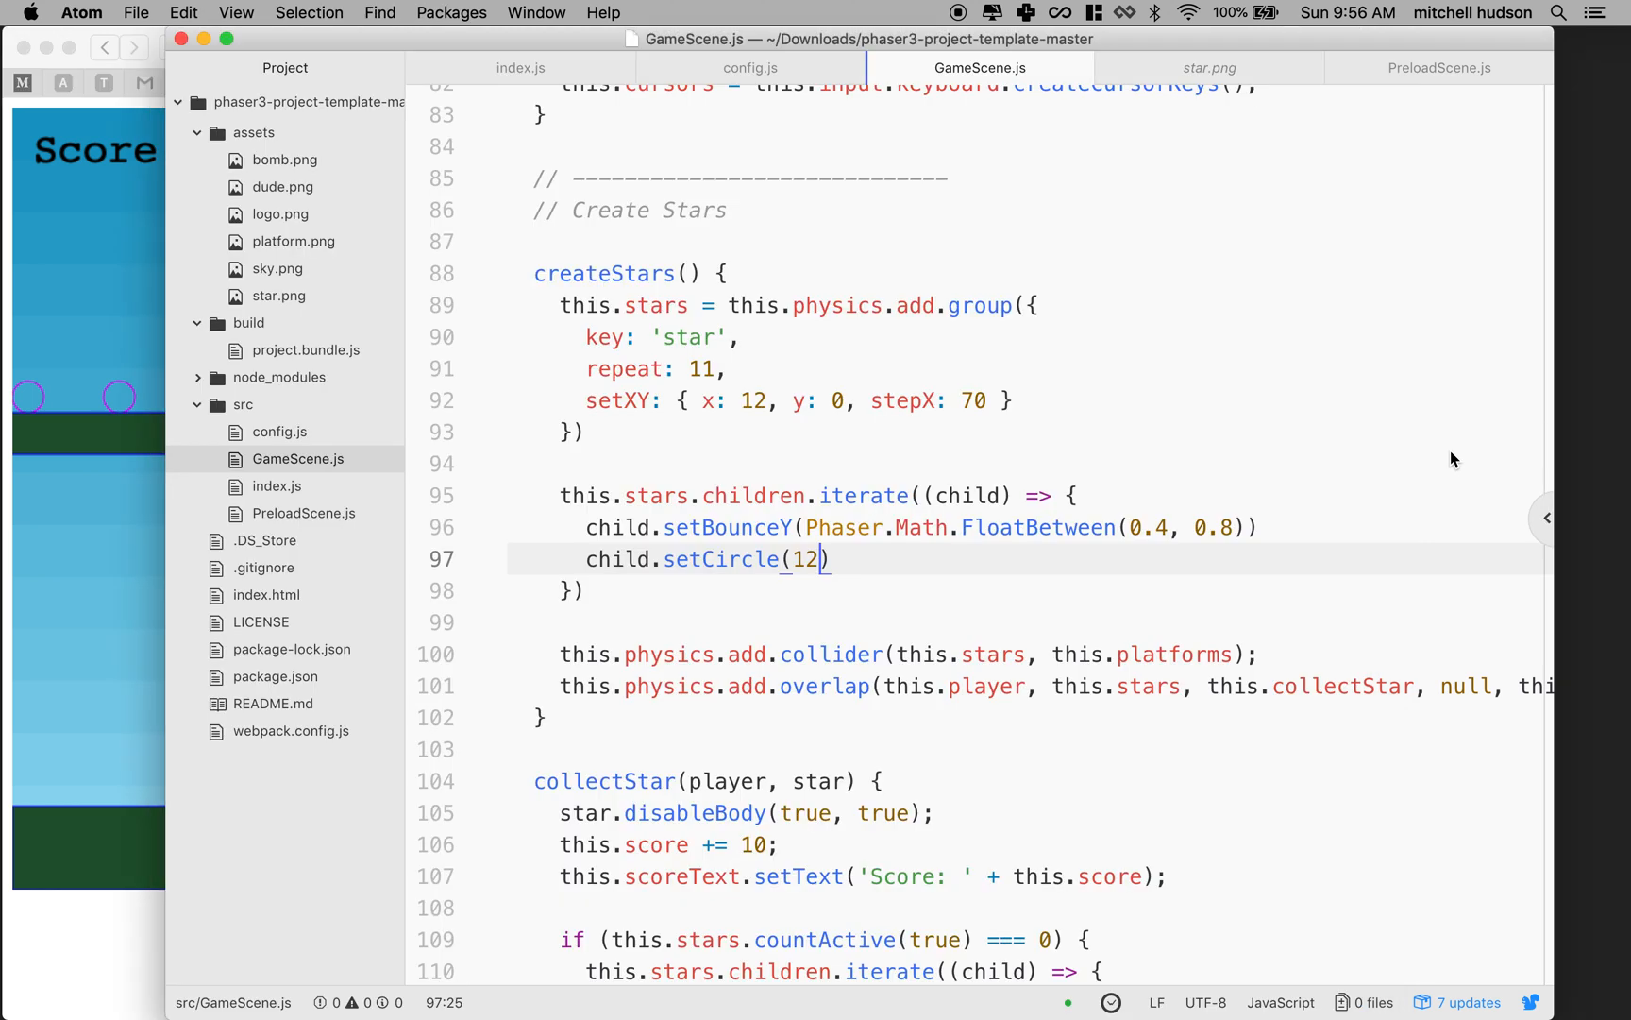
{"action": "left_click", "coordinate": [286, 161]}
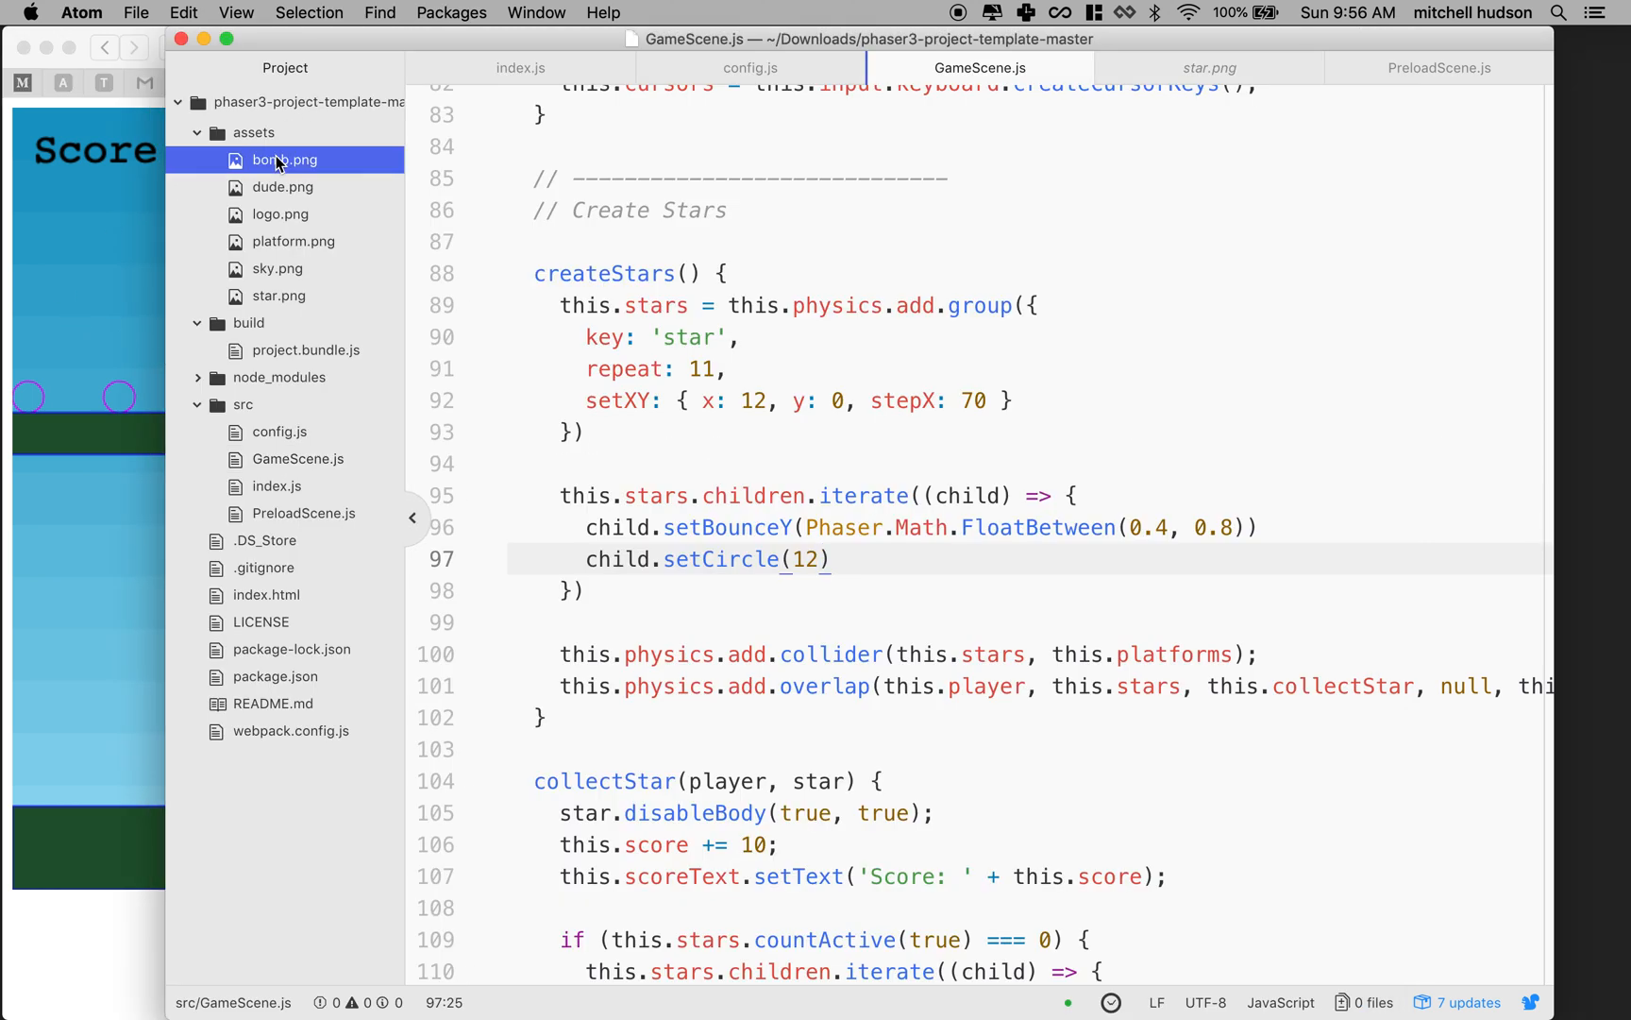
{"action": "left_click", "coordinate": [286, 160]}
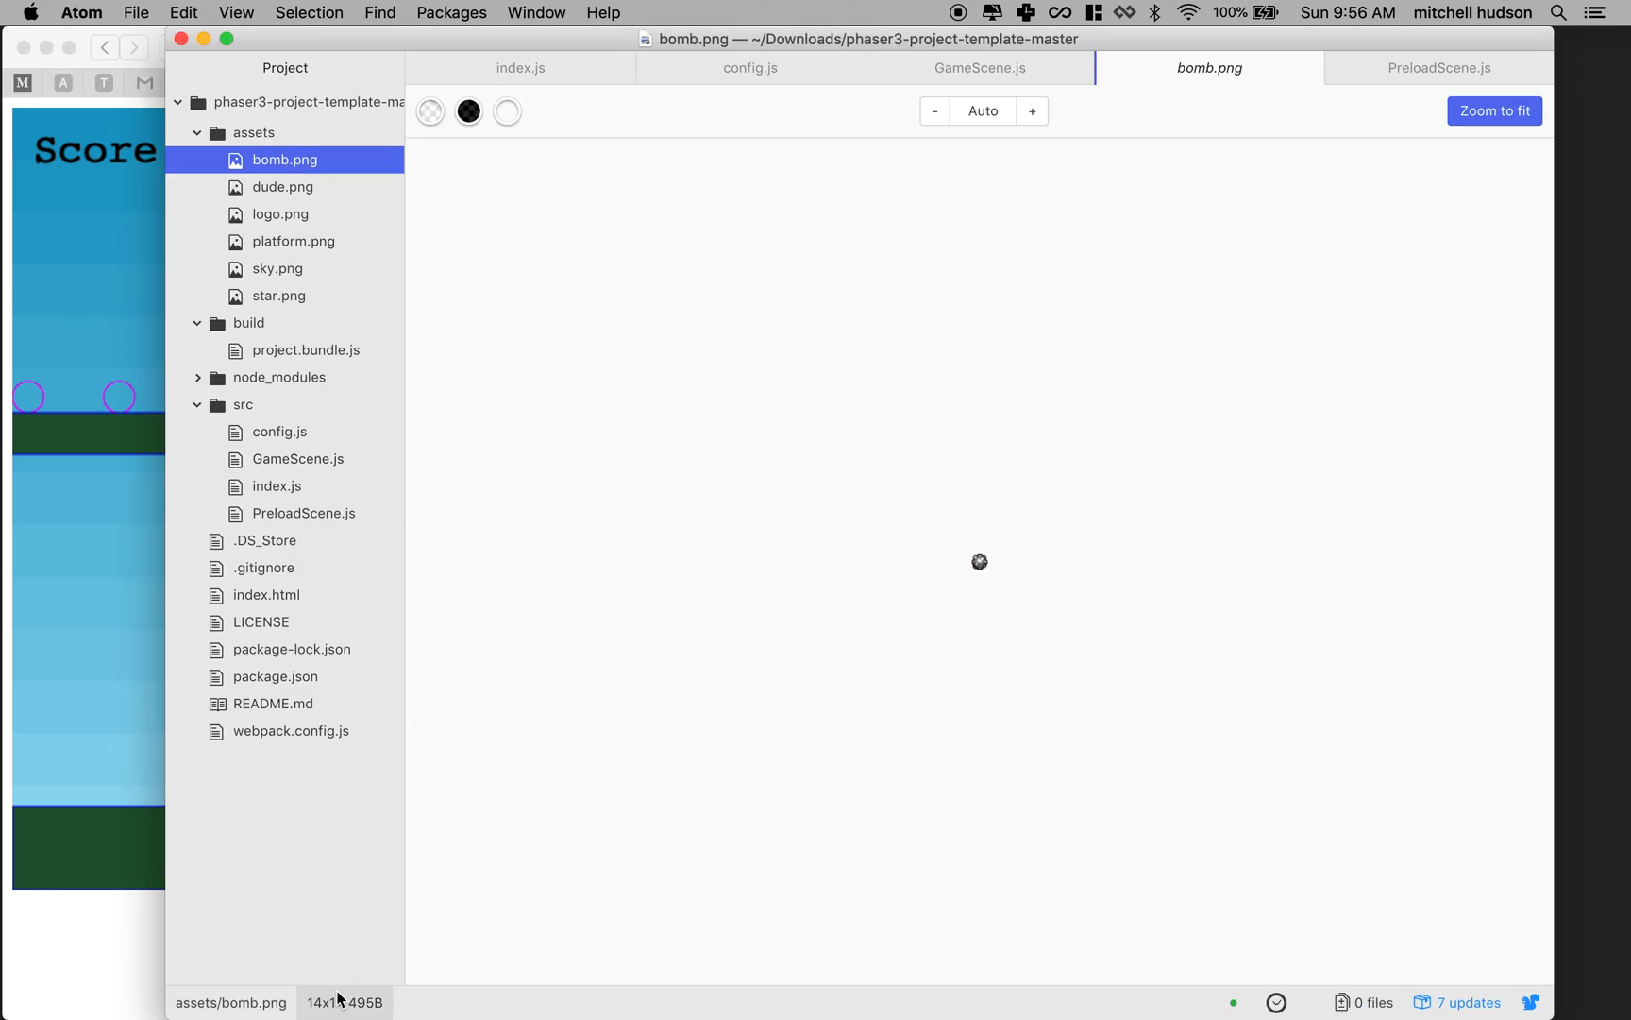
{"action": "mouse_move", "coordinate": [989, 581]}
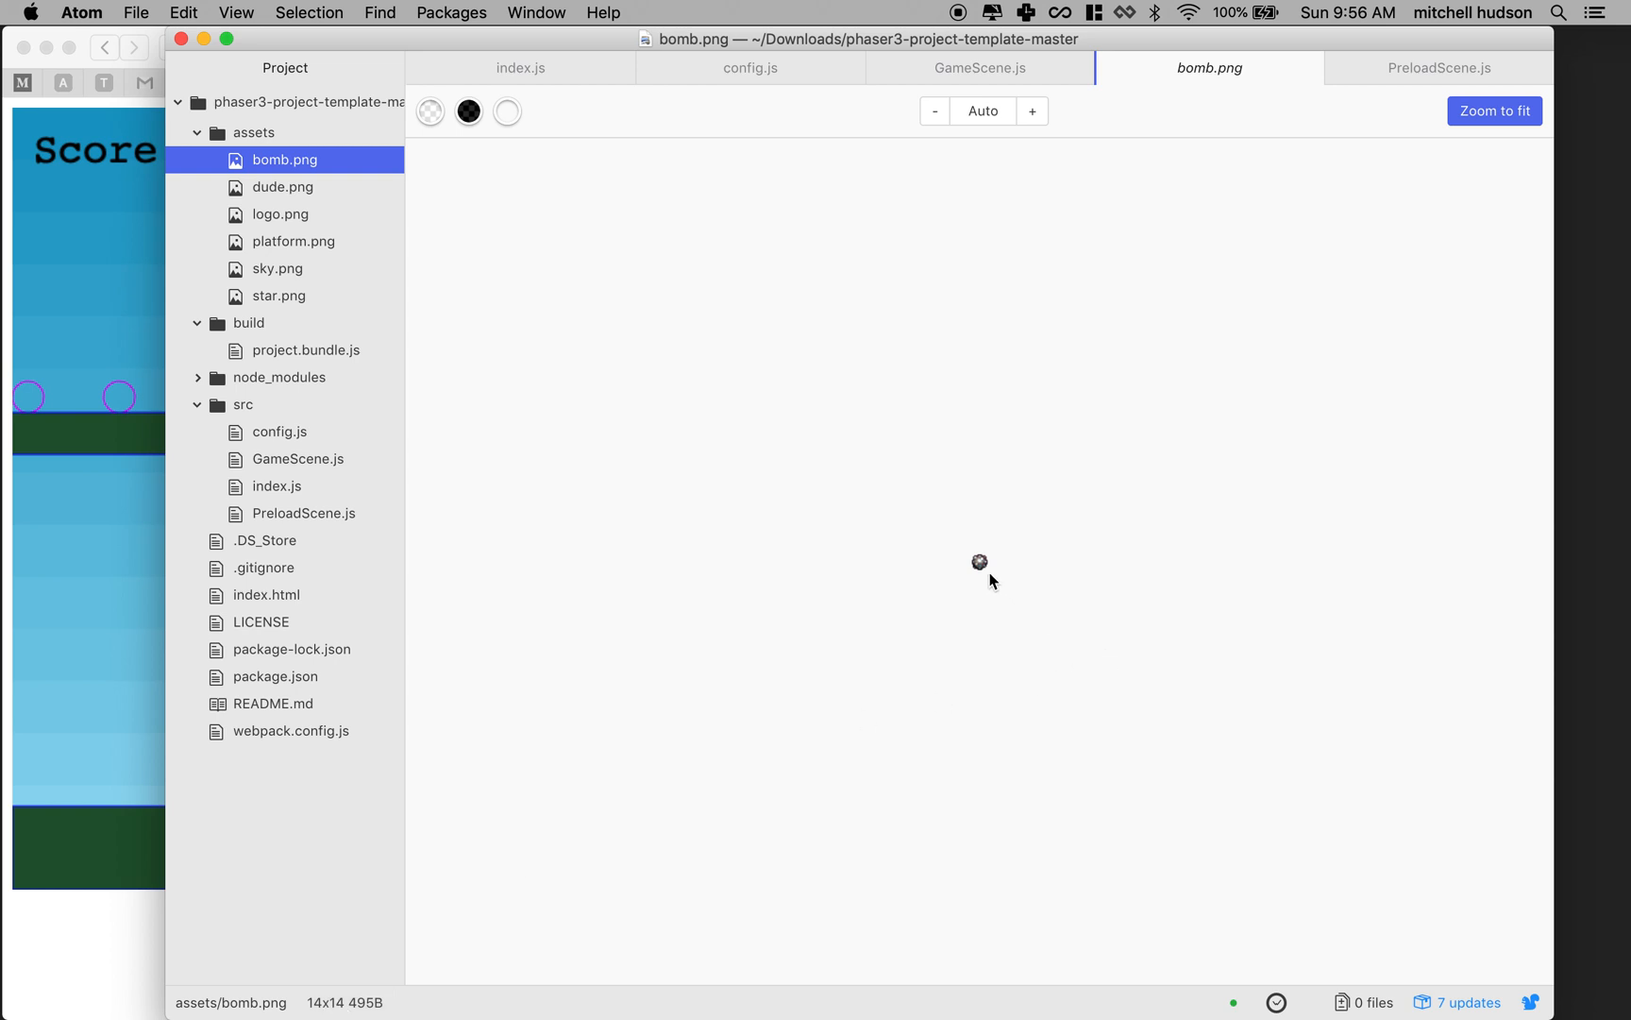
{"action": "mouse_move", "coordinate": [985, 565]}
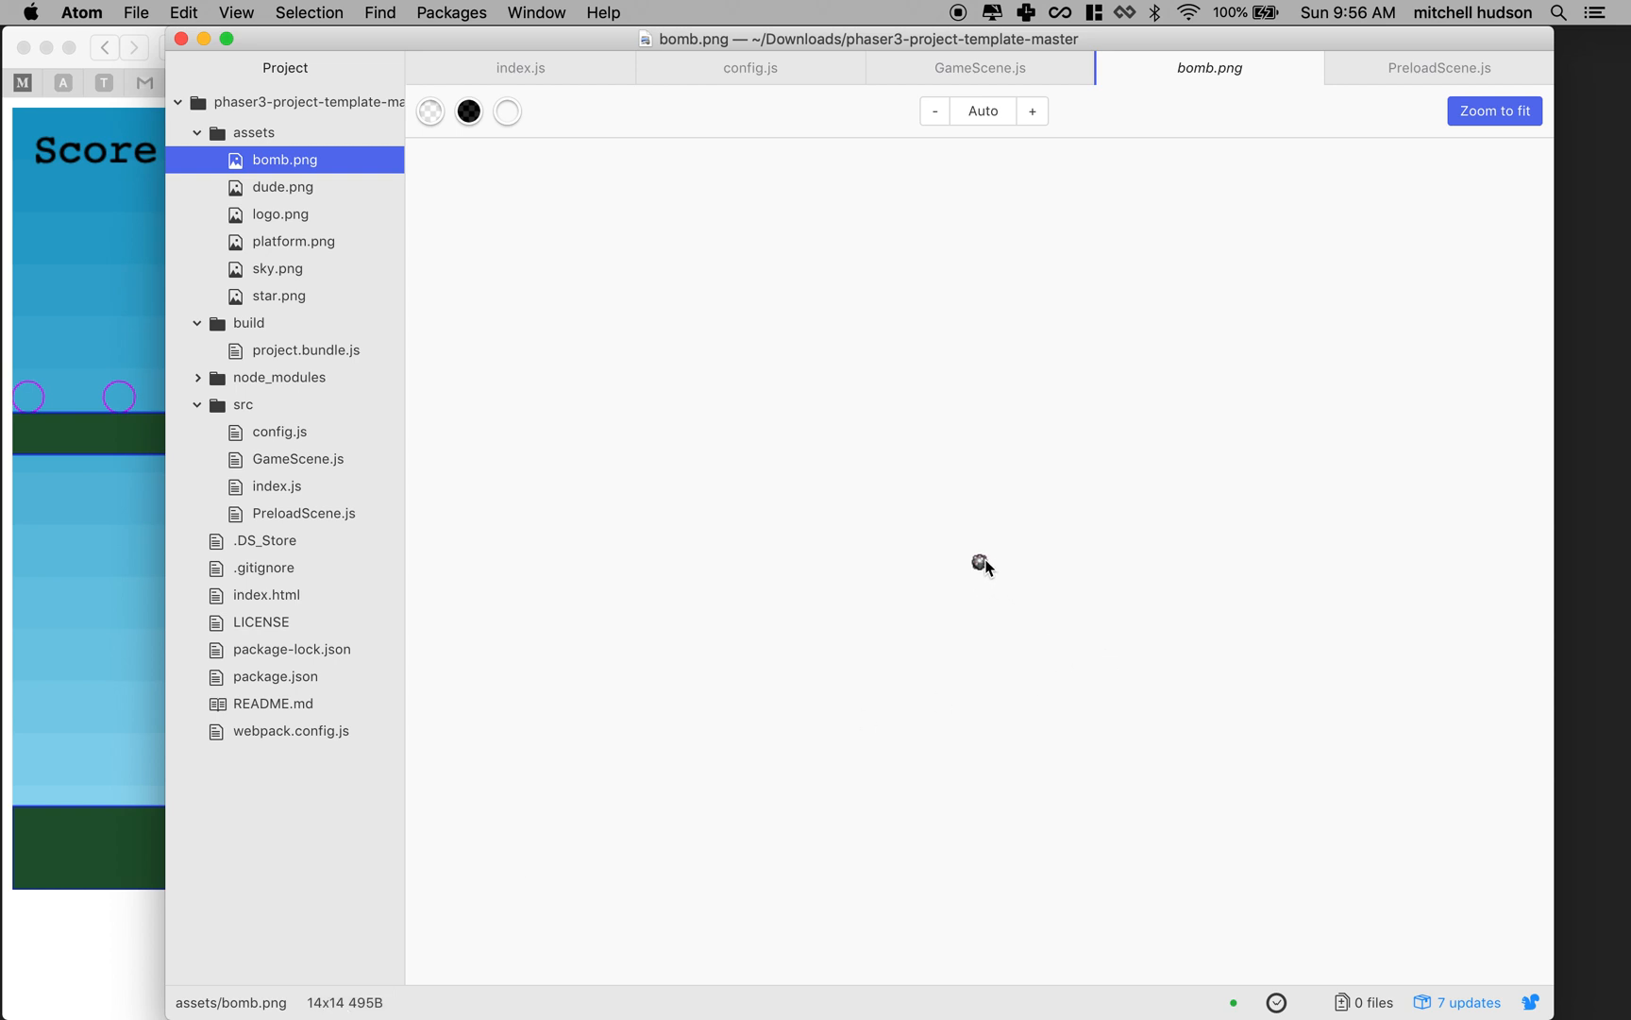
{"action": "mouse_move", "coordinate": [949, 79]}
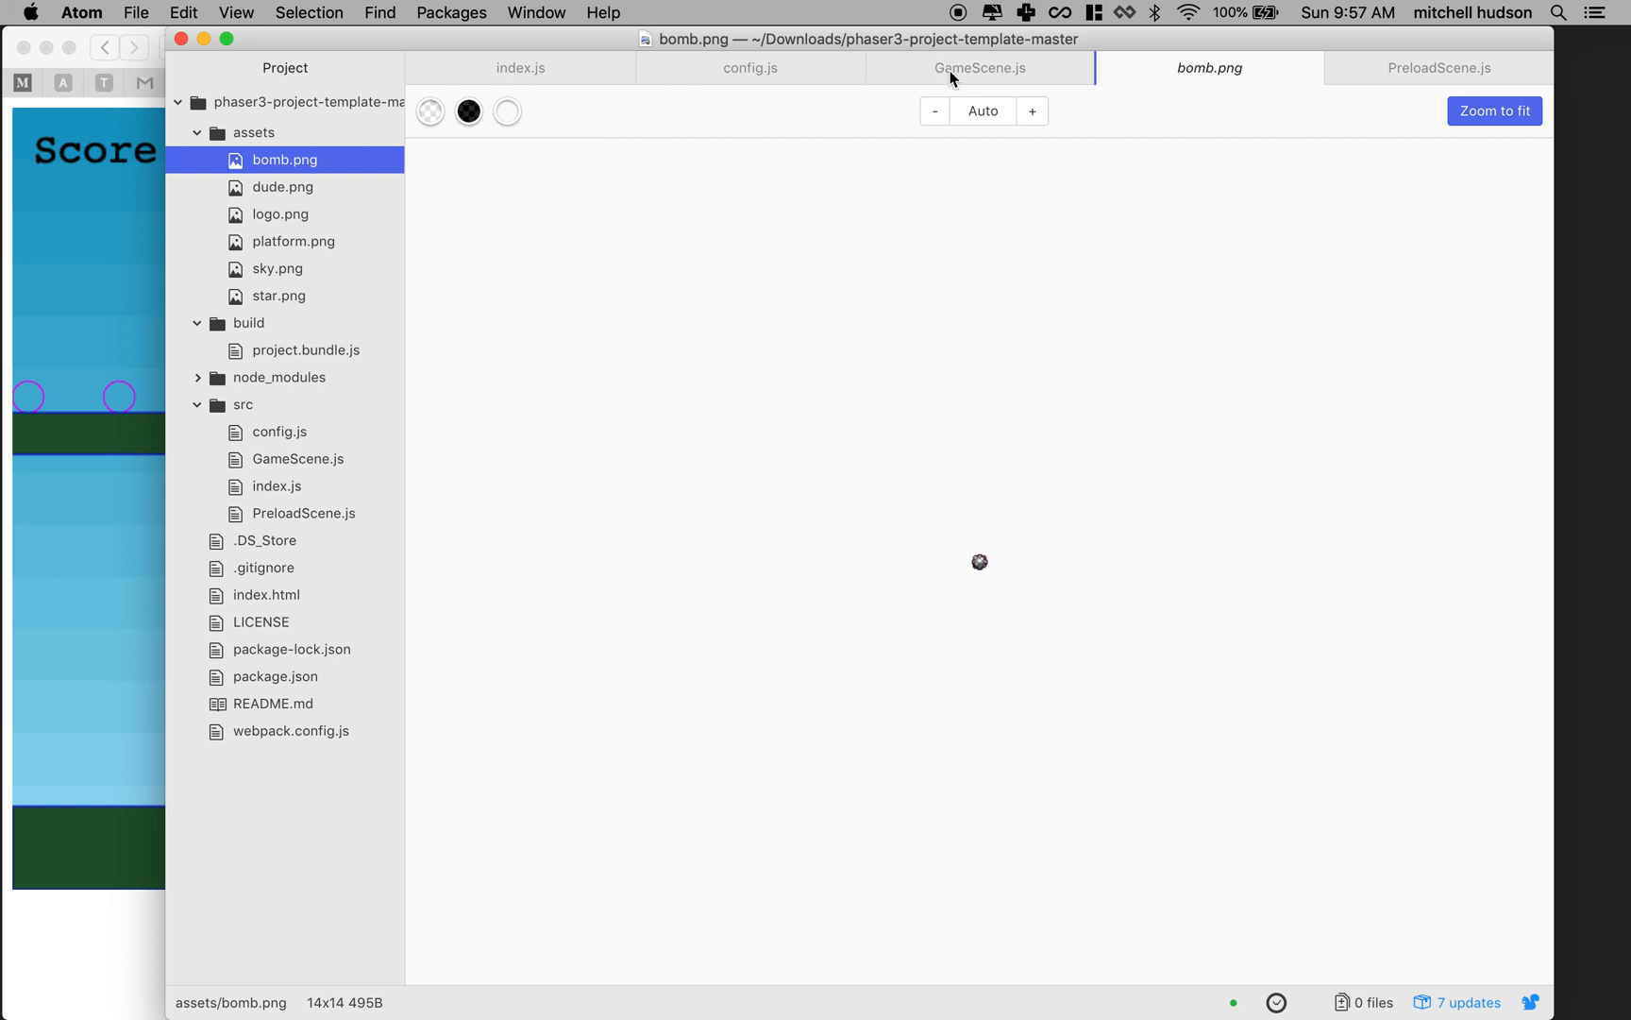
{"action": "left_click", "coordinate": [978, 68]}
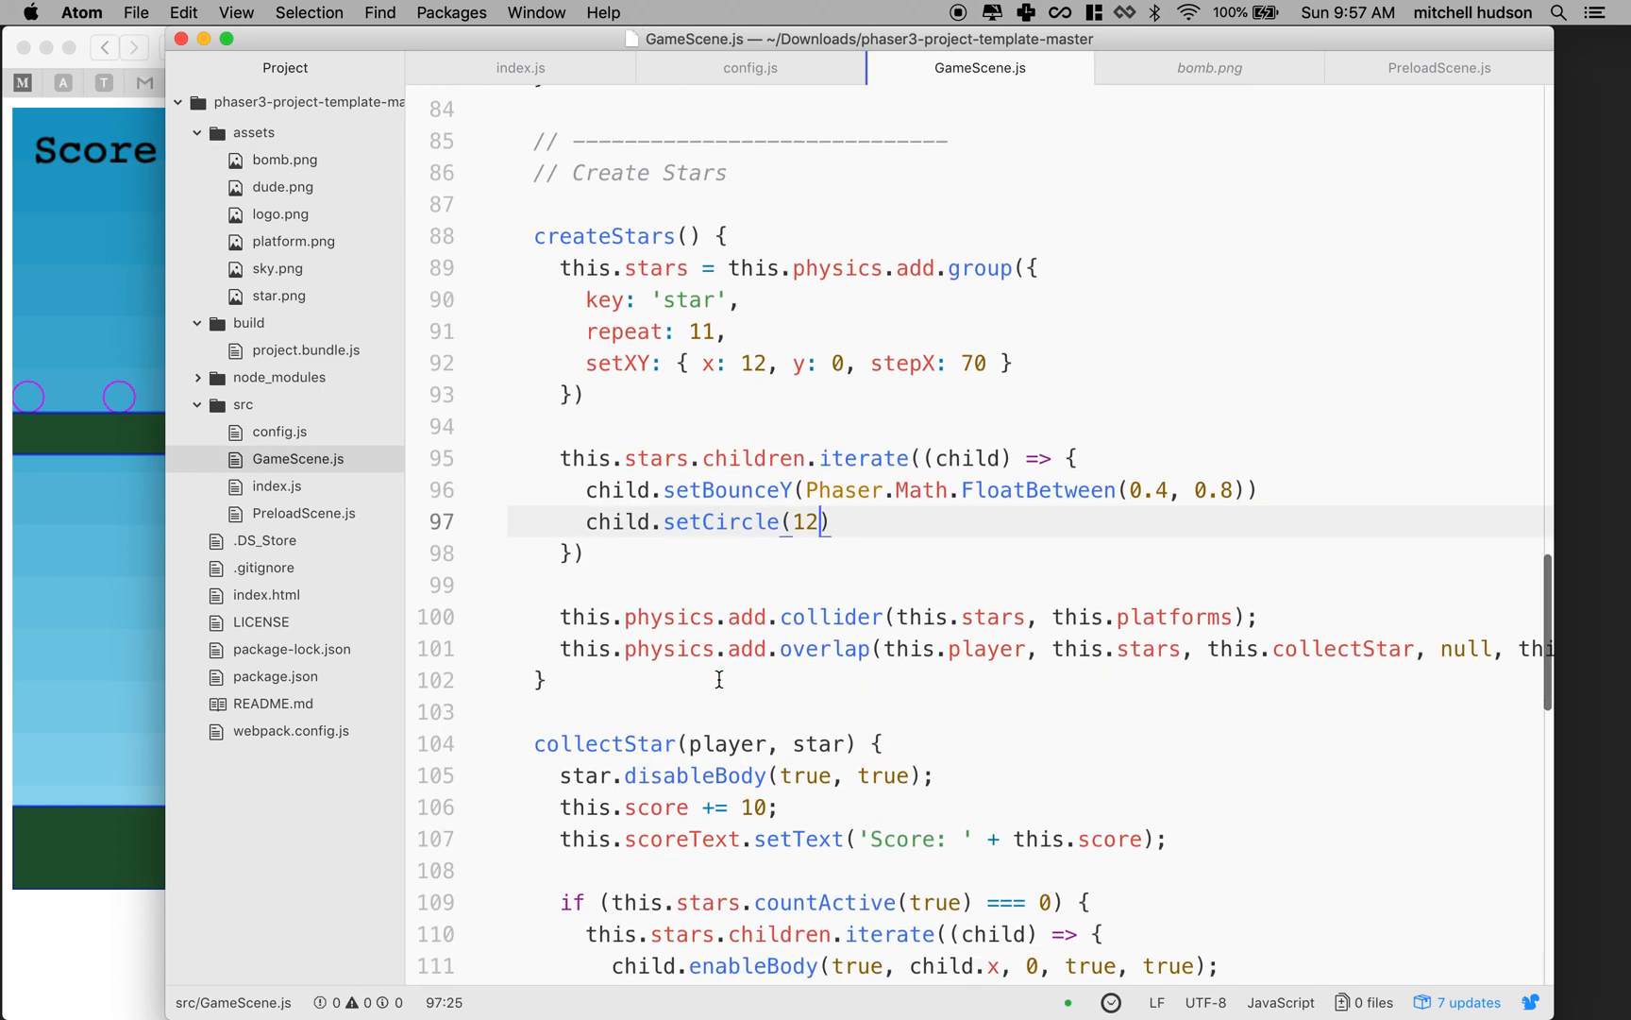
{"action": "scroll", "scroll_direction": "down", "scroll_amount": 3}
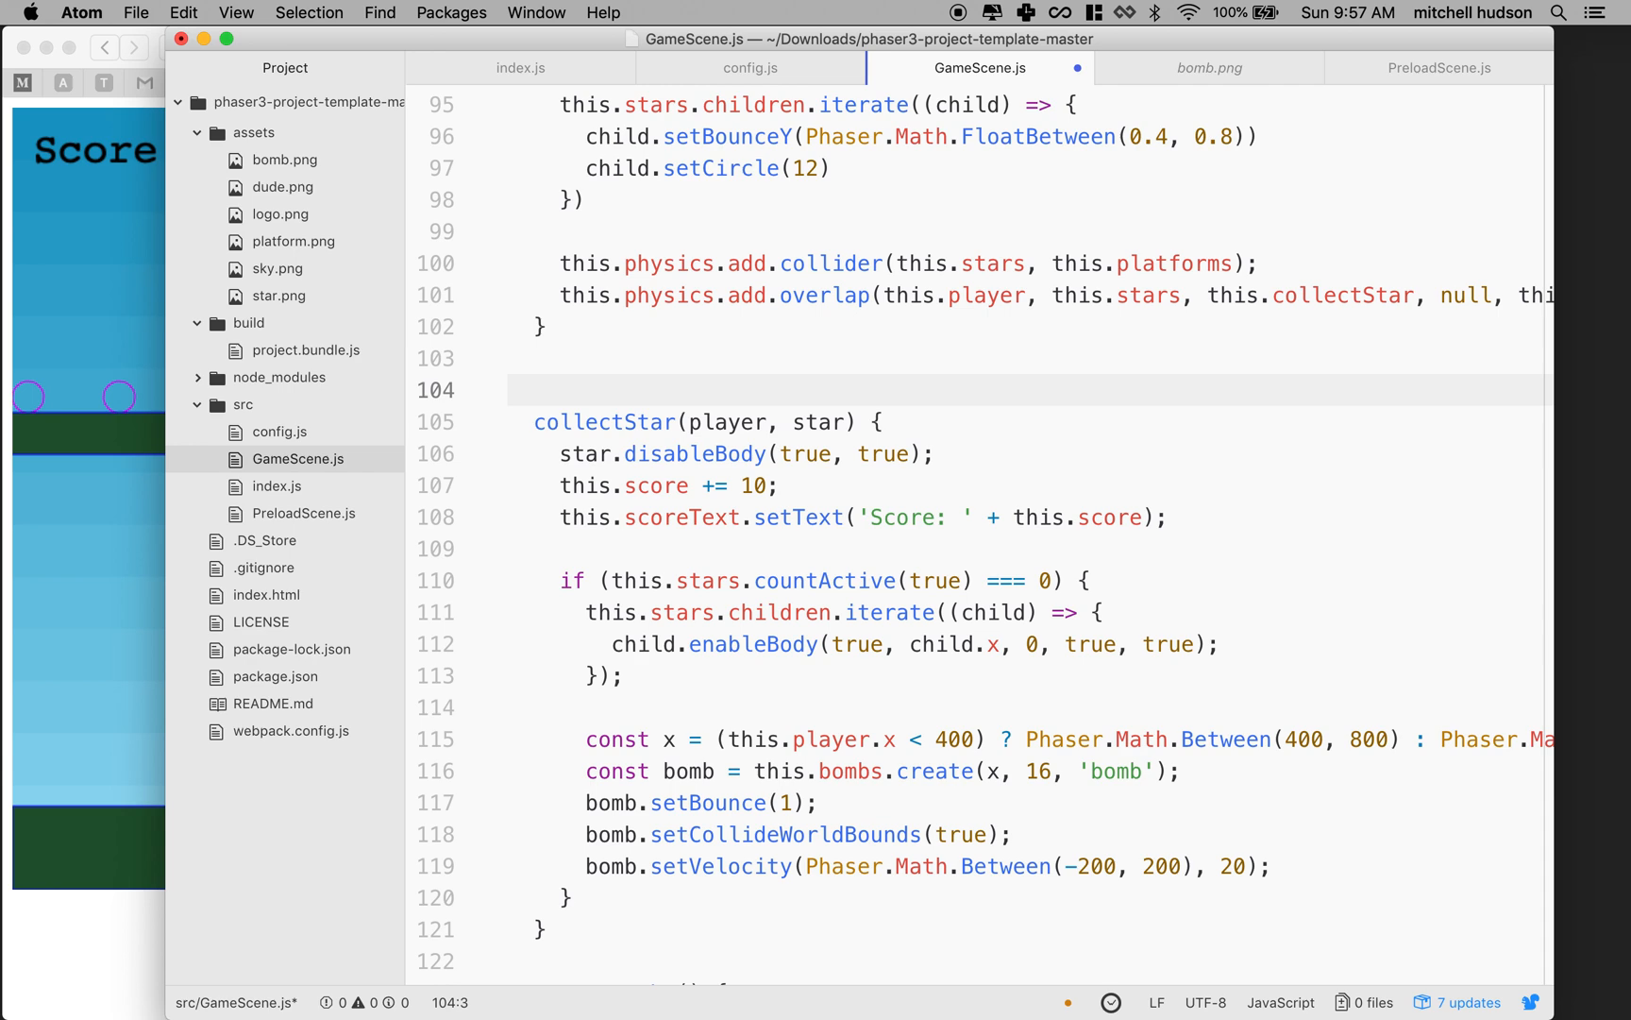
Step: Type the dashed 'Collect Star' header above collectStar() and begin the Create Bombs divider
{"action": "left_click", "coordinate": [537, 390]}
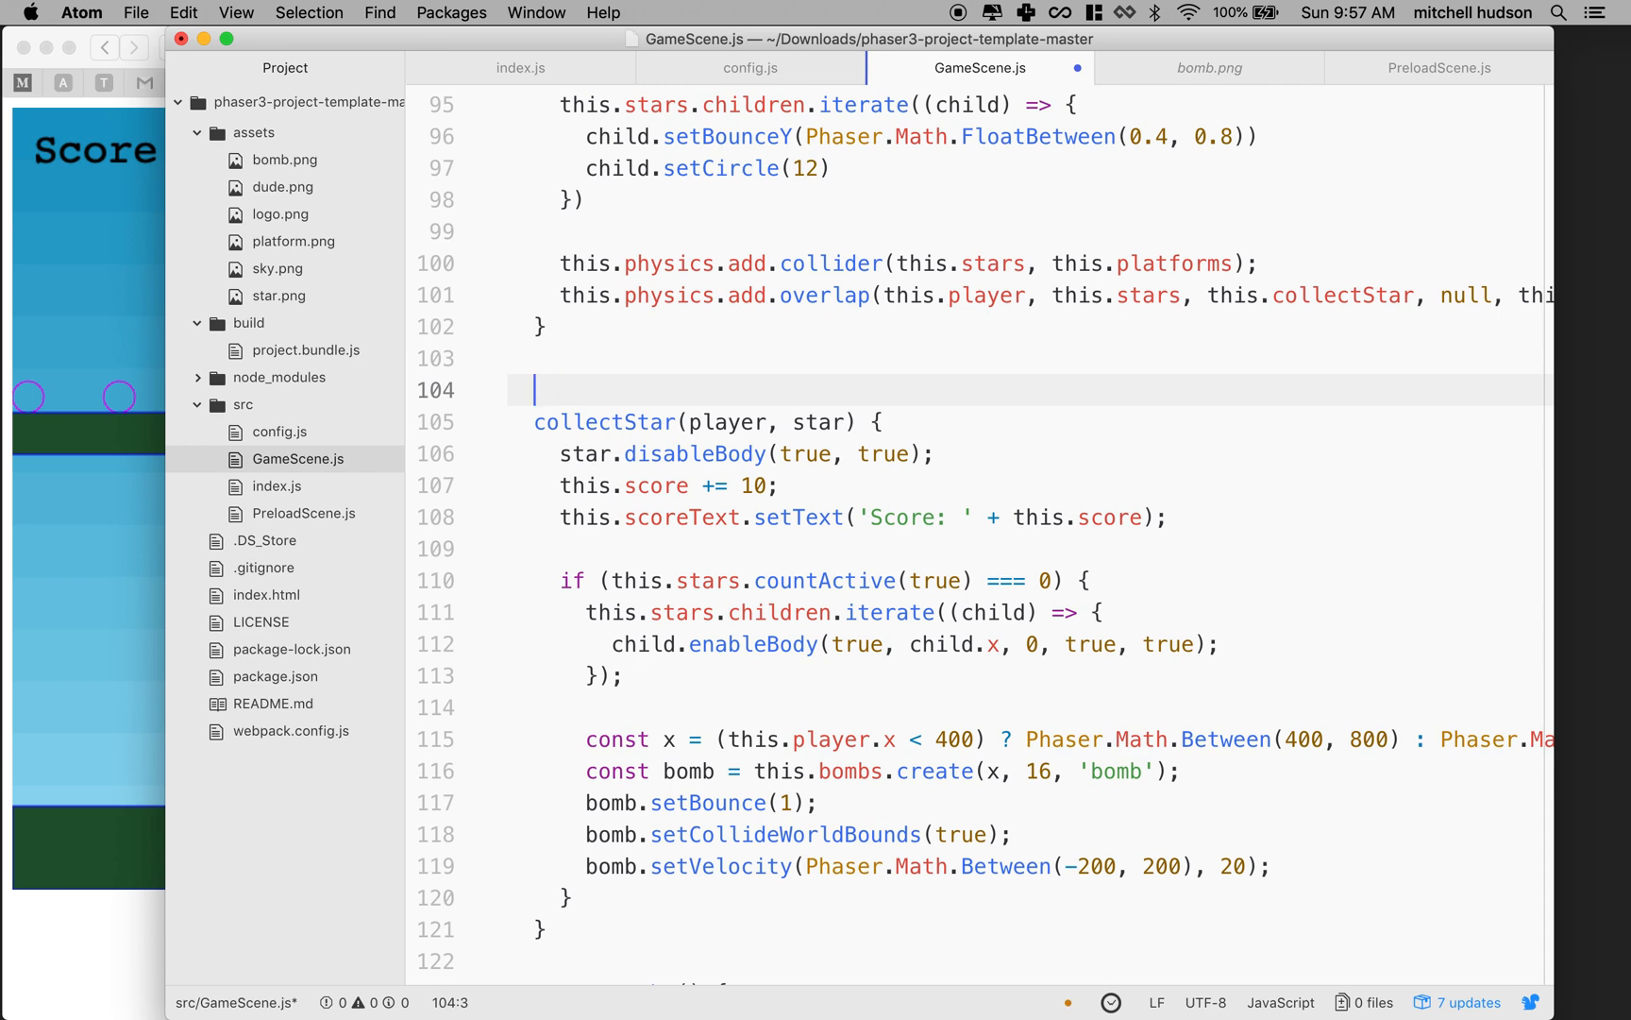
{"action": "type", "text": "// ----------------------------------"}
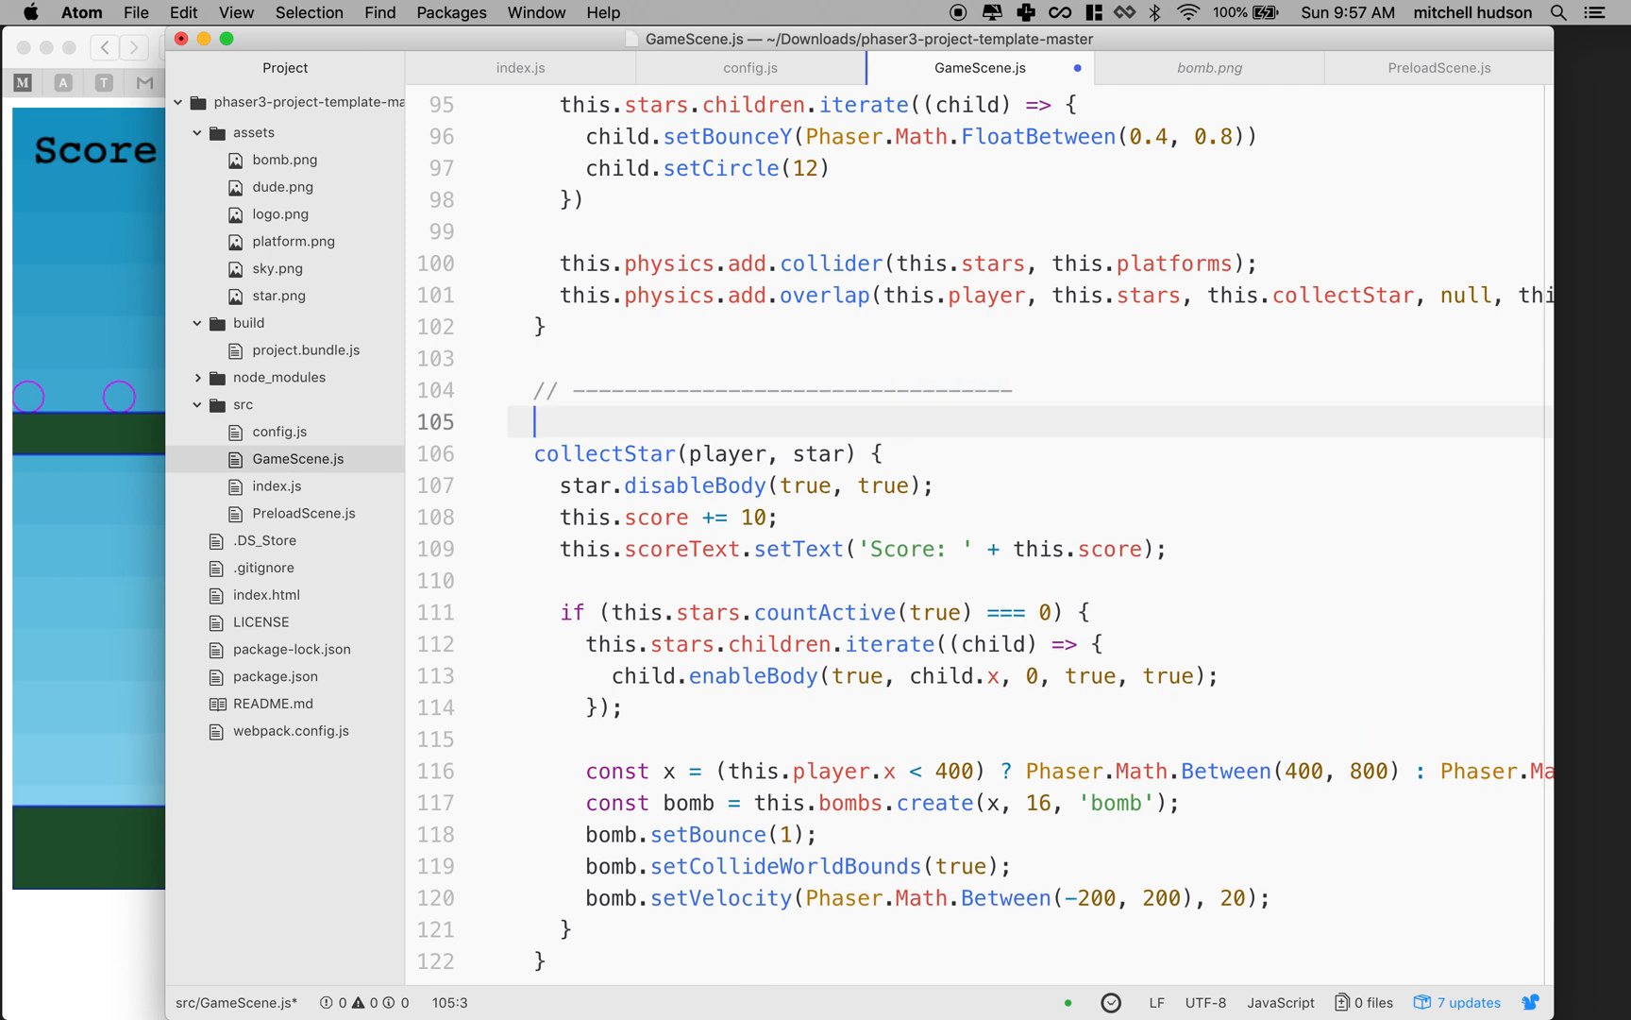
{"action": "type", "text": "// Collect Star"}
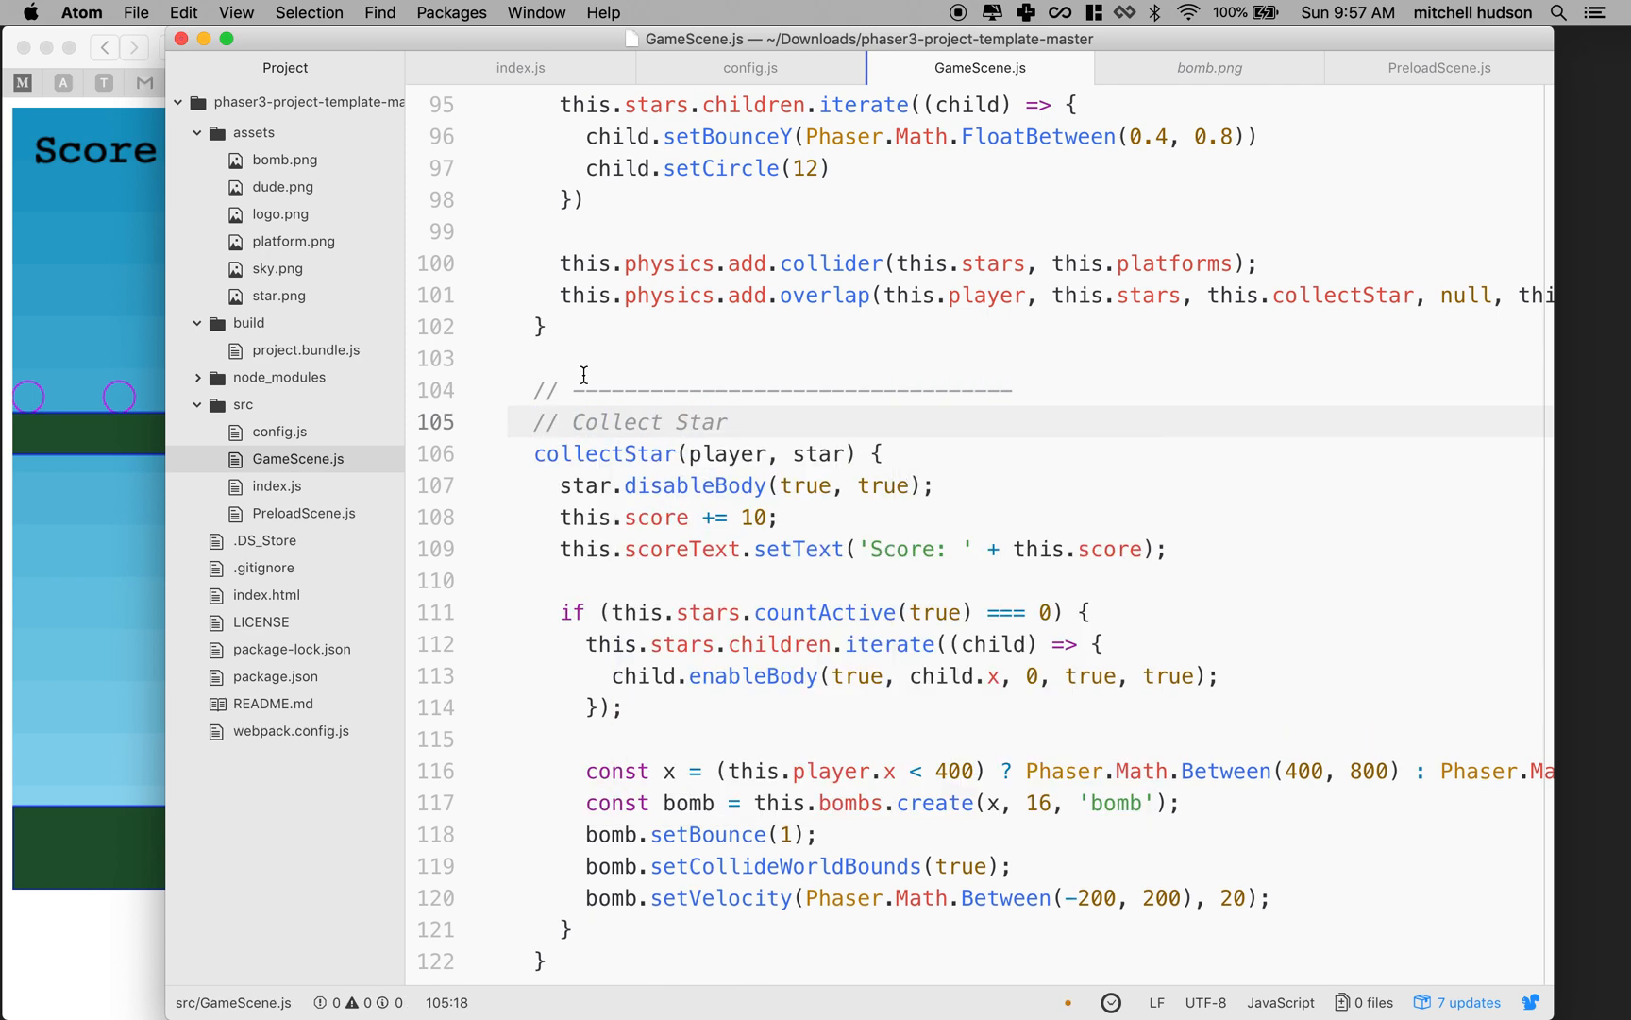
{"action": "scroll", "scroll_direction": "down", "scroll_amount": 3}
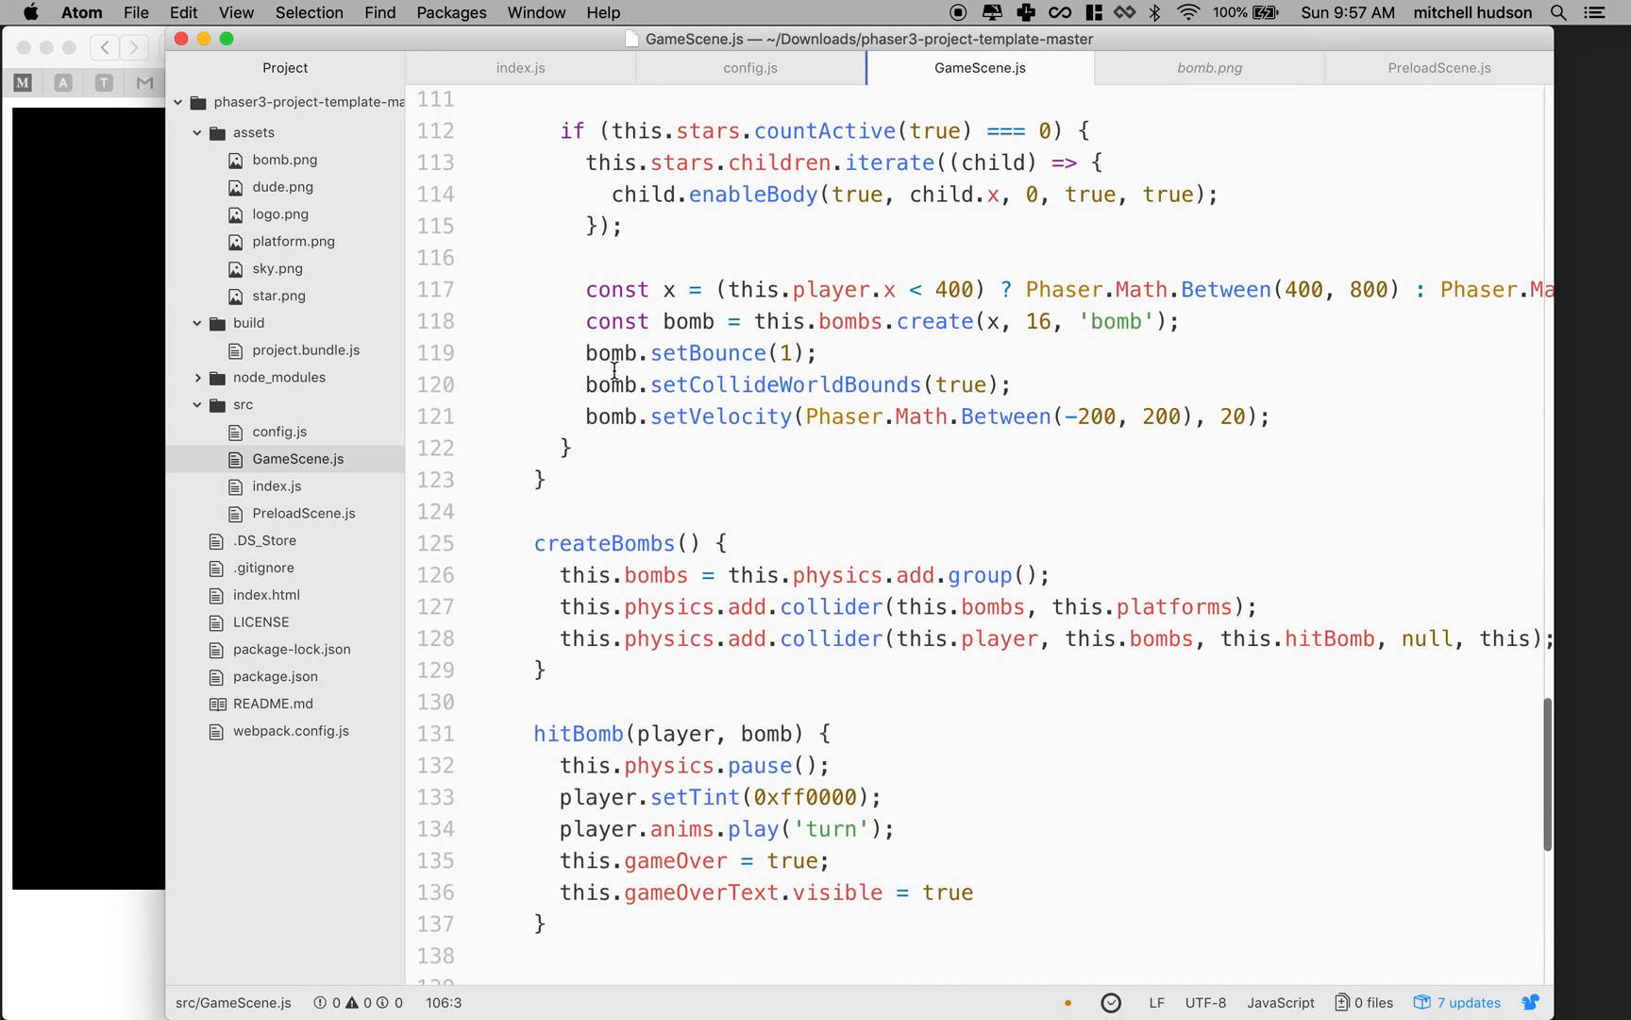
{"action": "type", "text": "//"}
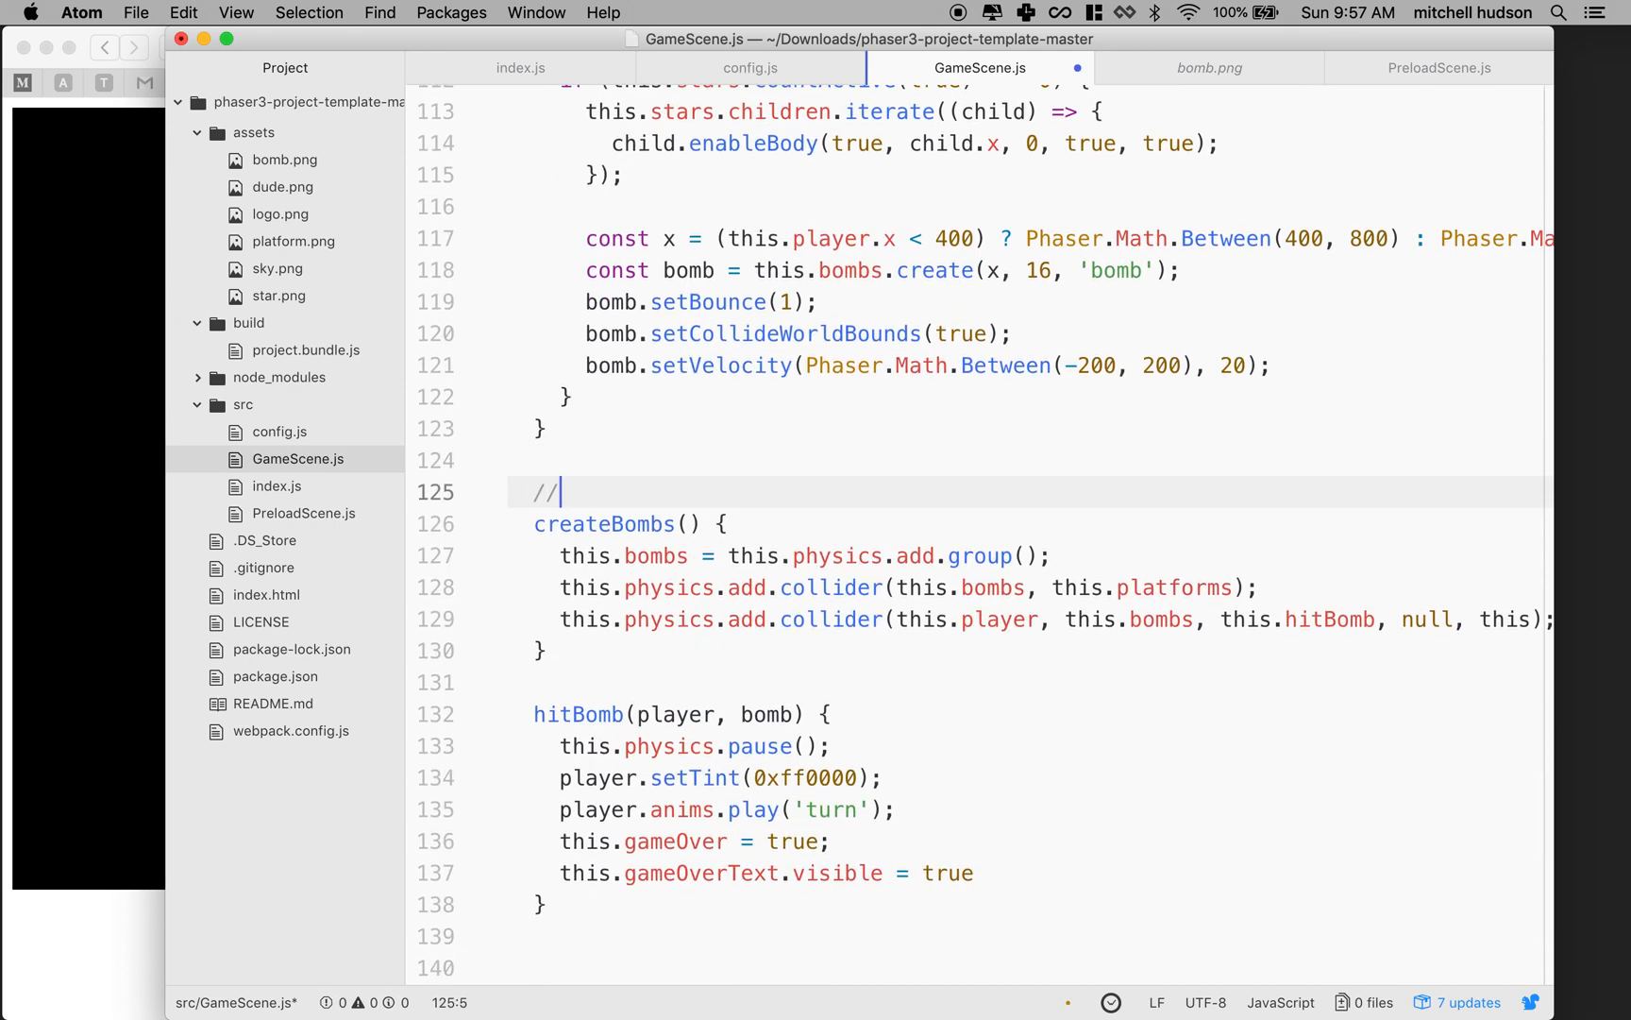
{"action": "type", "text": "------------------------------"}
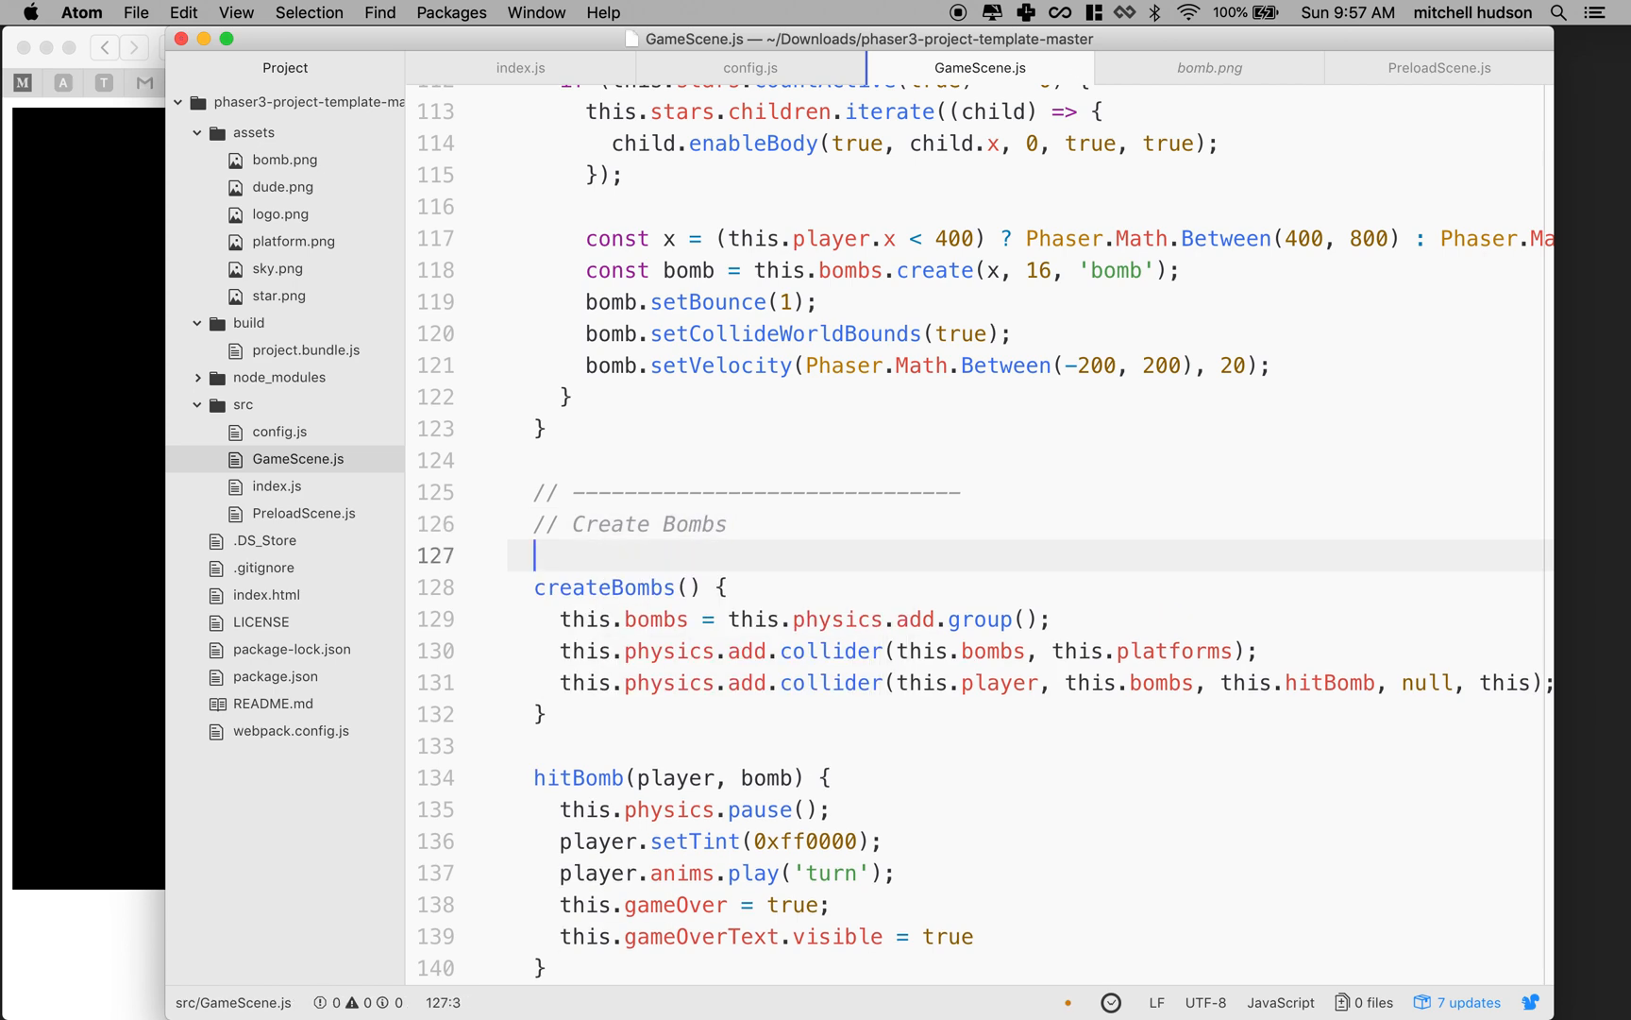
Step: Scroll to collectStar() and place the cursor after the const bomb = this.bombs.create line
{"action": "scroll", "scroll_direction": "down", "scroll_amount": 3}
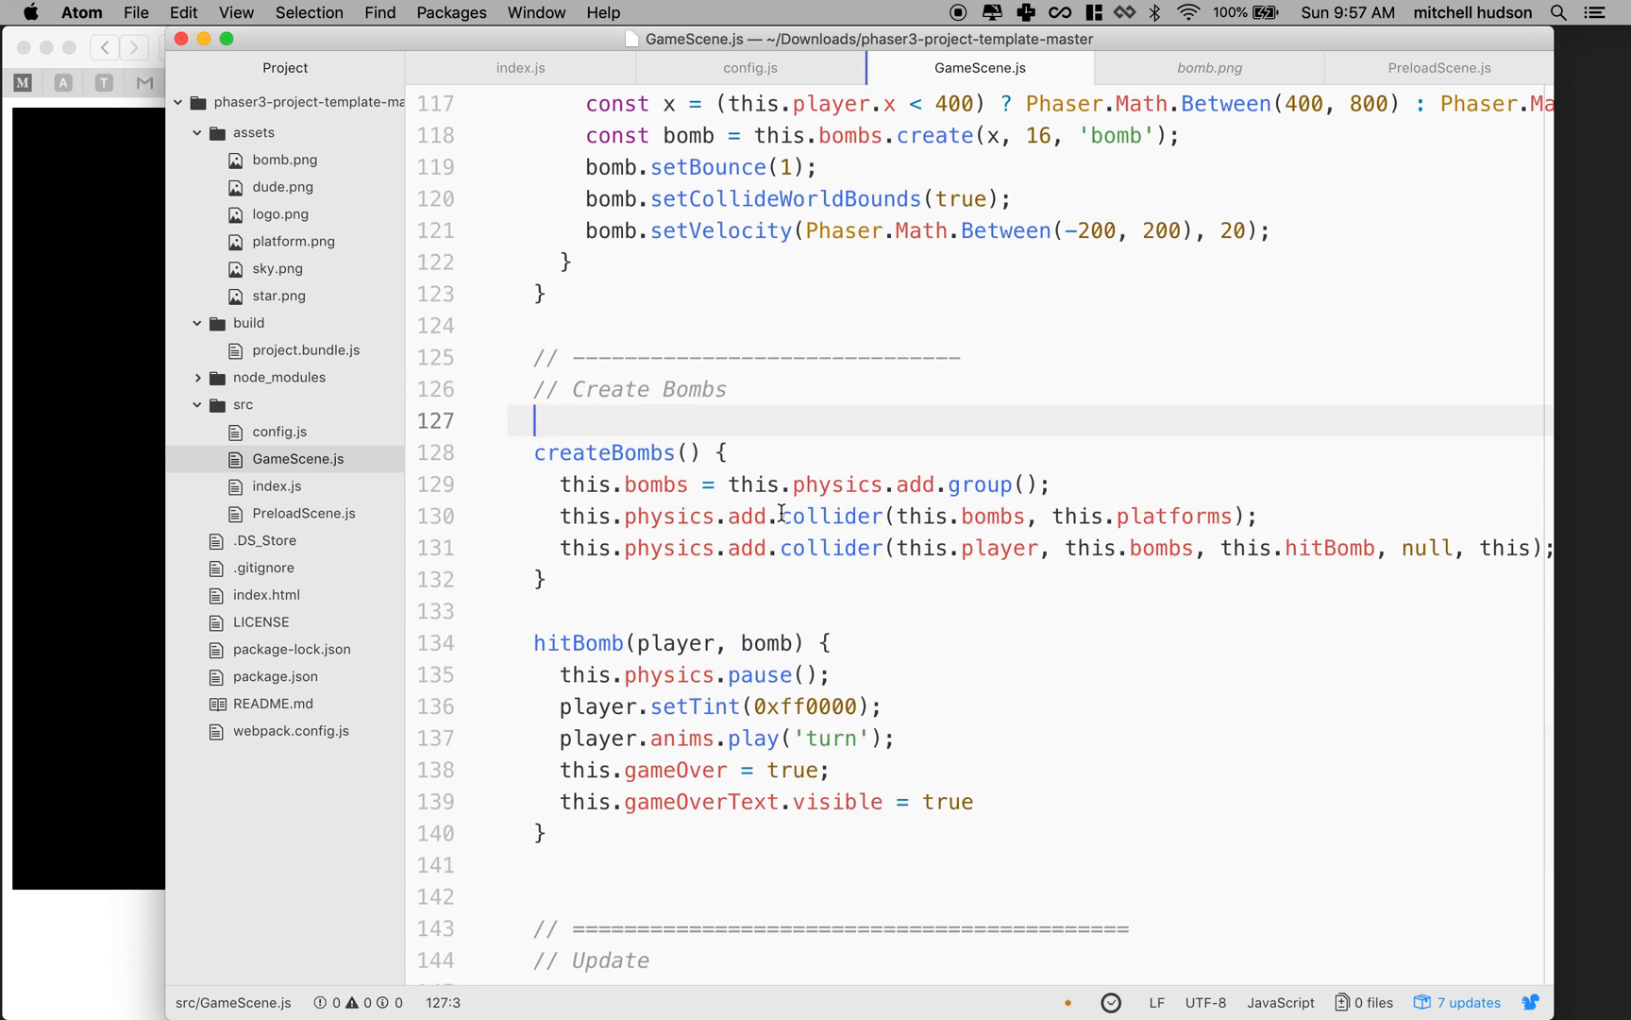
{"action": "scroll", "scroll_direction": "down", "scroll_amount": 3}
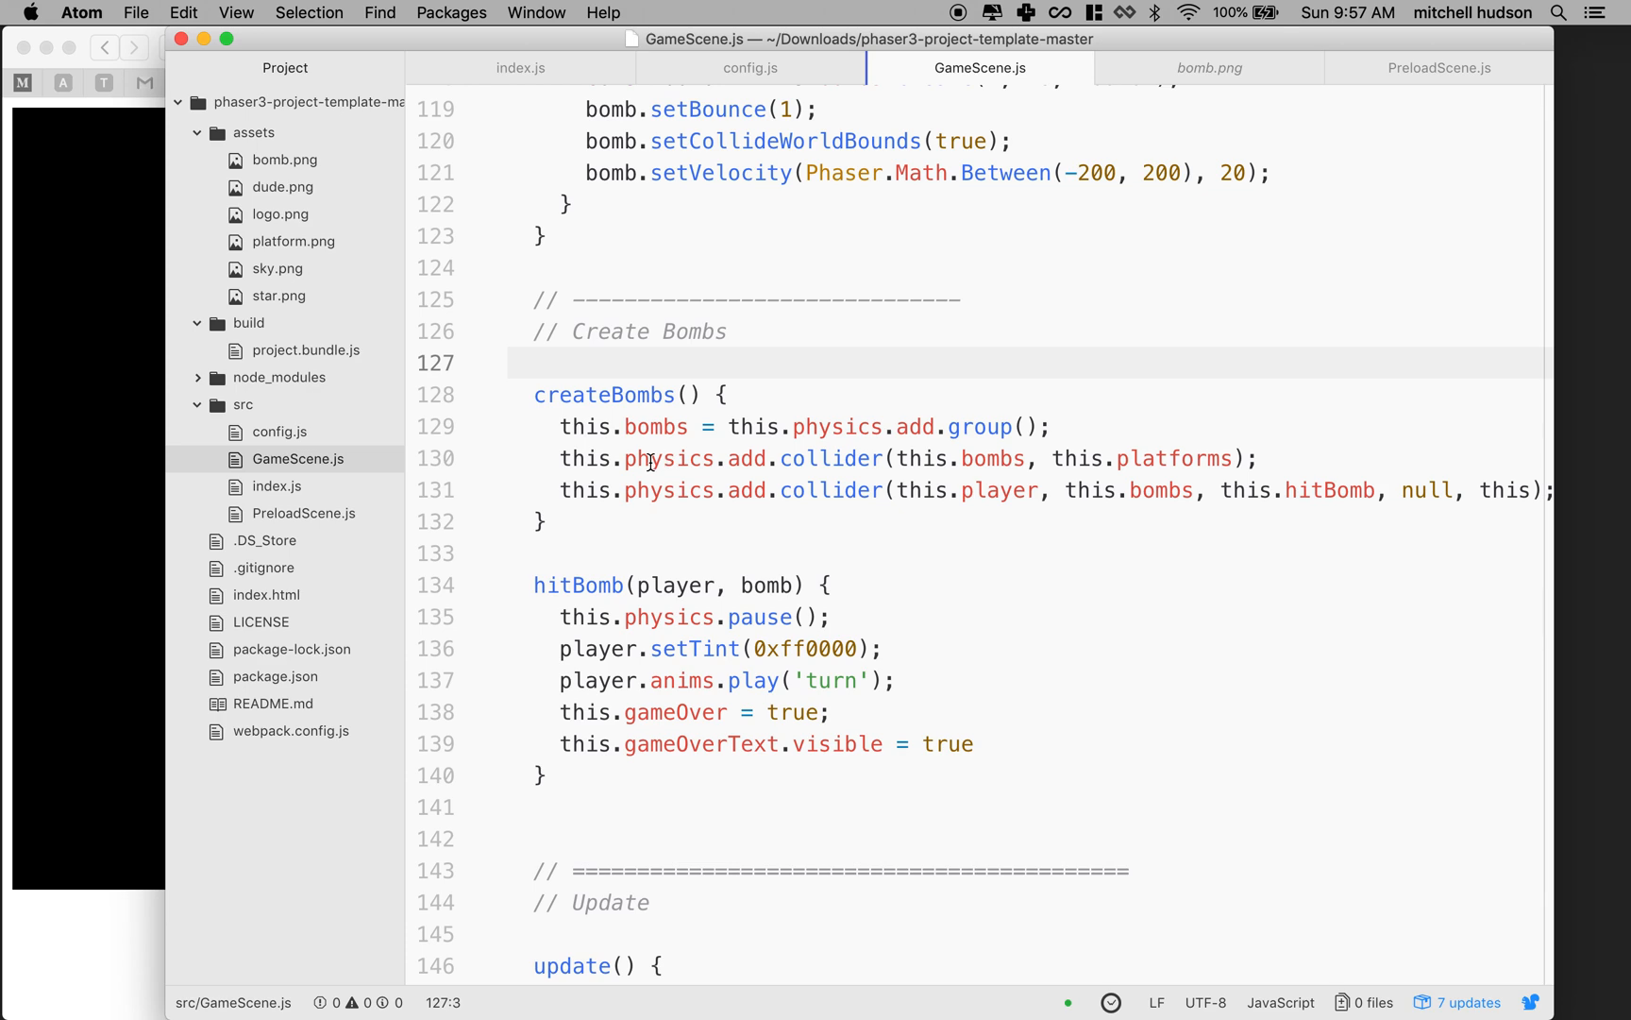
{"action": "left_click", "coordinate": [999, 427]}
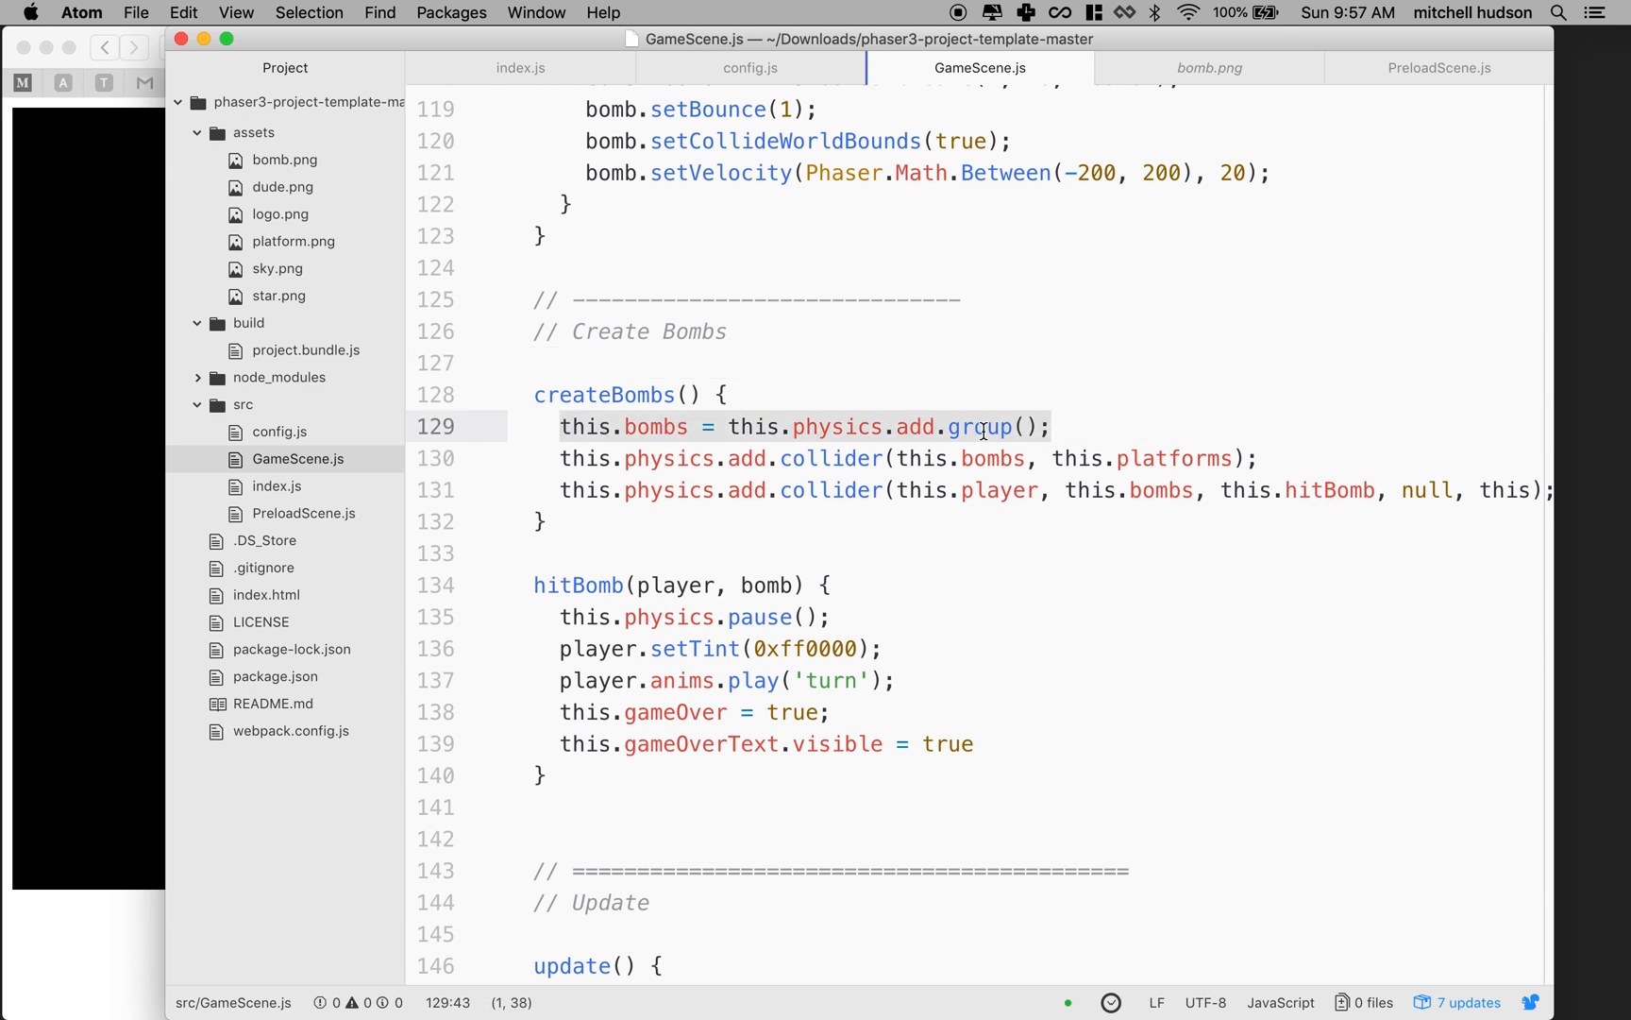
{"action": "left_click", "coordinate": [976, 426]}
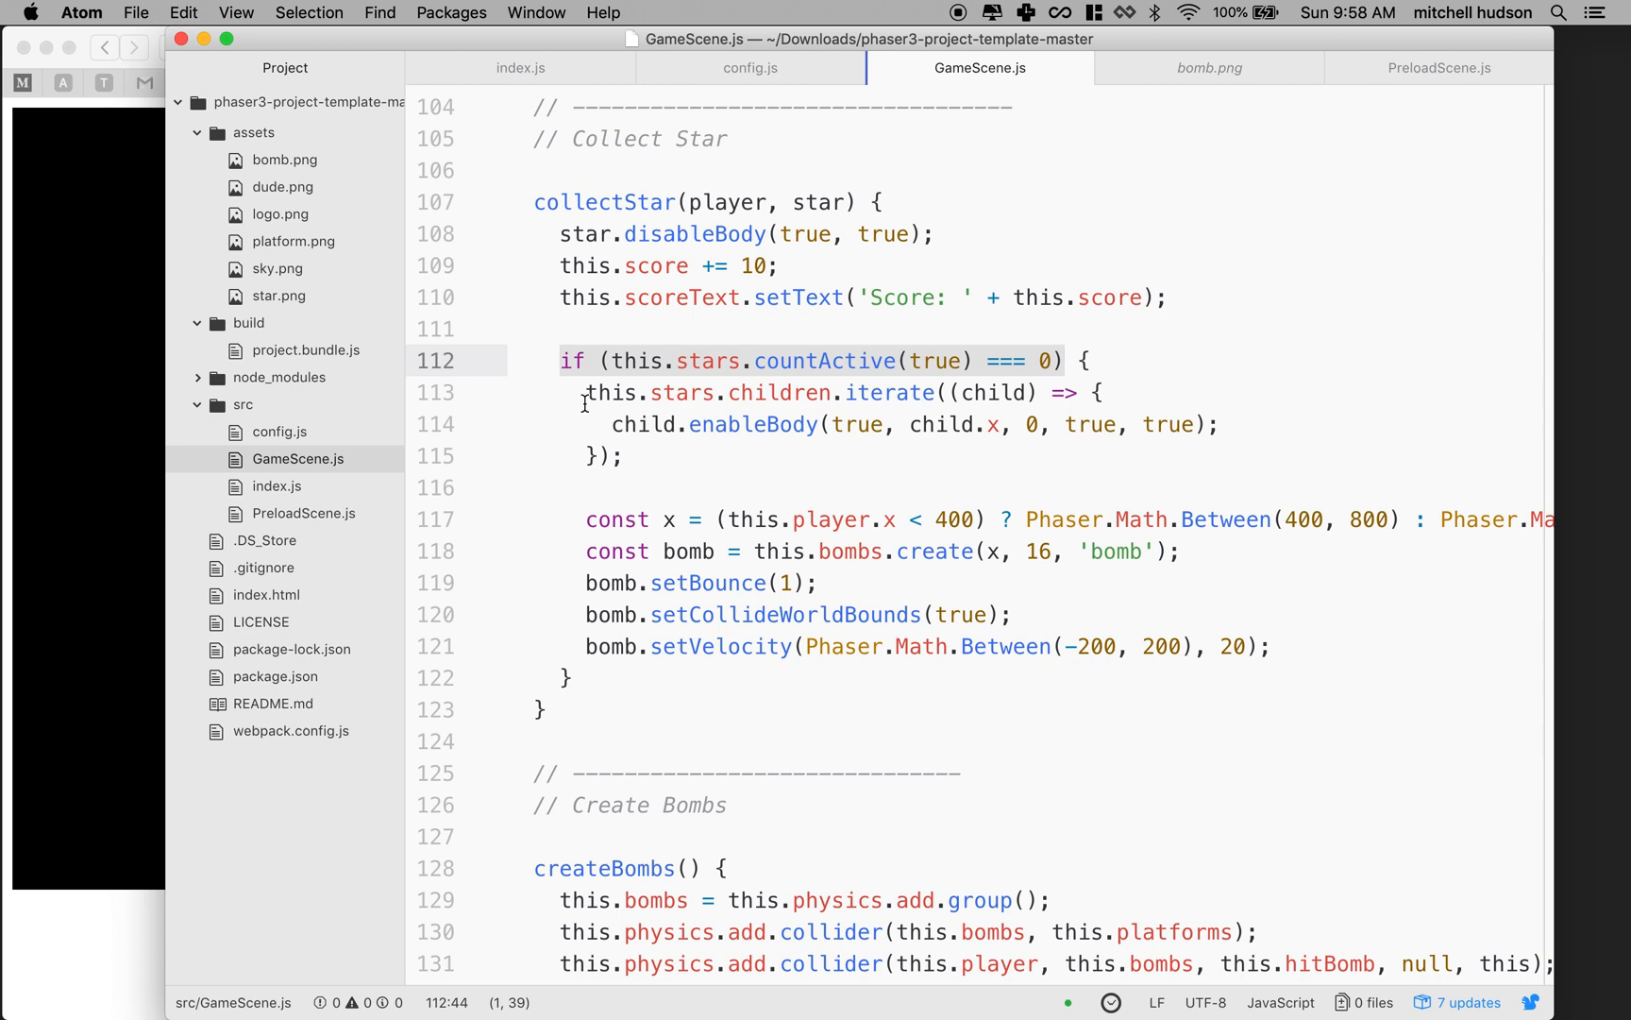
{"action": "left_click", "coordinate": [624, 455]}
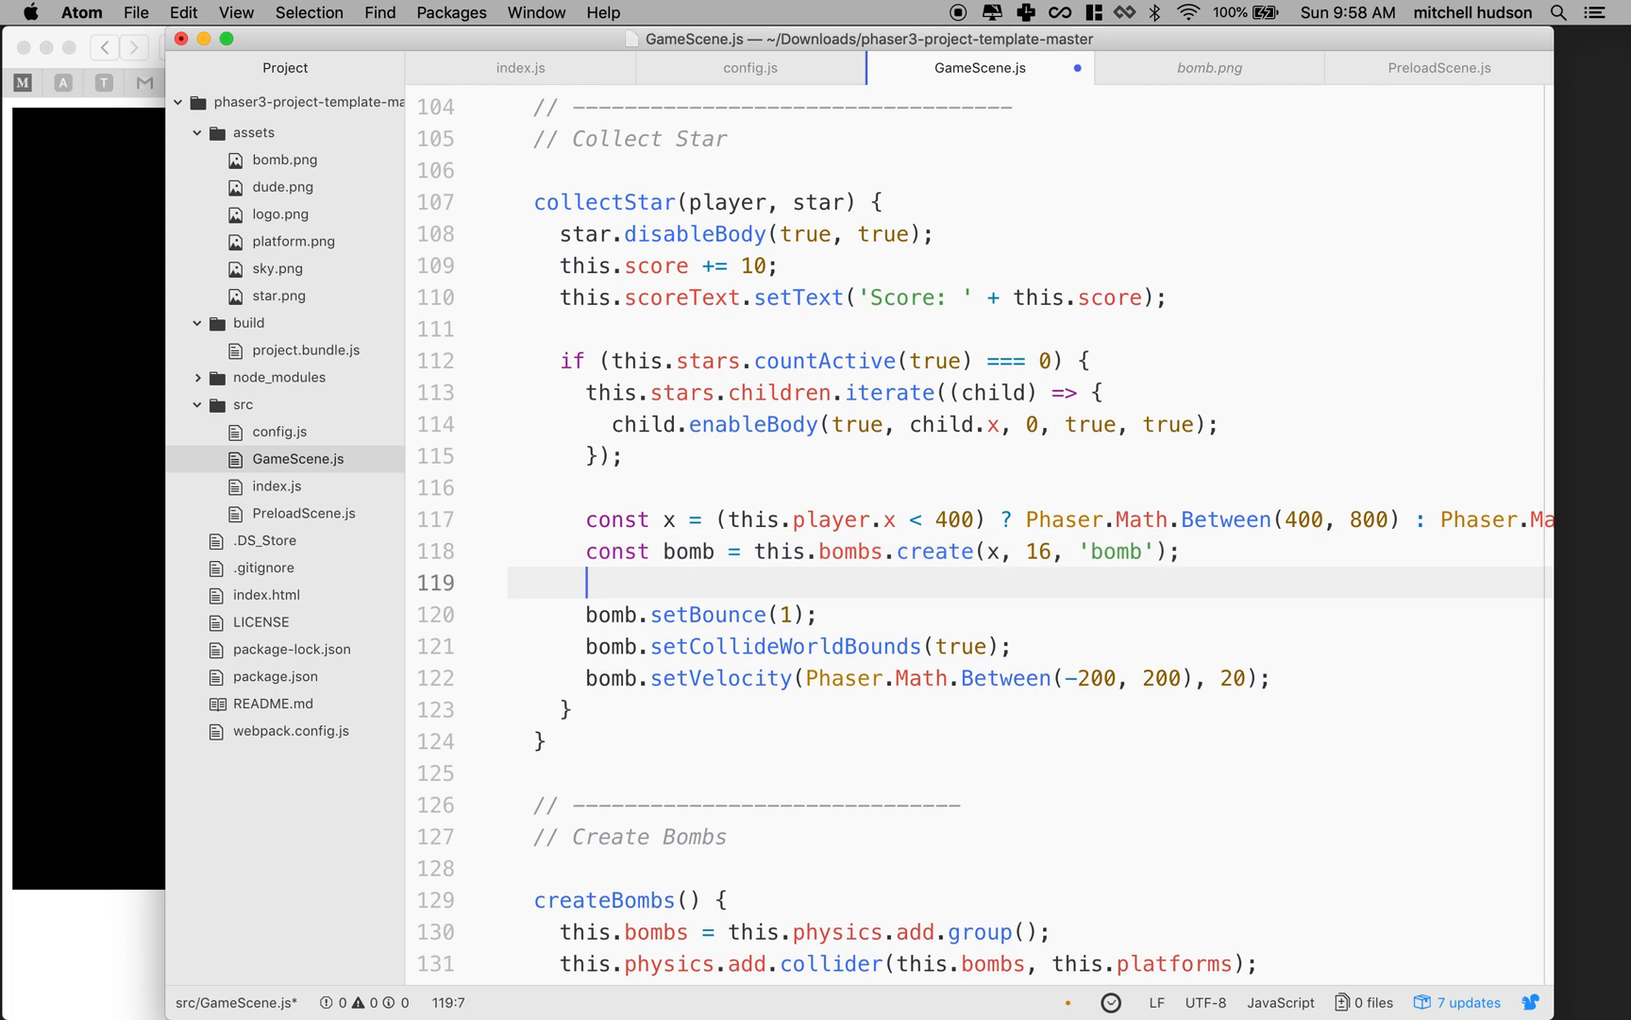
Step: Type bomb.setCircle(7) on the new line, using autocomplete for setCircle
{"action": "type", "text": "bom"}
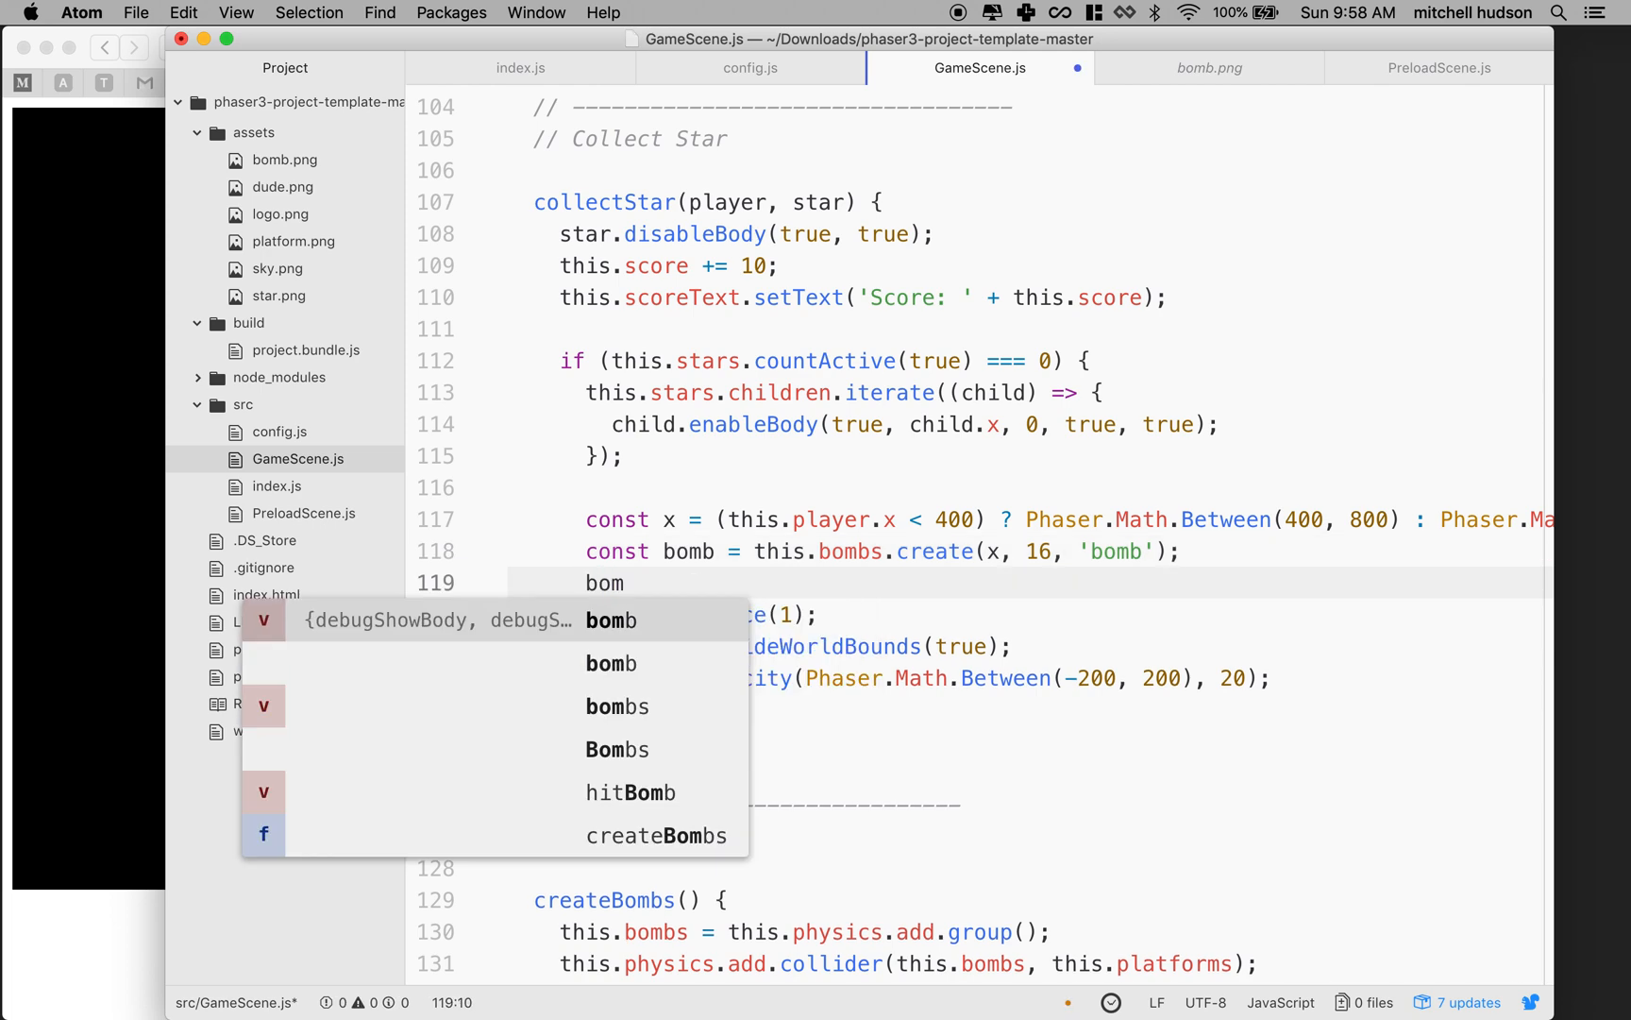
{"action": "type", "text": "b."}
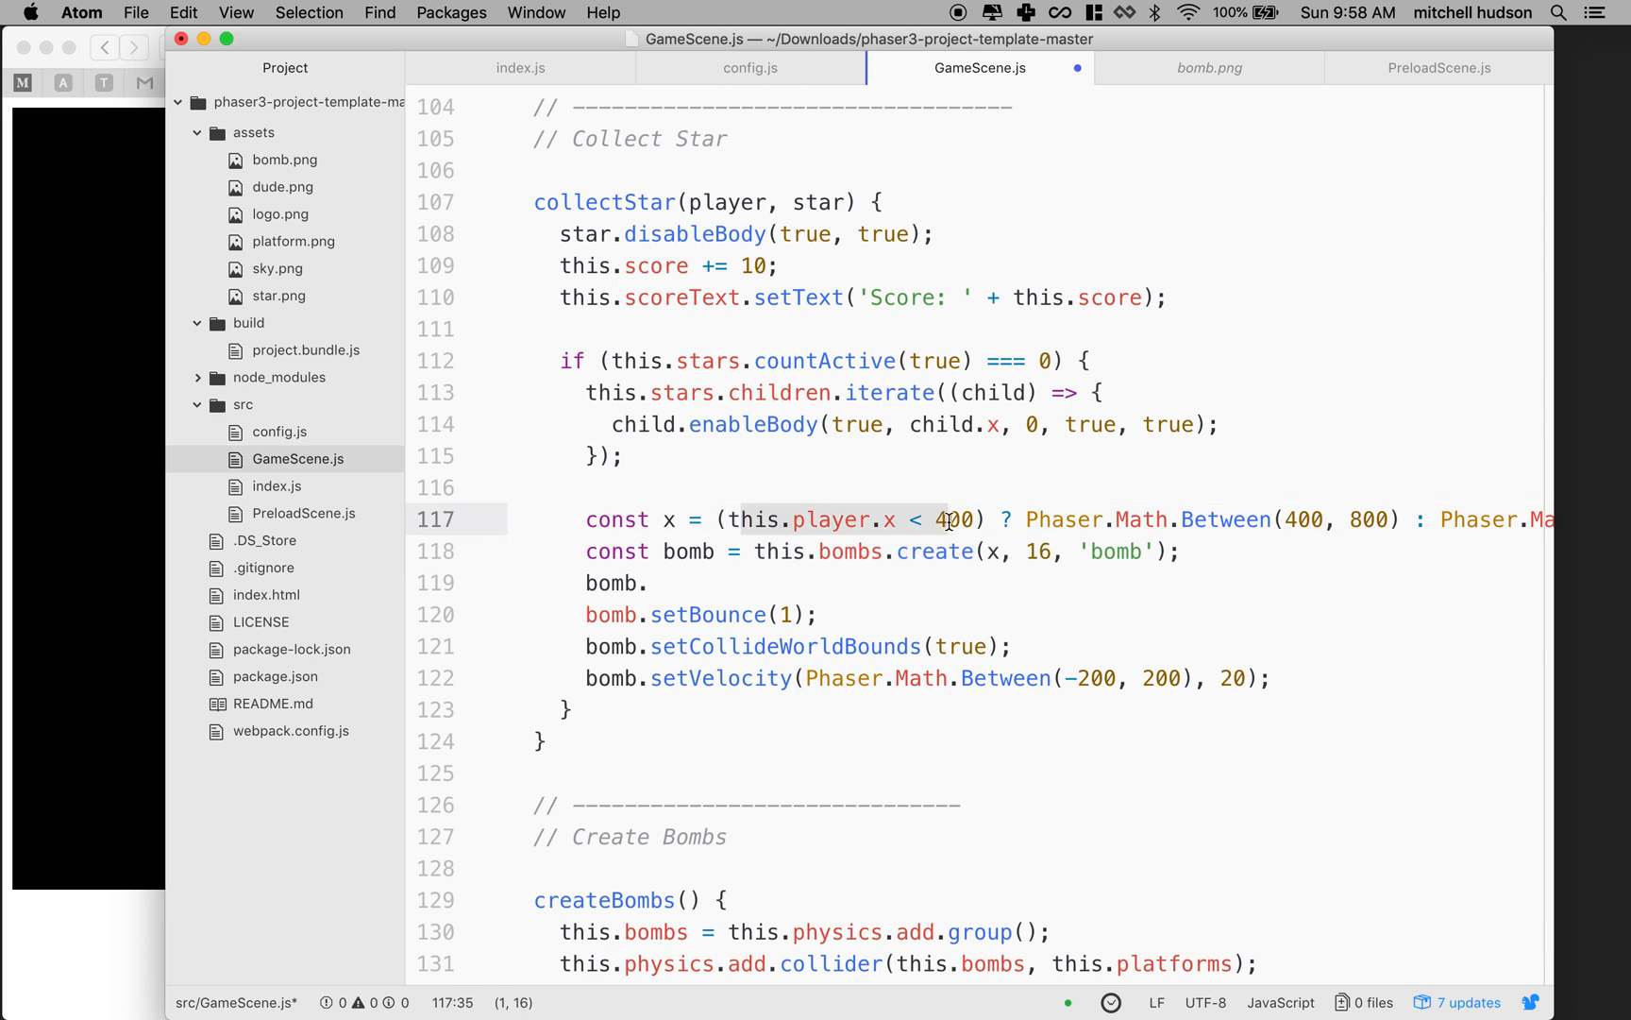
{"action": "double_click", "coordinate": [1042, 550]}
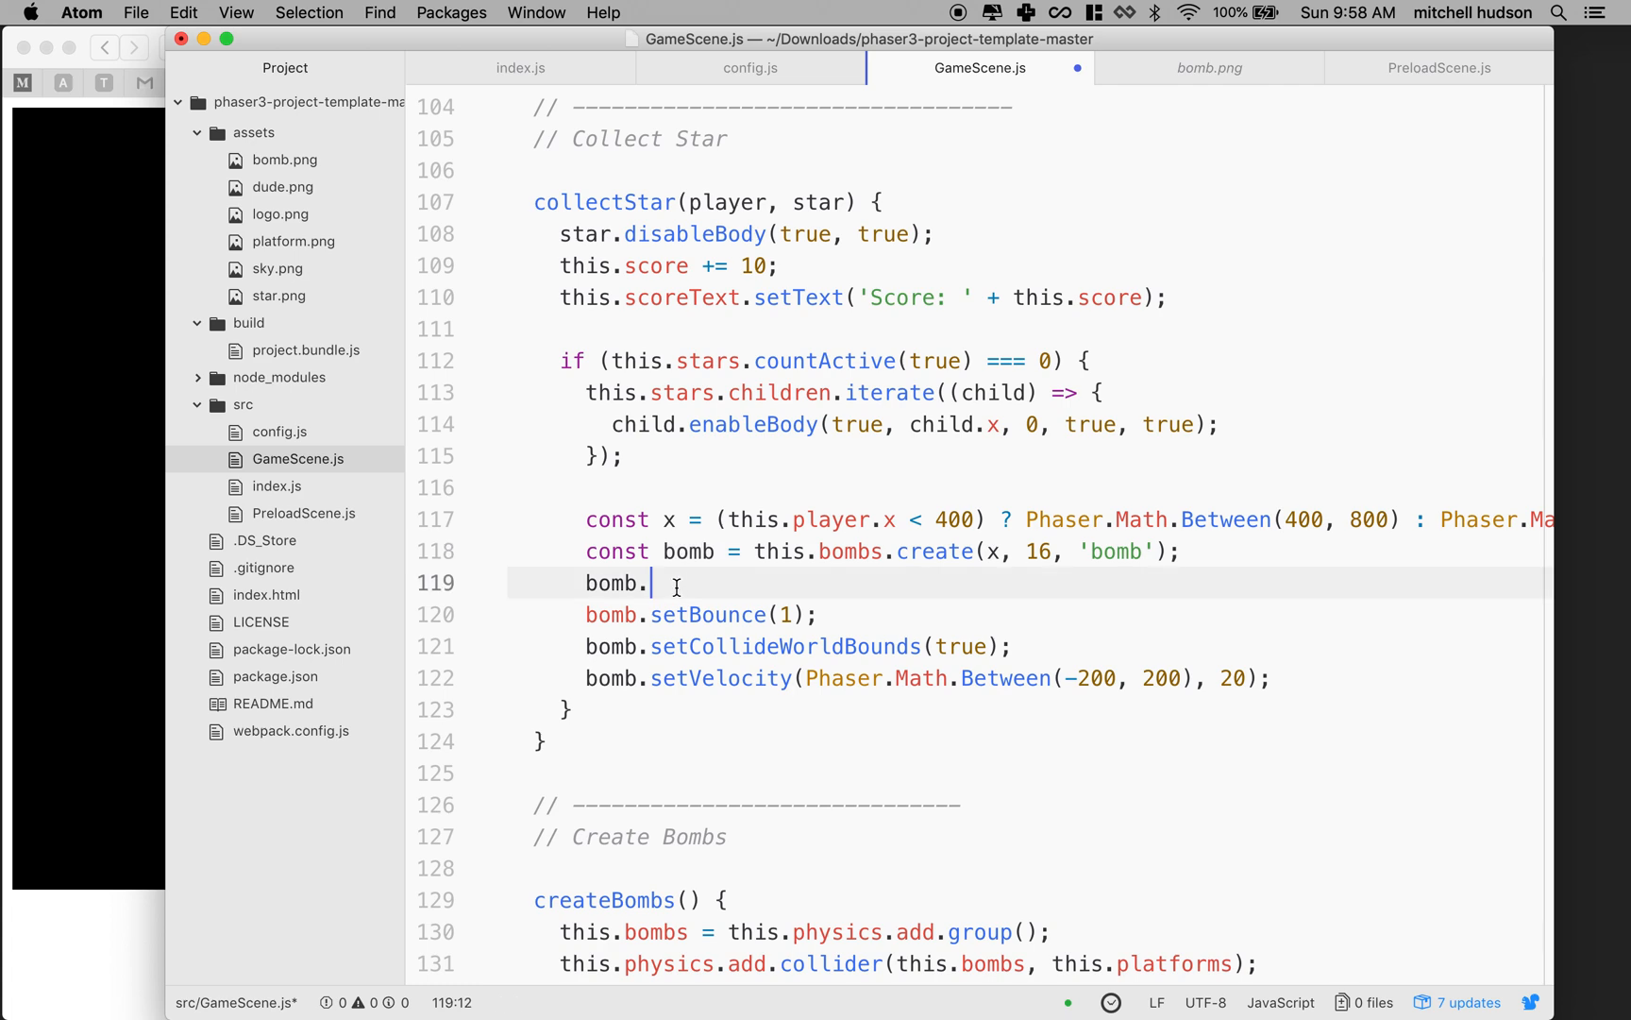
{"action": "type", "text": "setCircle("}
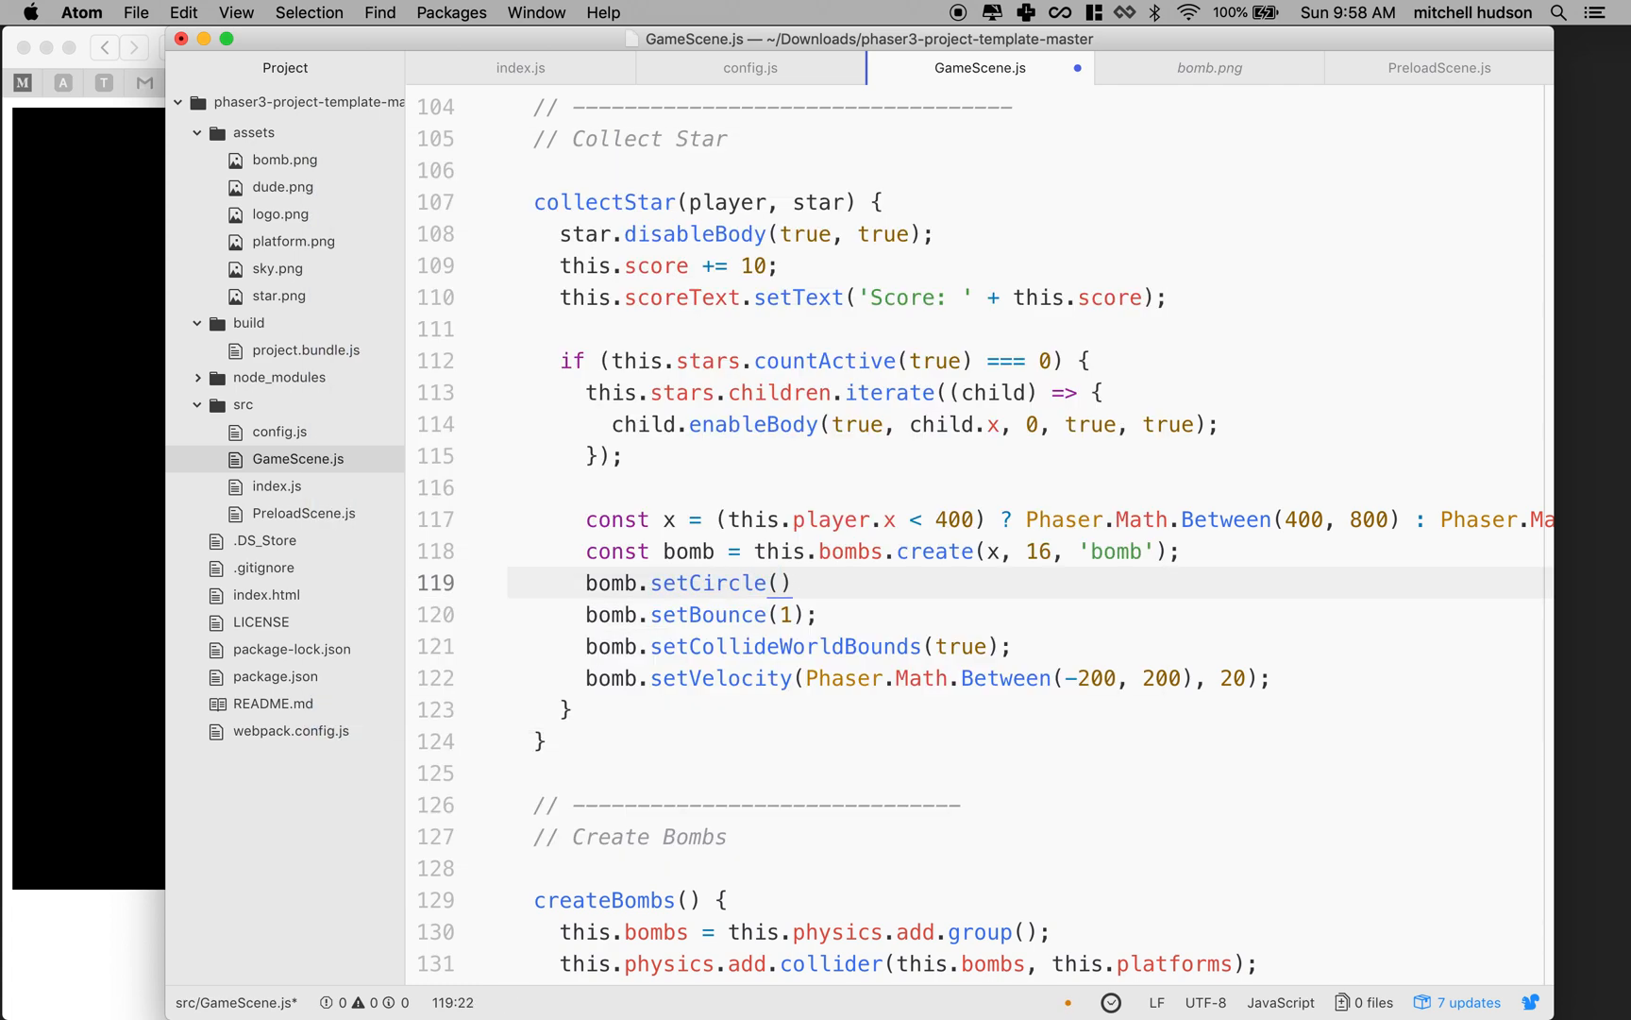
{"action": "type", "text": "7"}
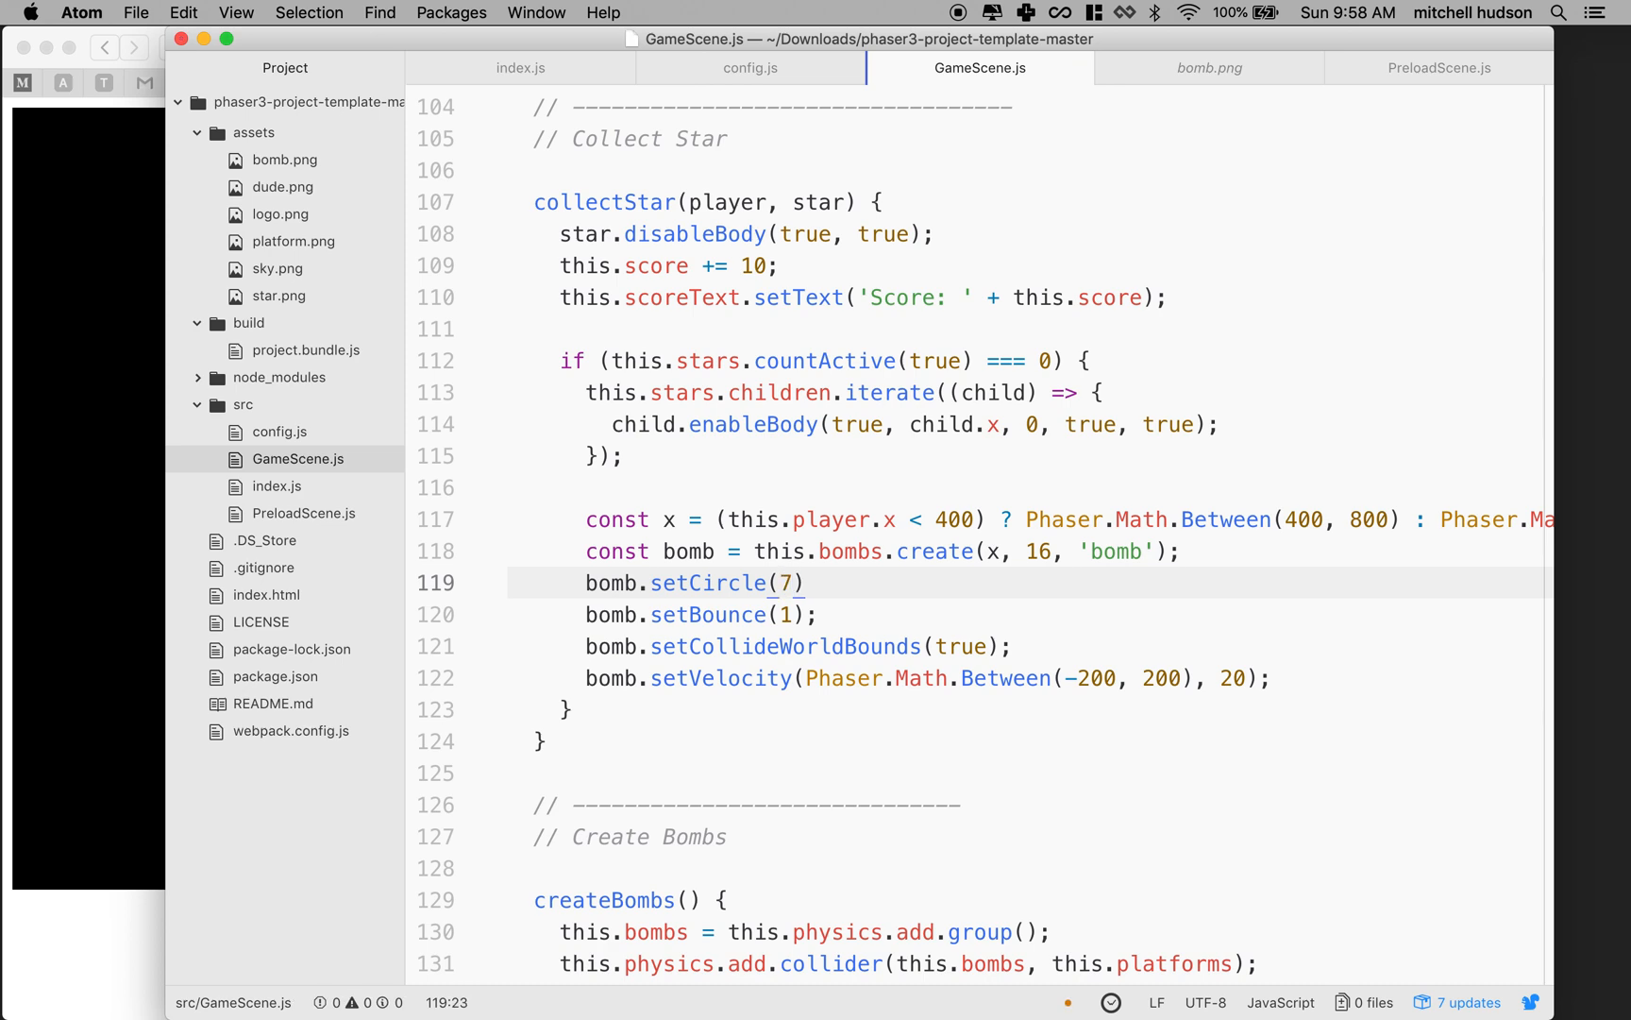